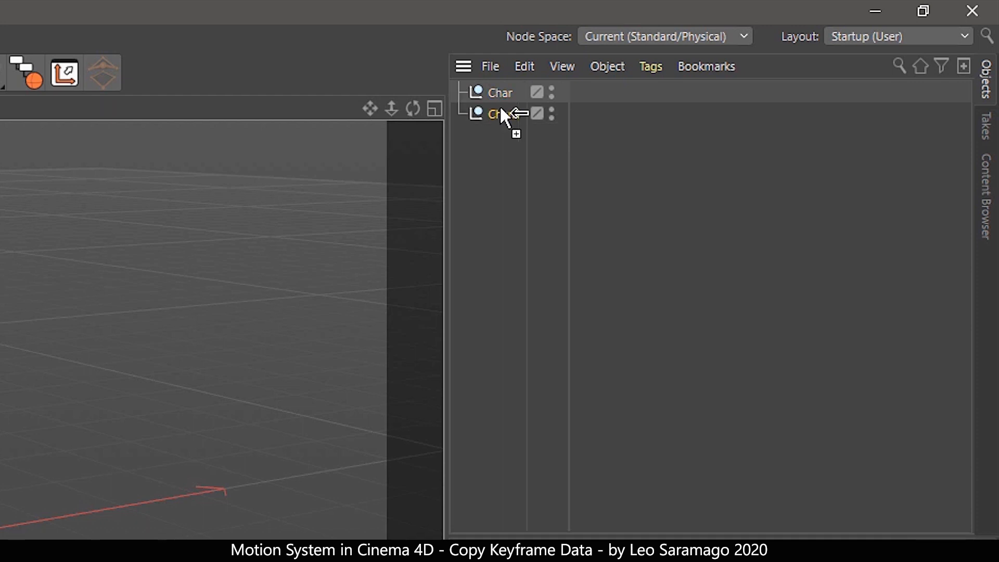
Step: Rename the three duplicated nulls to Controllers, Joints and GEO
double_click(498, 114)
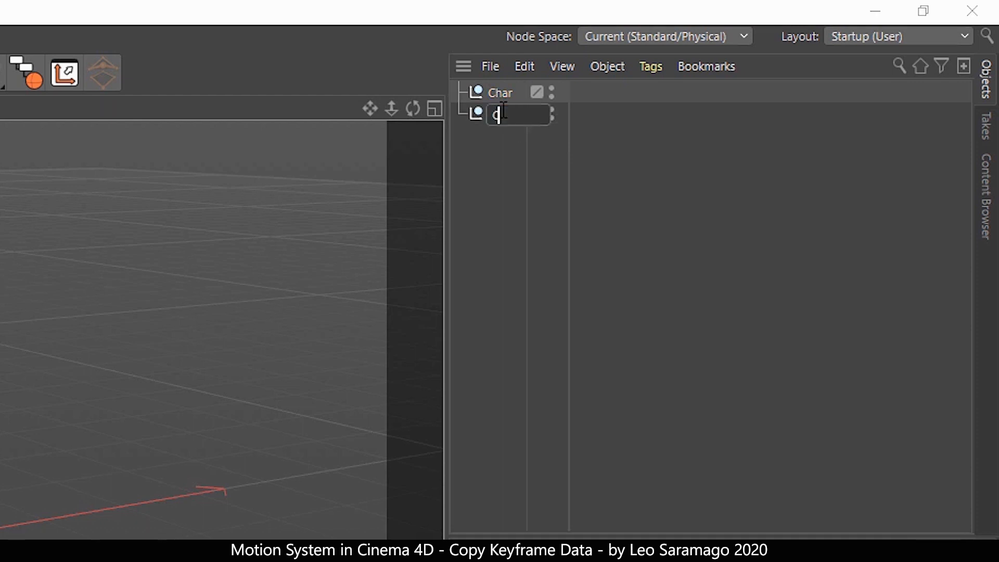
type("ontrollers")
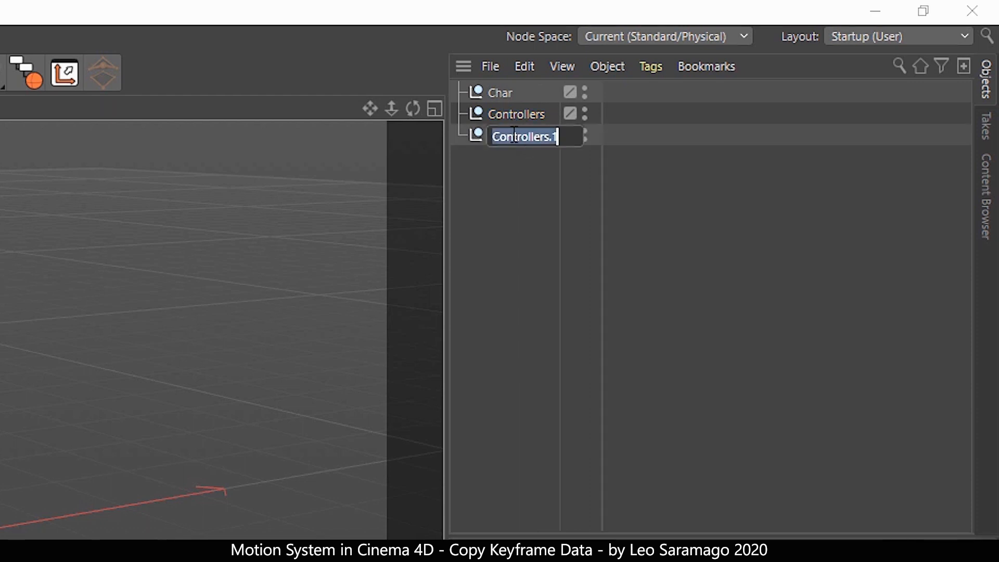
type("Joints")
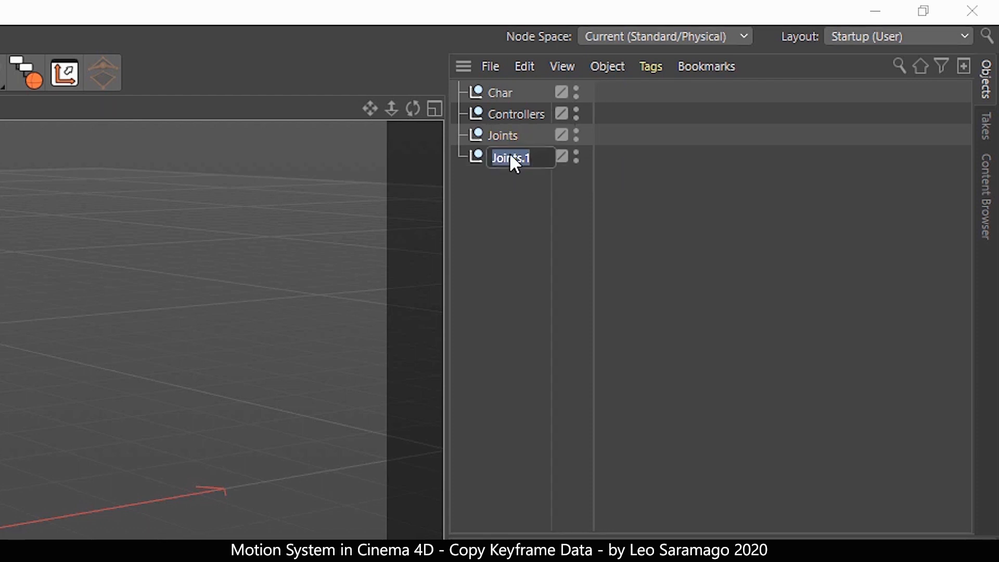
type("GEO")
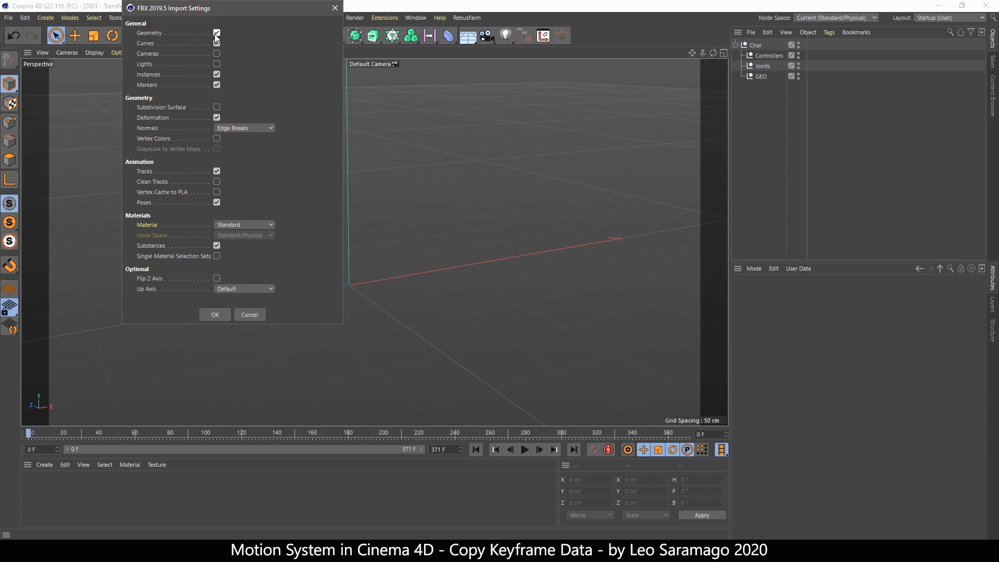
Step: Merge the Mixamo FBX, declining take reassignment, and select the imported Beta_Surface mesh
left_click(214, 314)
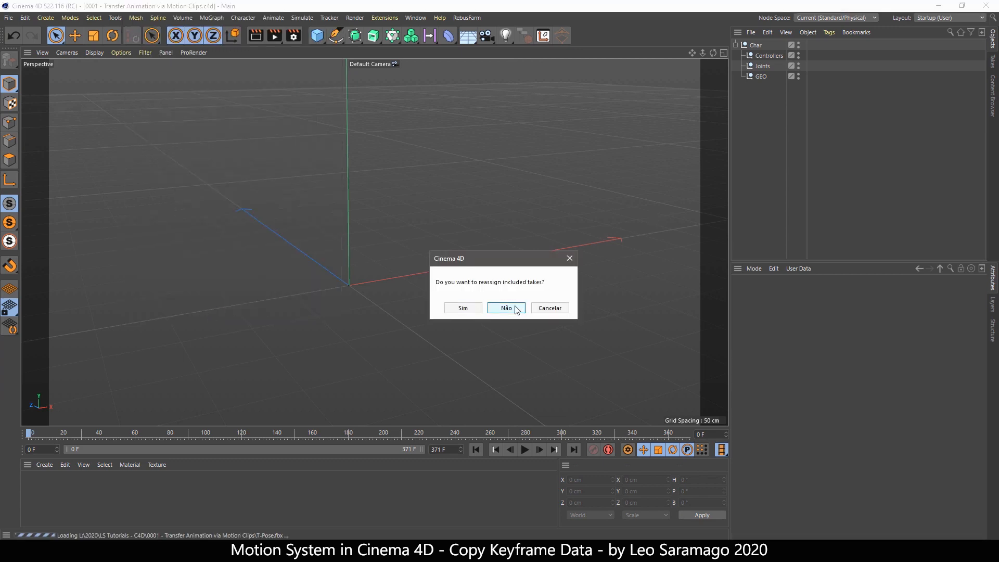
left_click(506, 308)
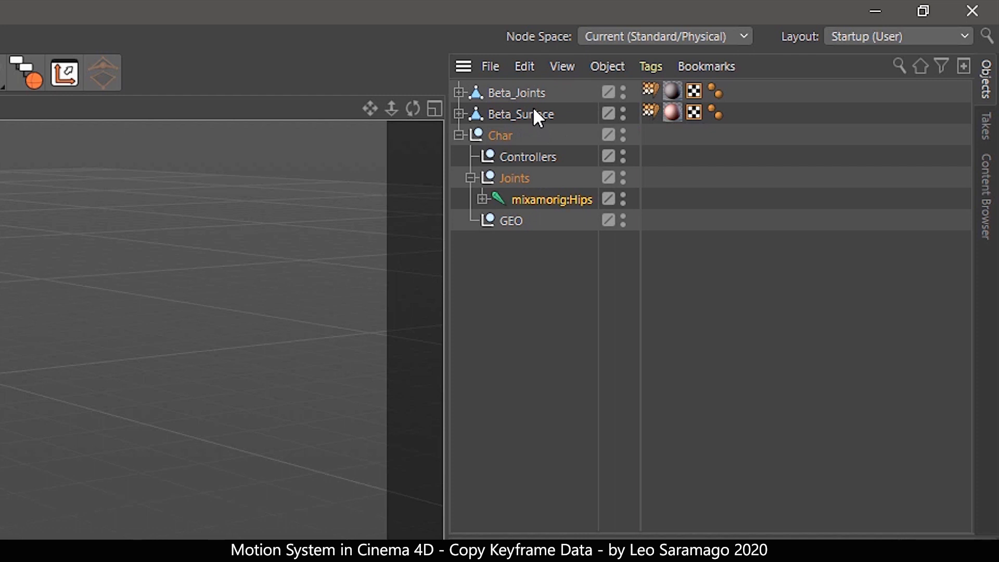
left_click(516, 93)
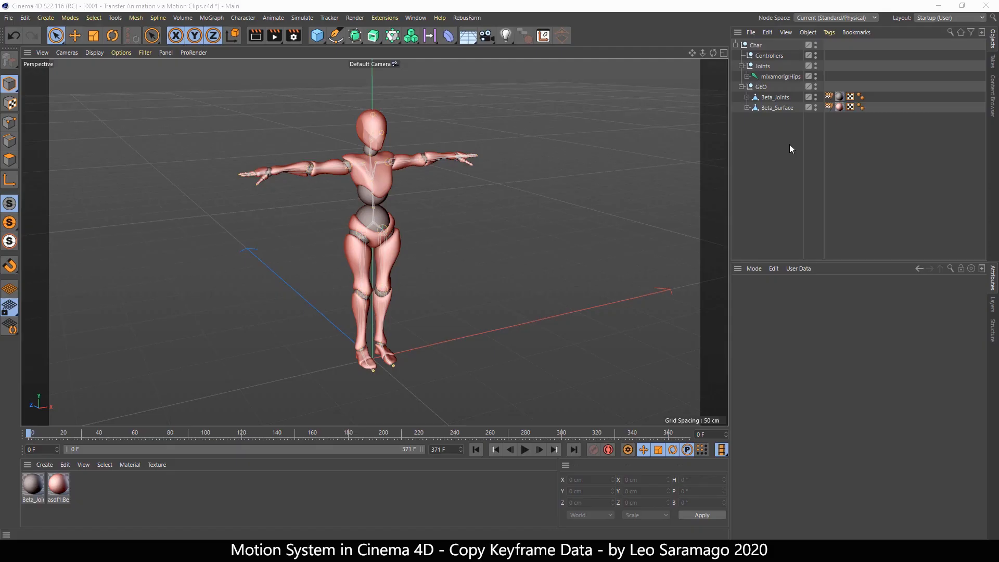
Step: Add a motion clip from the Char null named T-Pose
left_click(780, 76)
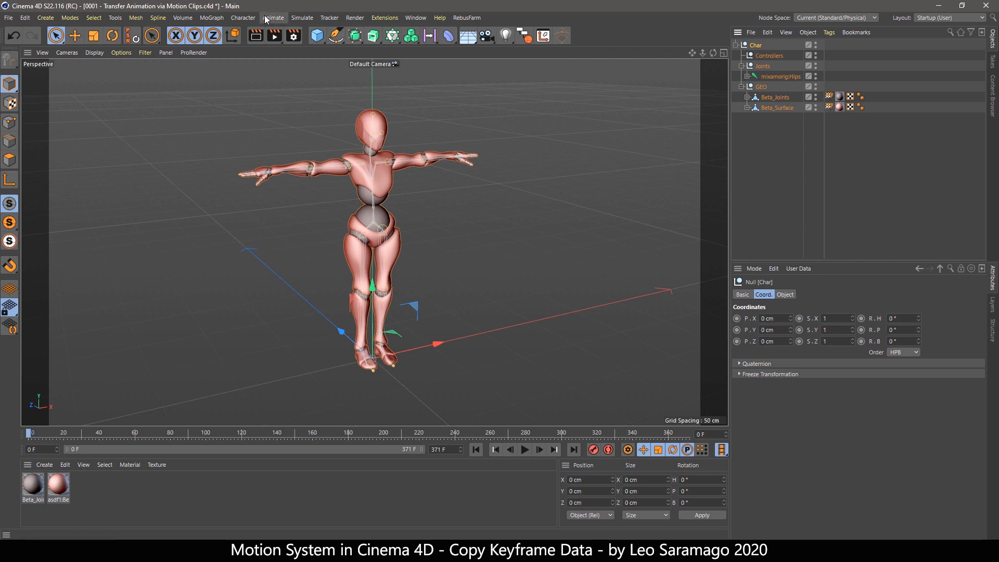
left_click(274, 17)
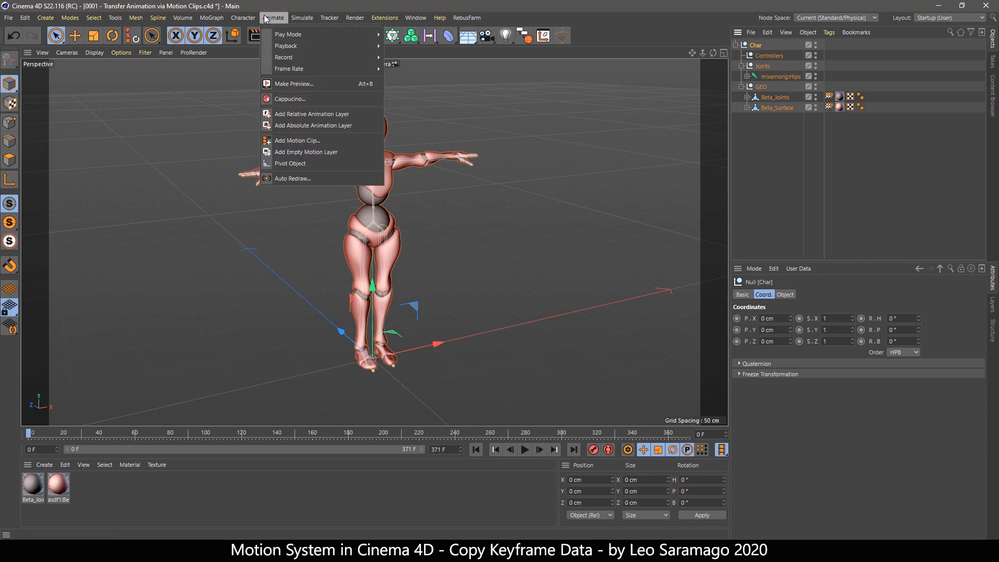
mouse_move(297, 140)
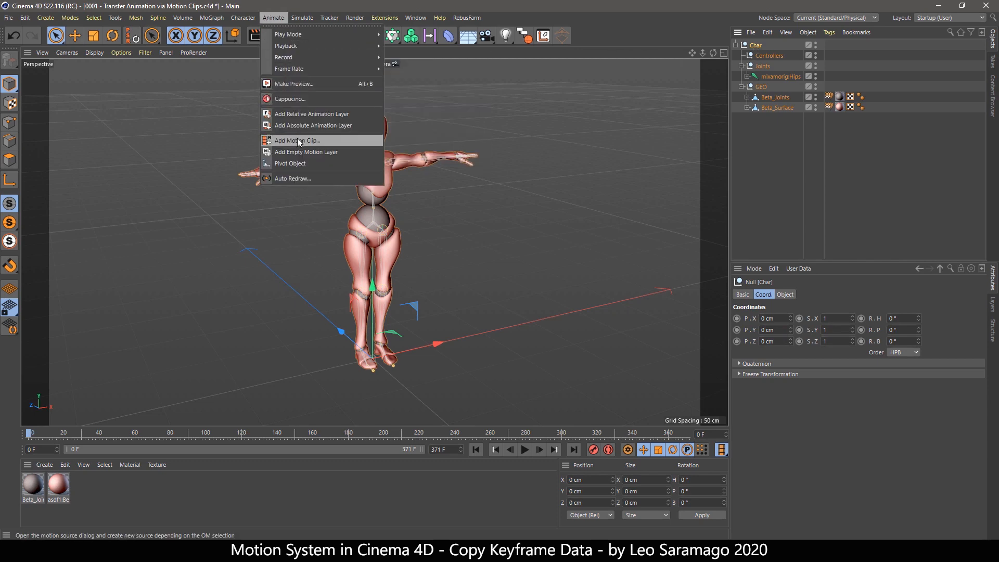
left_click(297, 141)
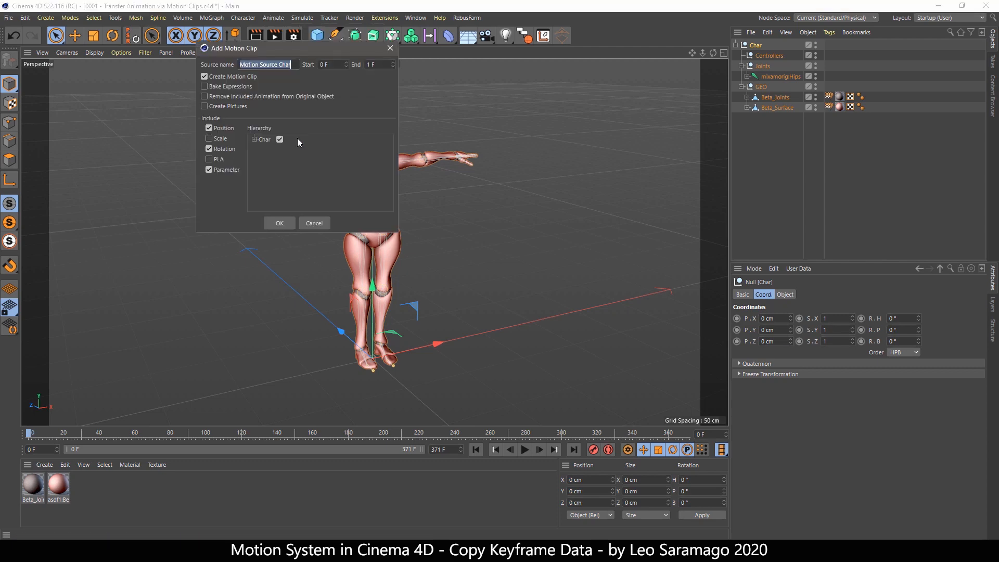
type("T-Pose")
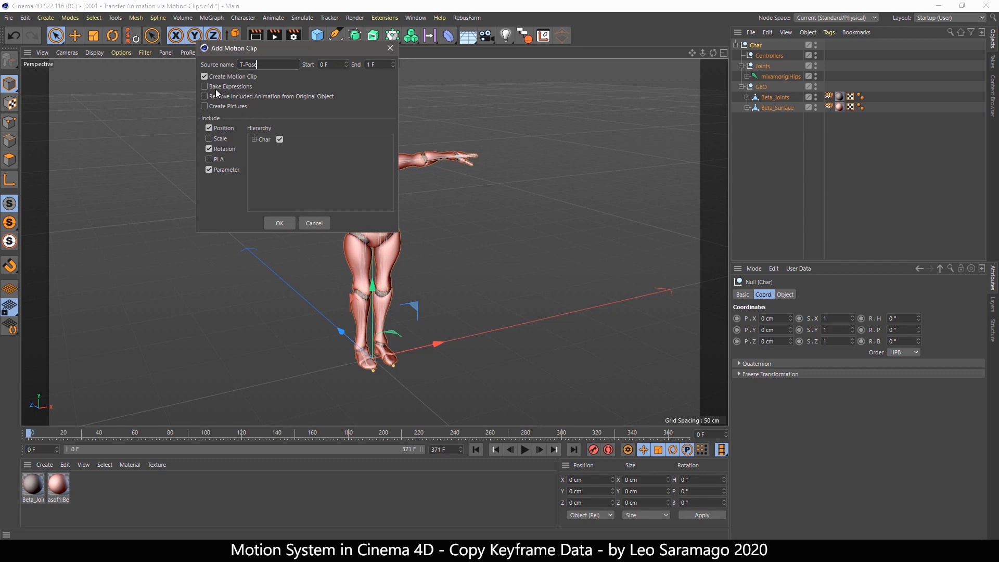
Step: Create the clip with Remove Included Animation on and Parameter tracks excluded
left_click(205, 96)
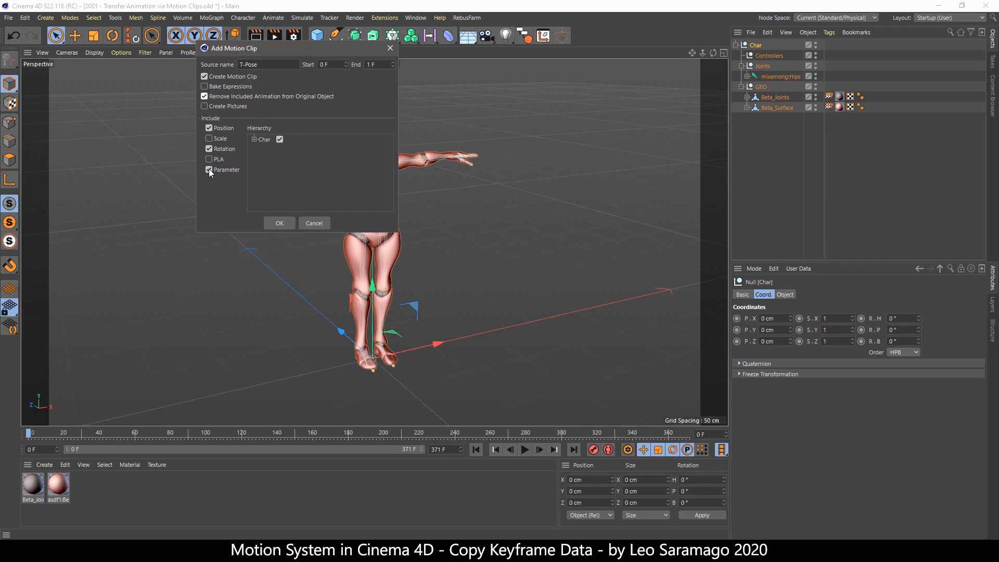
left_click(209, 170)
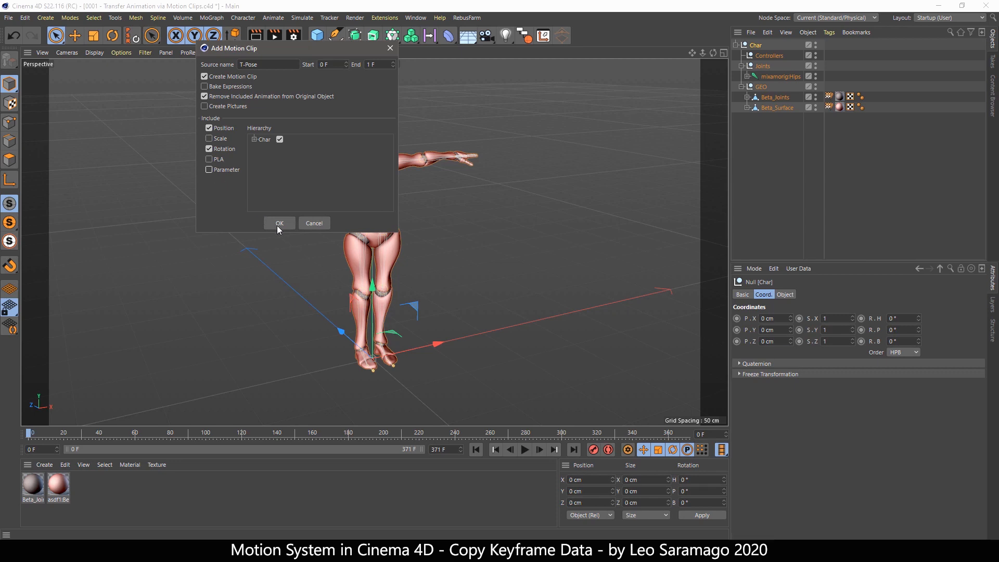
left_click(279, 222)
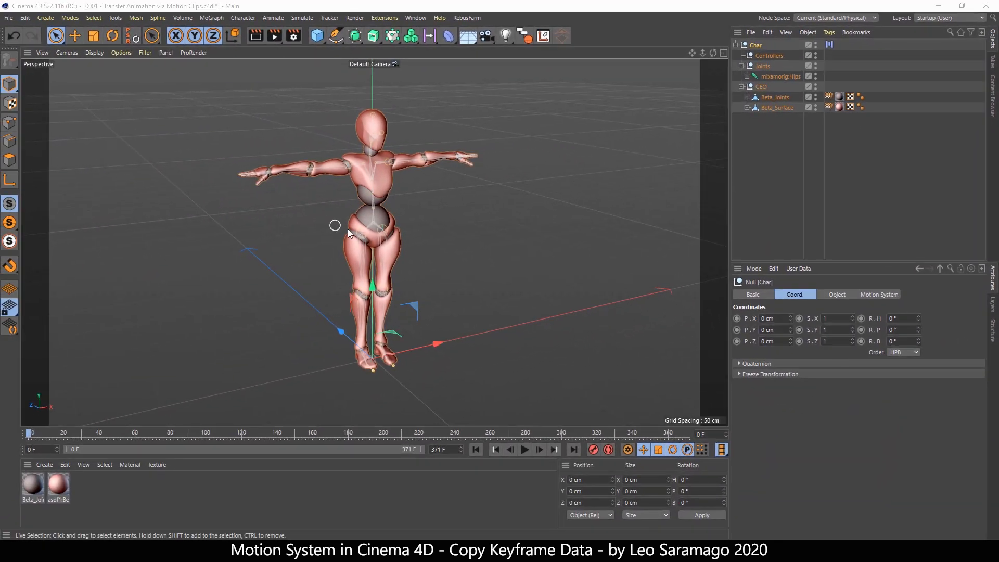
Step: Turn off Show Motion Clip Ghosts on Char's Motion System tag and review Layer 0 in the Timeline
left_click(779, 76)
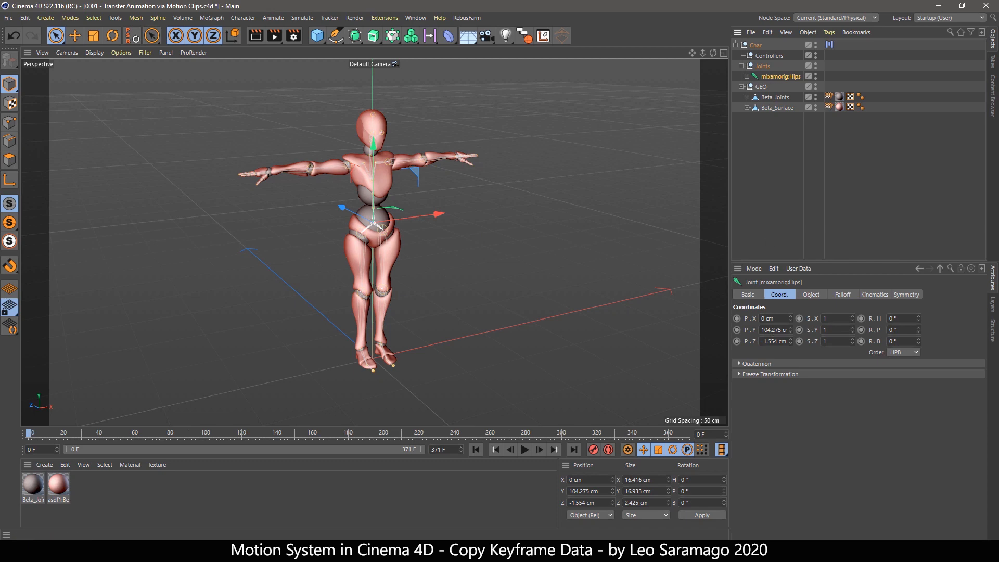
left_click(755, 45)
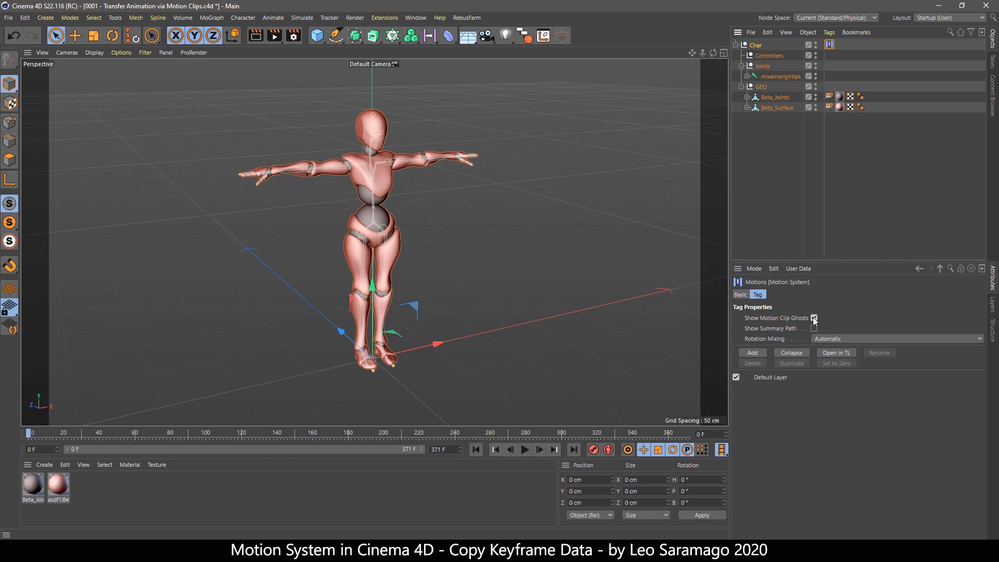
left_click(814, 318)
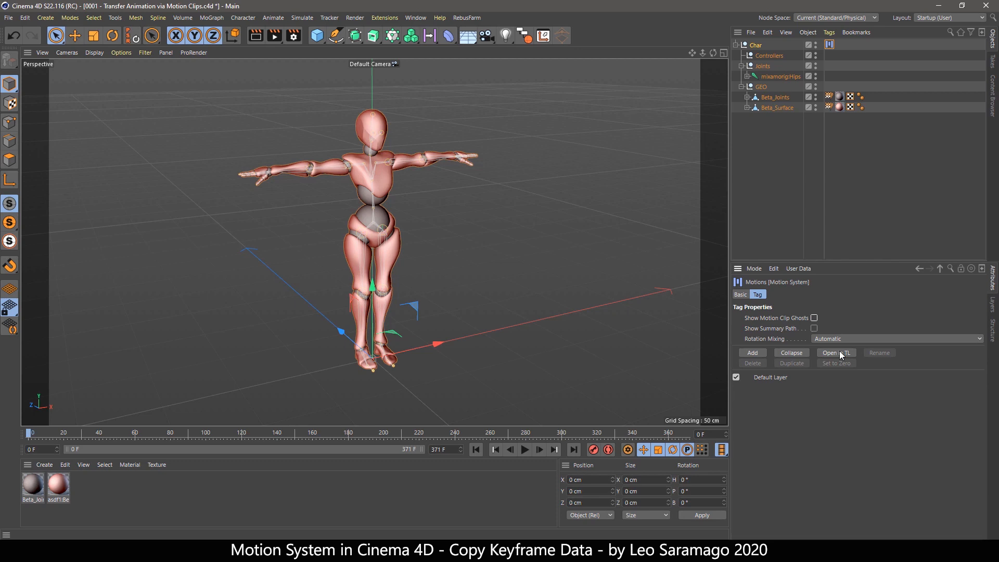
left_click(835, 353)
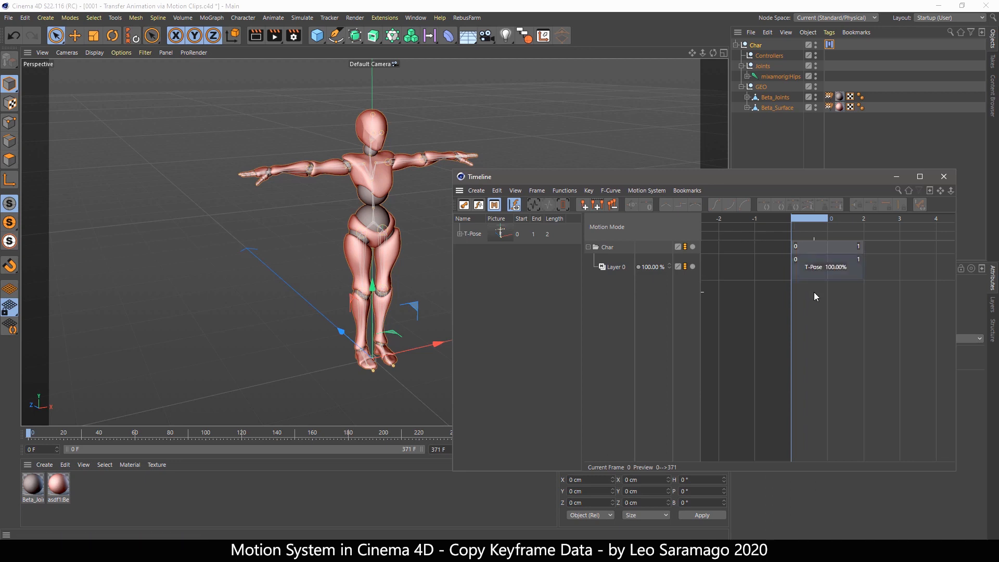
mouse_move(480, 248)
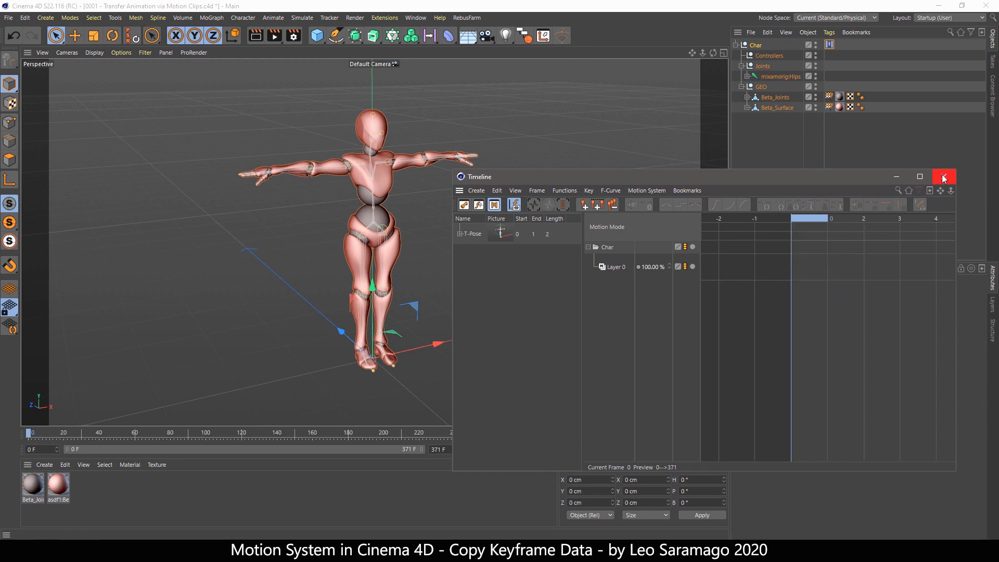
left_click(943, 177)
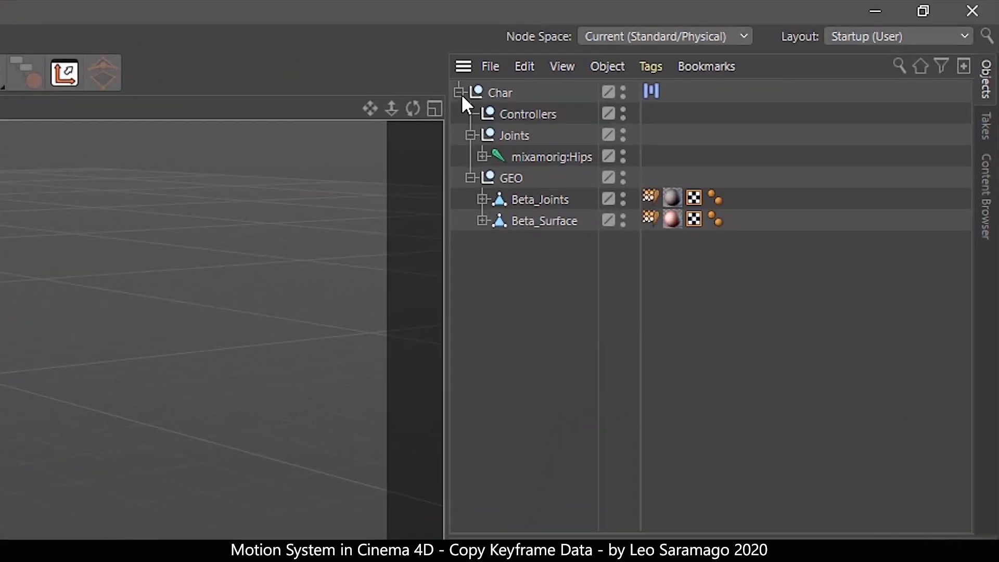
Step: Inspect the duplicated Char.1 hierarchy and rename its root null to Dummy
left_click(458, 93)
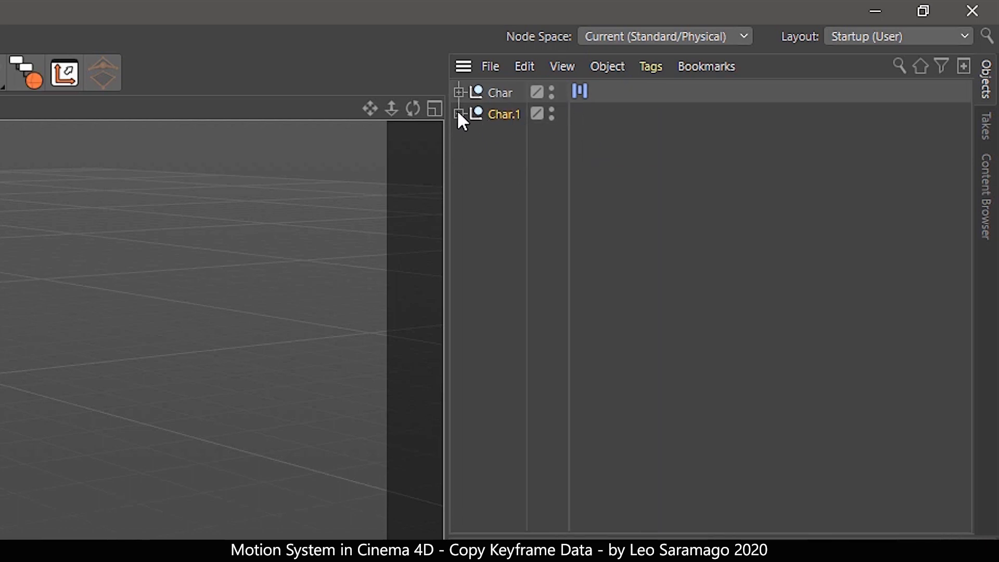
left_click(459, 114)
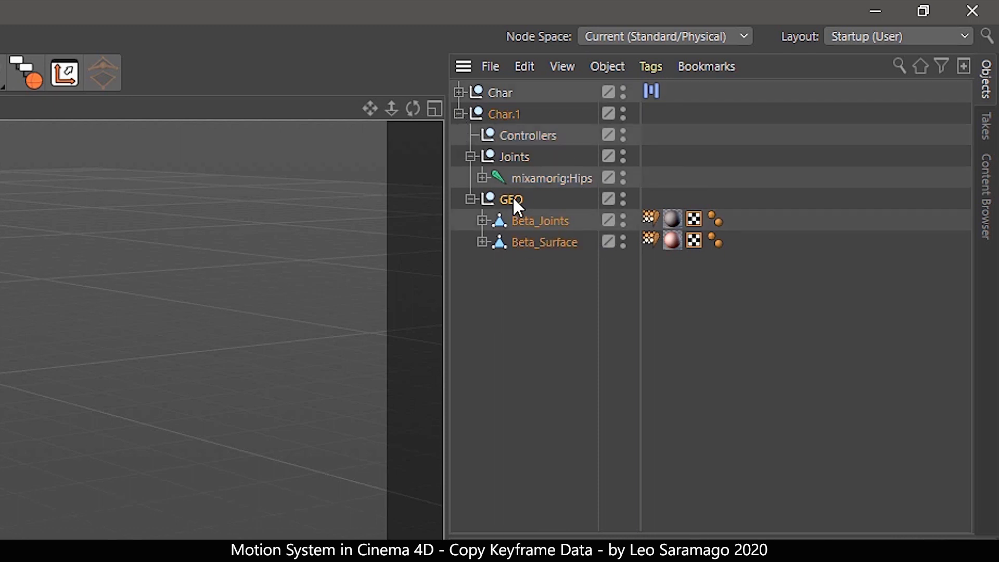
left_click(471, 199)
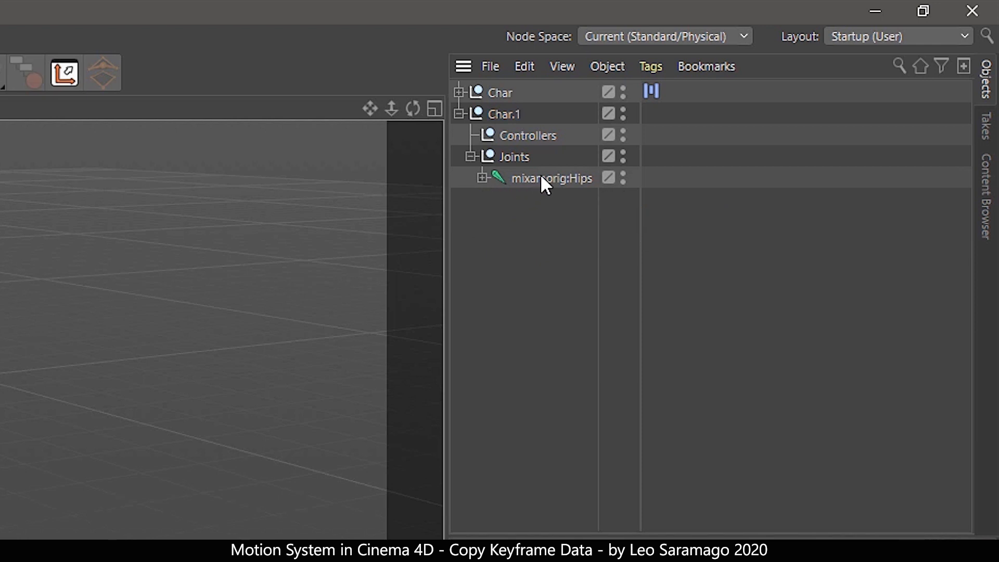
left_click(476, 157)
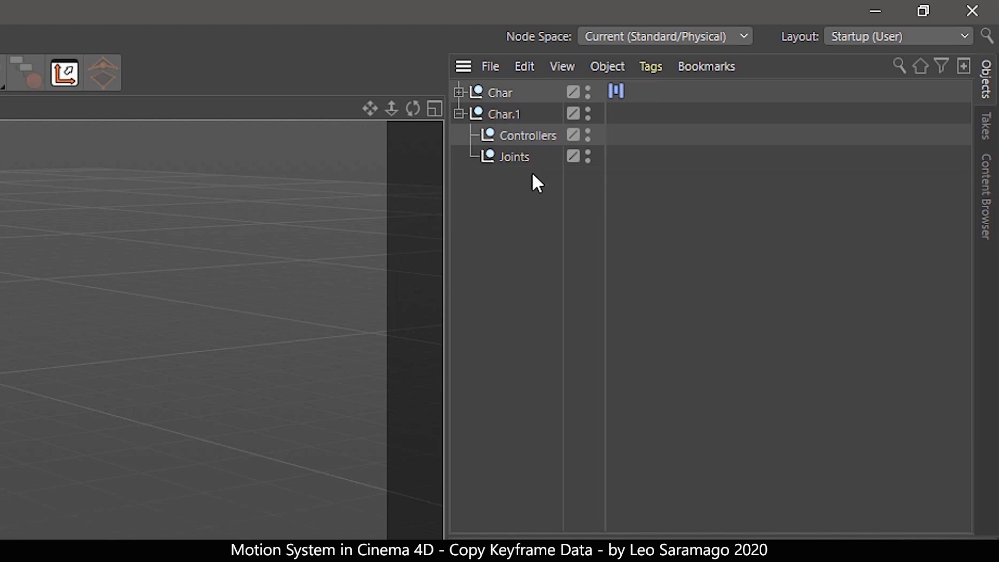
double_click(505, 114)
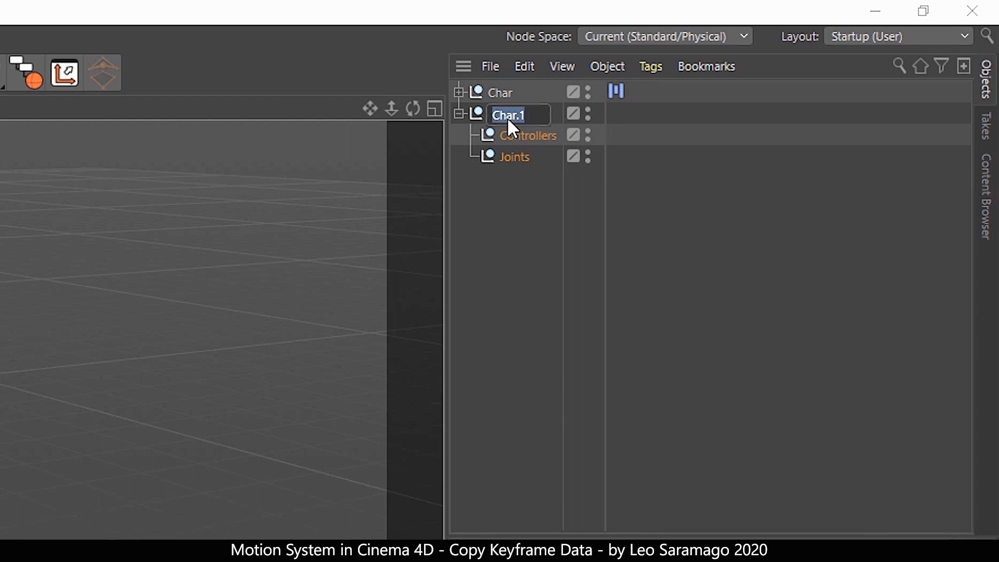
type("Dummy")
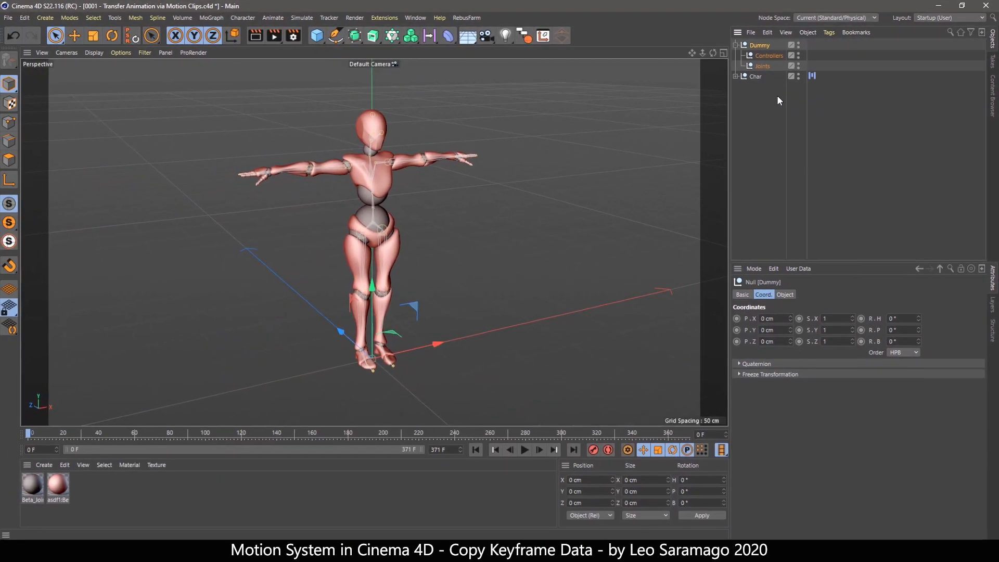
Step: Merge Brooklyn Uprock.fbx into the scene with Geometry unticked
left_click(750, 33)
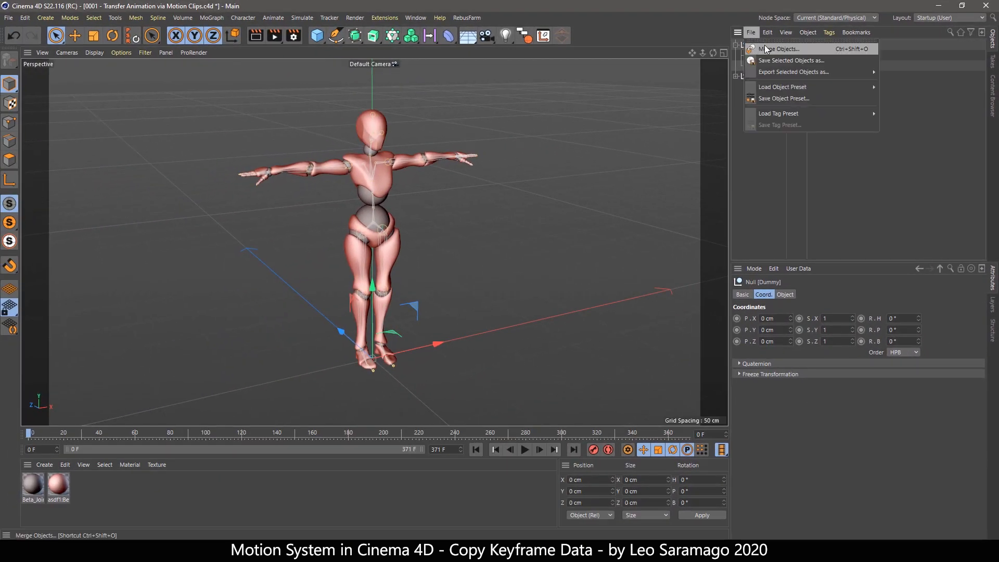
left_click(776, 49)
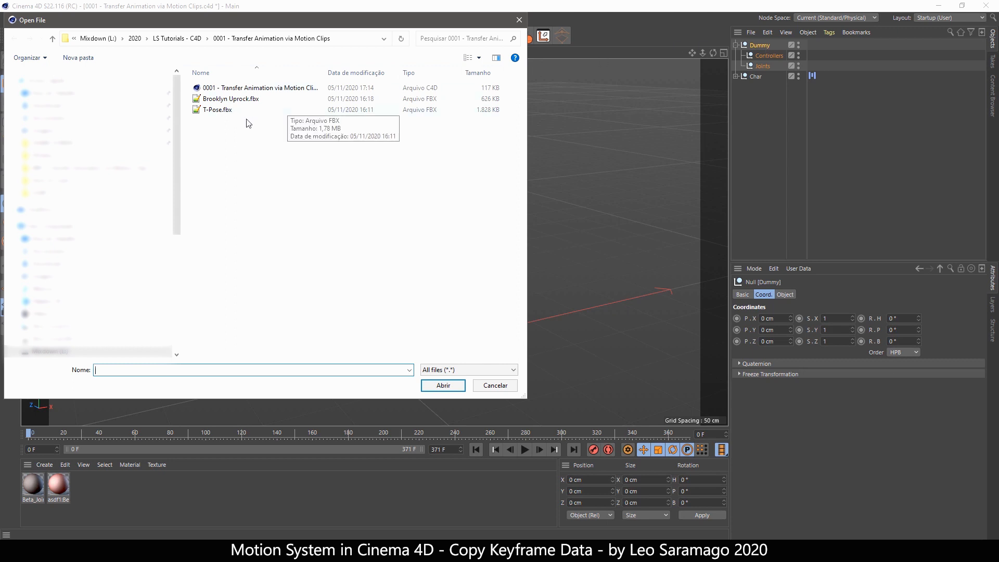
left_click(230, 99)
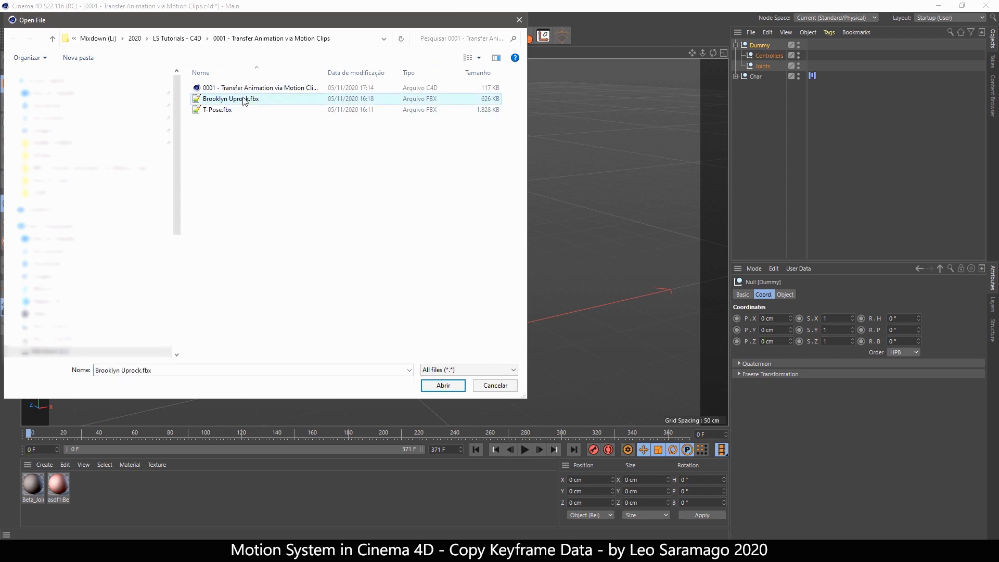
left_click(442, 385)
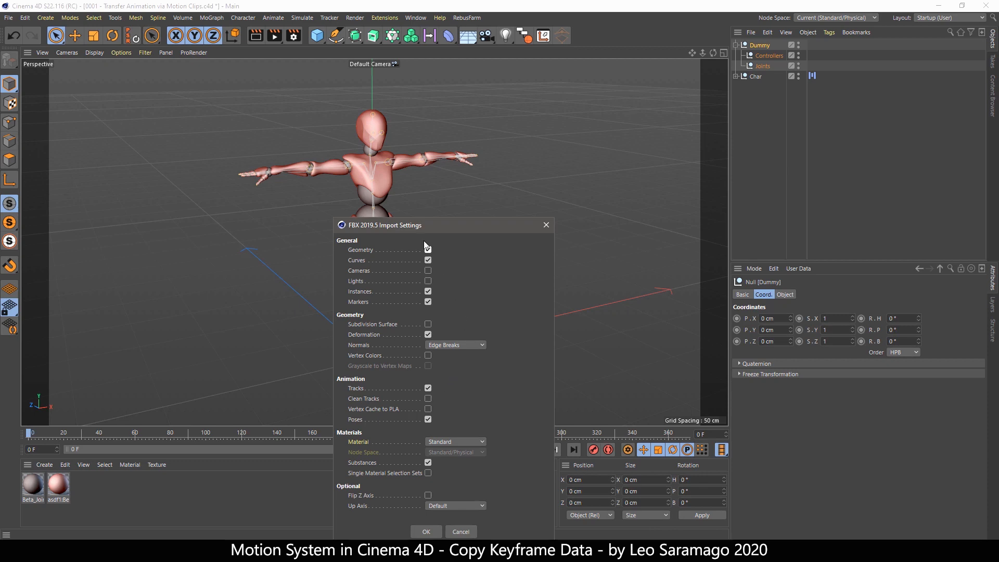
left_click(428, 249)
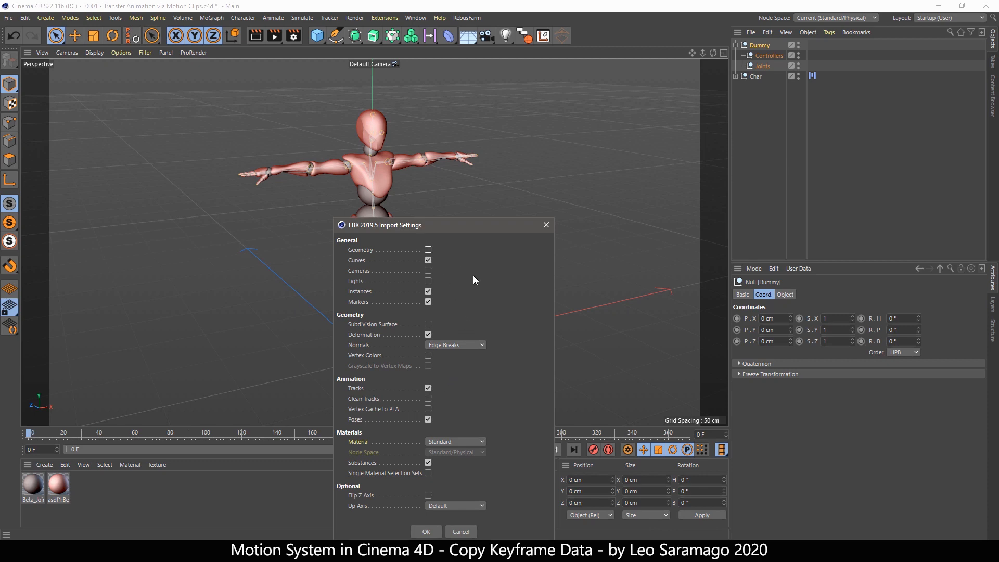
left_click(426, 532)
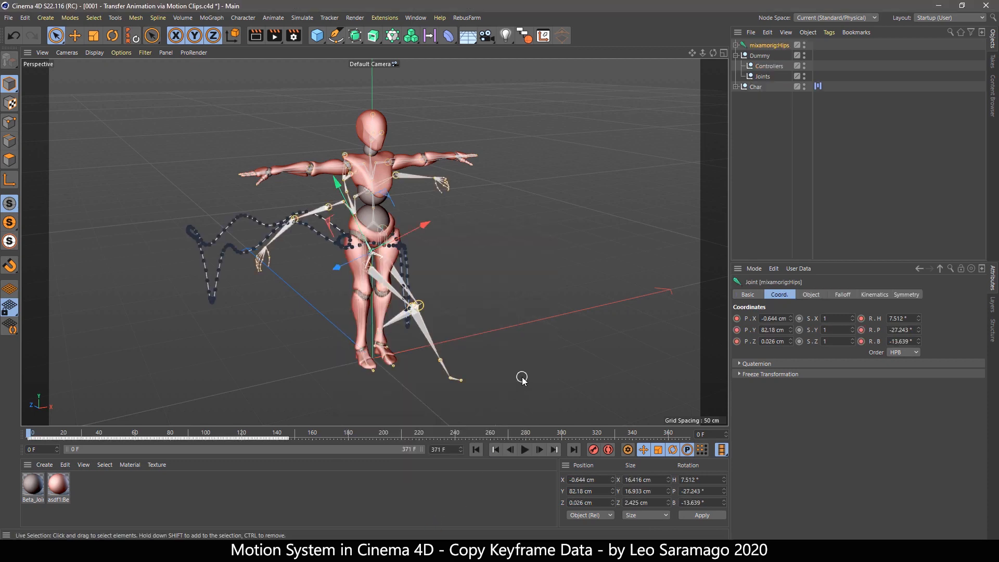
Step: Hide the Char mesh, preview the dance playback and start editing the end frame
left_click(755, 86)
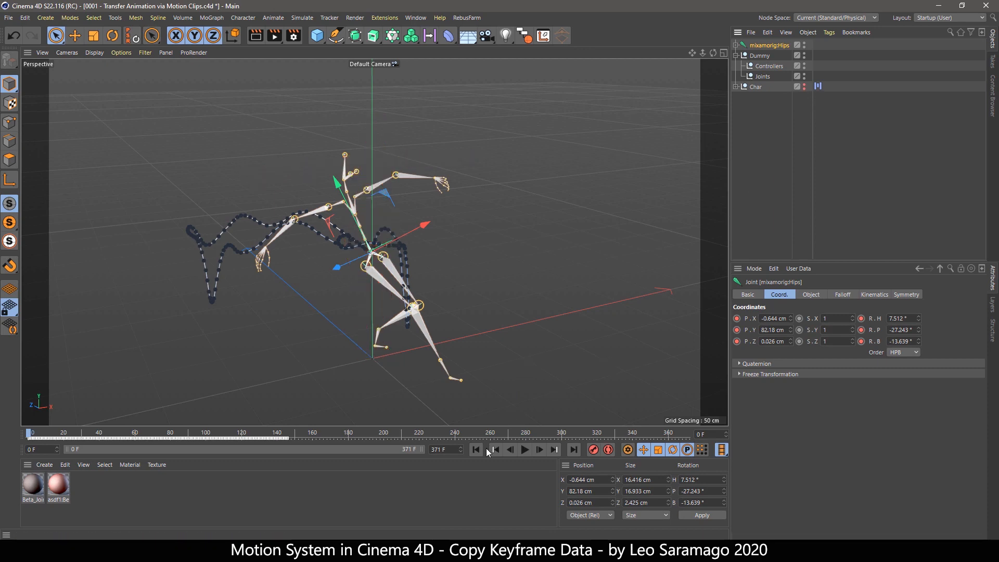
left_click(523, 449)
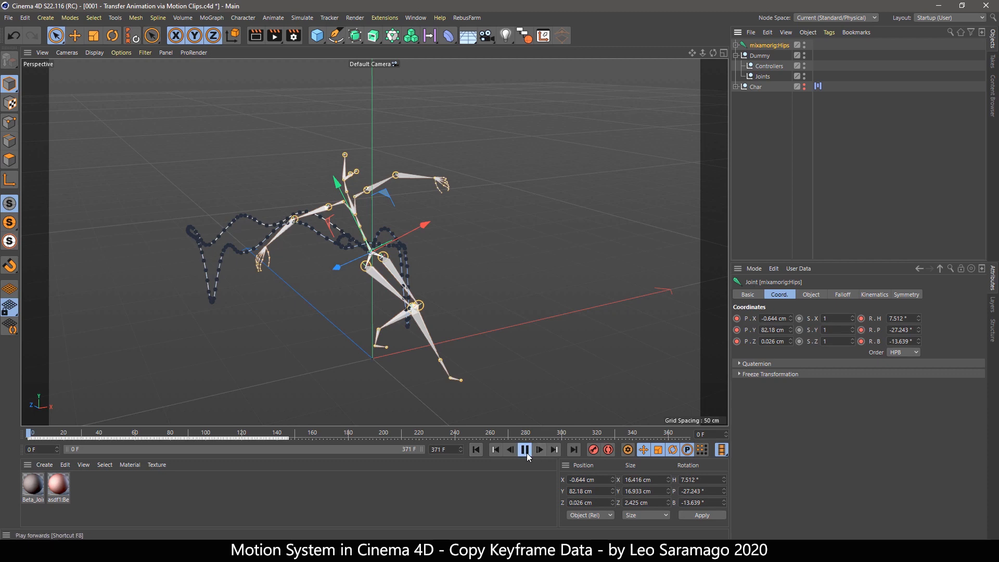
left_click(524, 449)
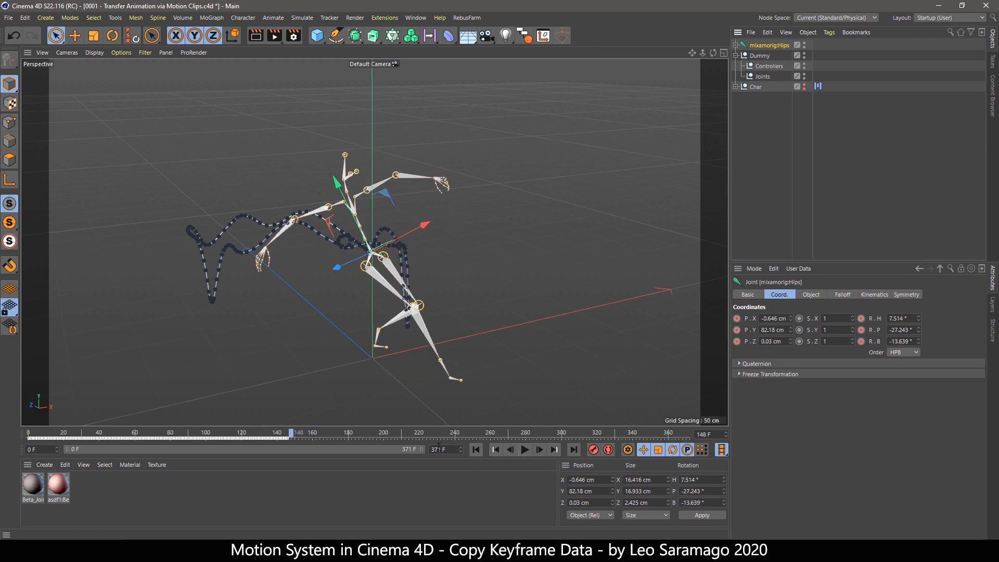
left_click(444, 449)
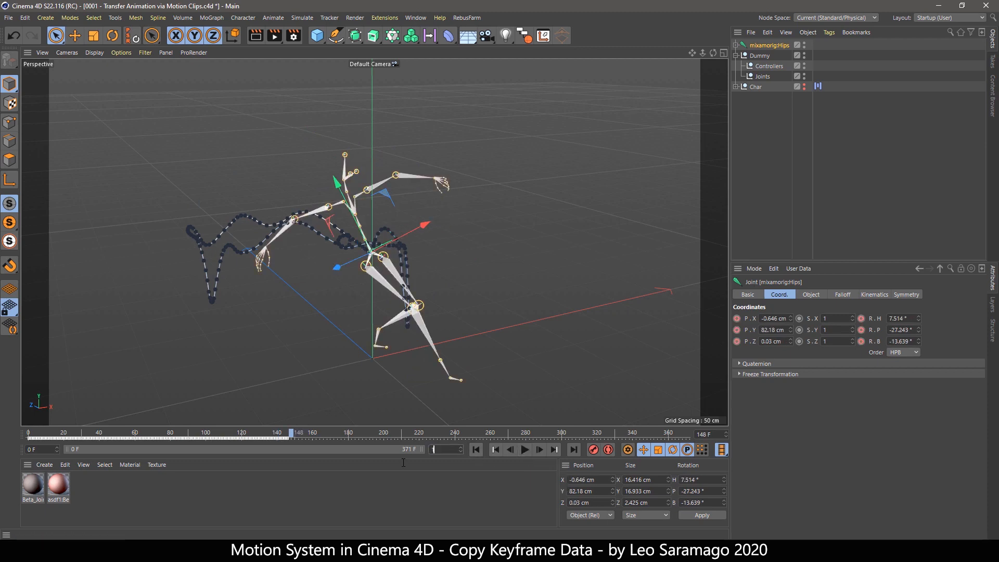
Step: Set the scene length to 160 frames and place the merged mixamorig:Hips under Dummy's Joints
left_click(475, 450)
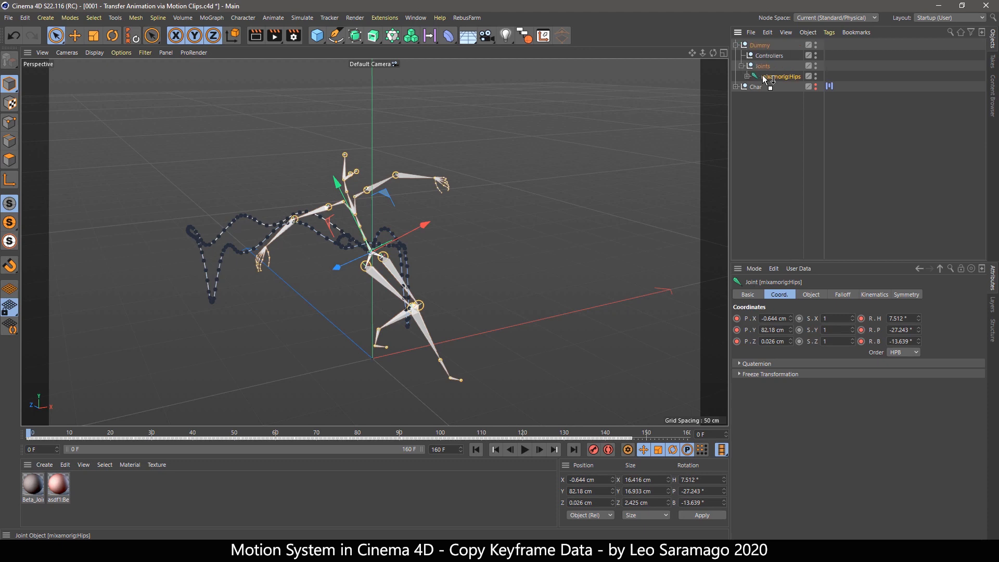
left_click(740, 87)
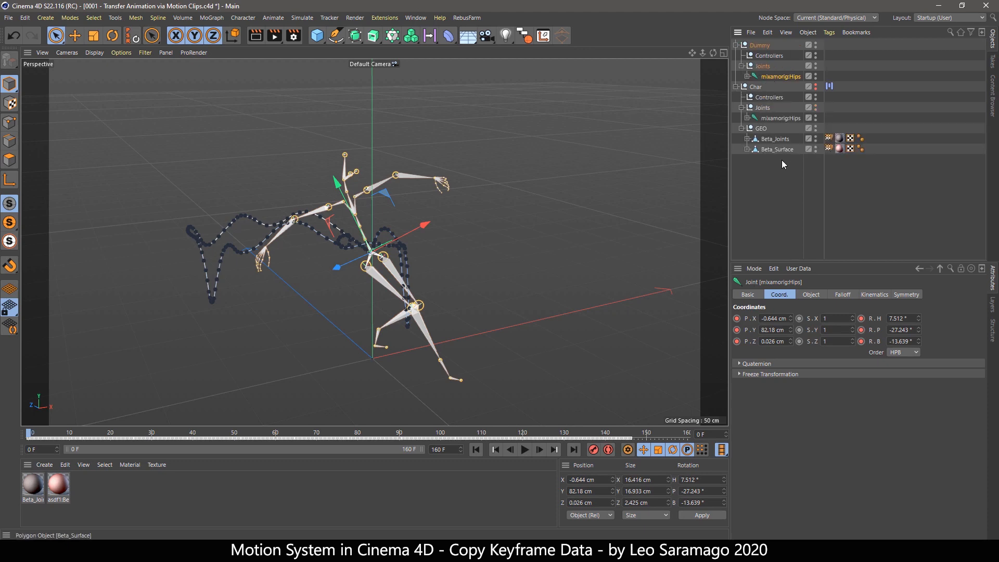
left_click(778, 76)
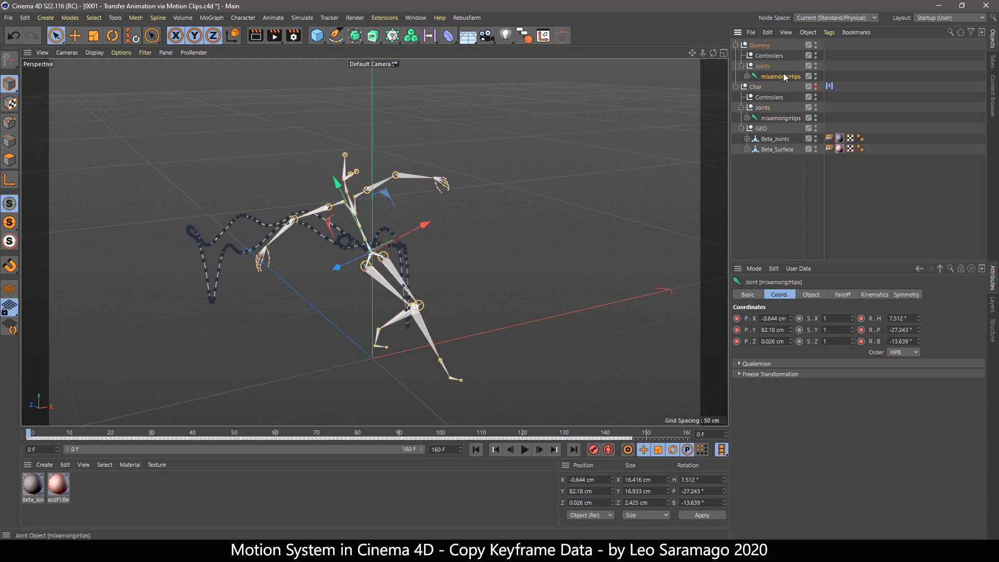
mouse_move(756, 86)
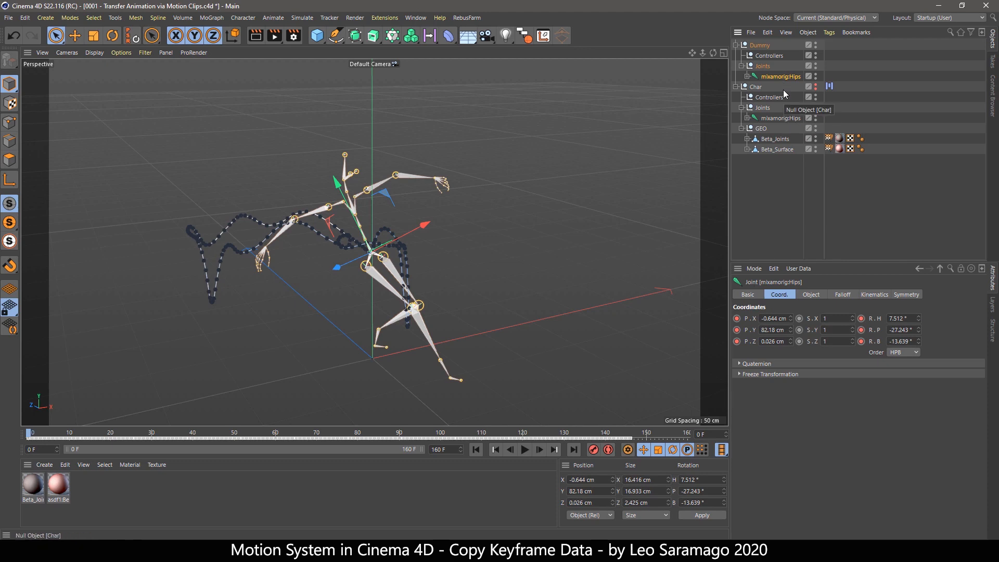
mouse_move(748, 324)
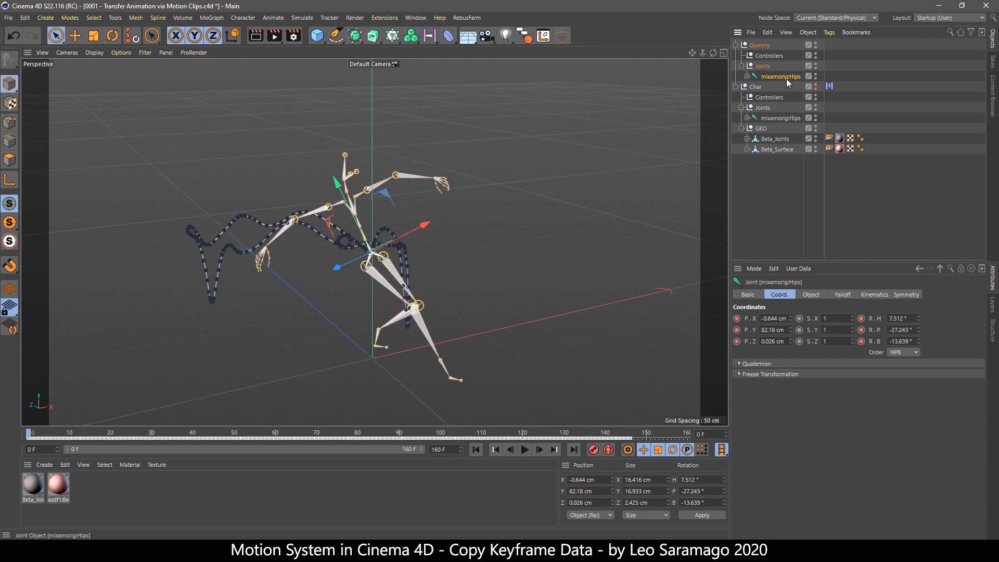
left_click(758, 45)
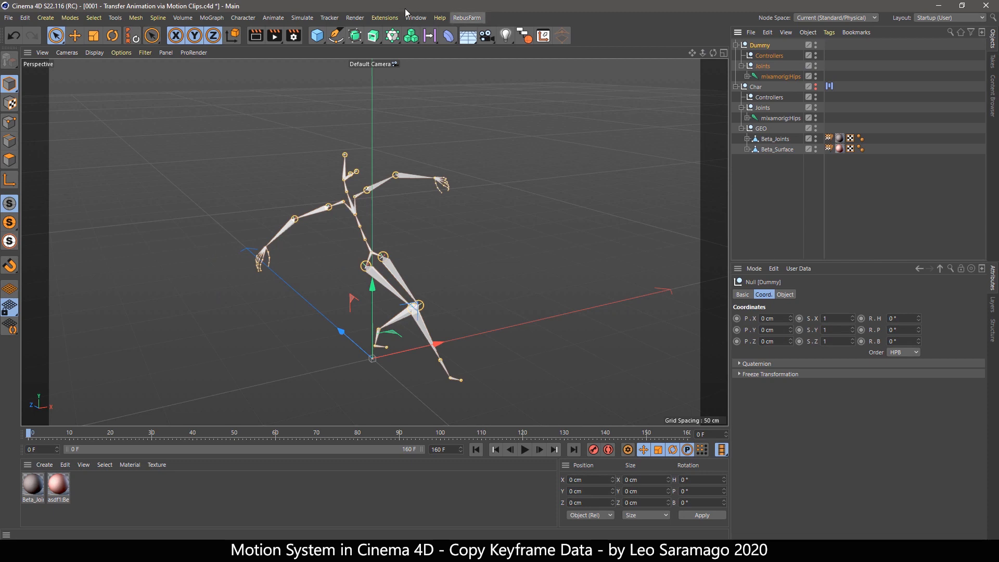
Step: Add a Dance motion clip from Dummy, keeping original animation and excluding Parameter tracks
left_click(272, 17)
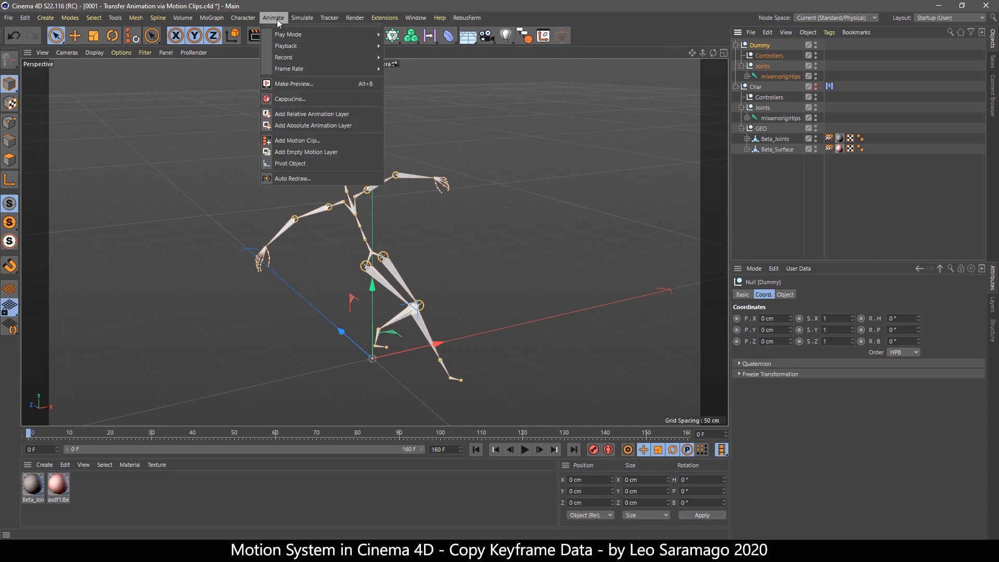
mouse_move(297, 140)
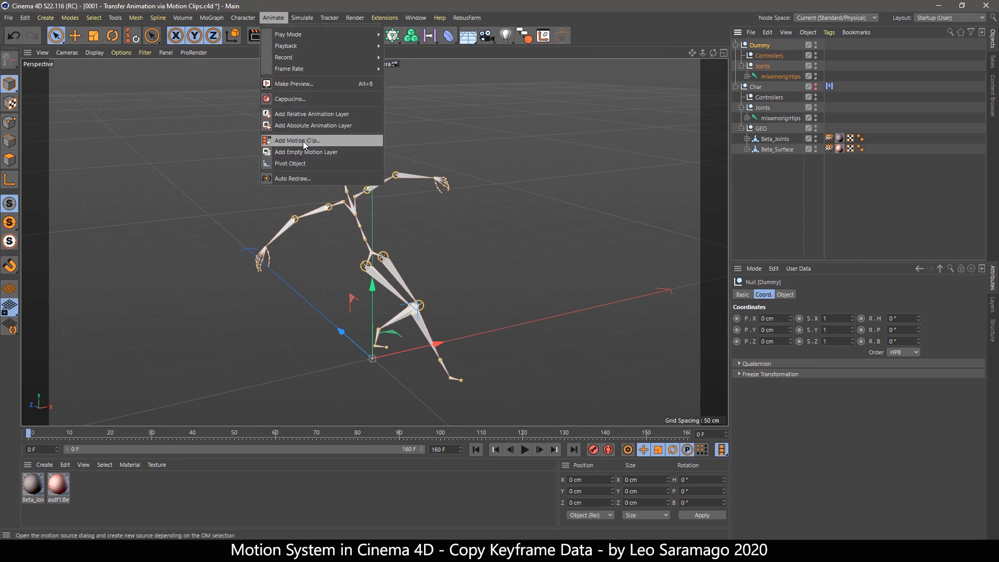
left_click(296, 141)
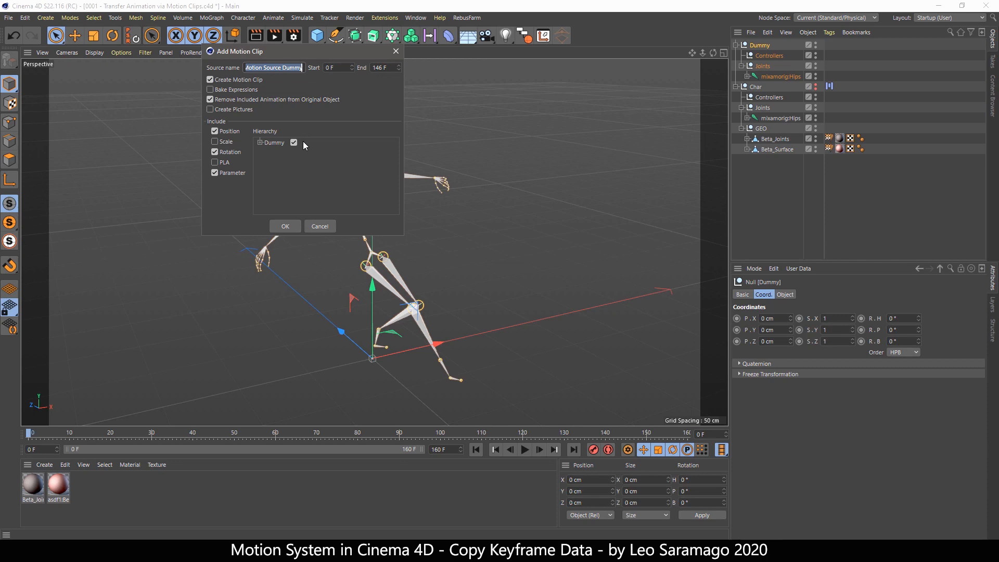
type("Dance")
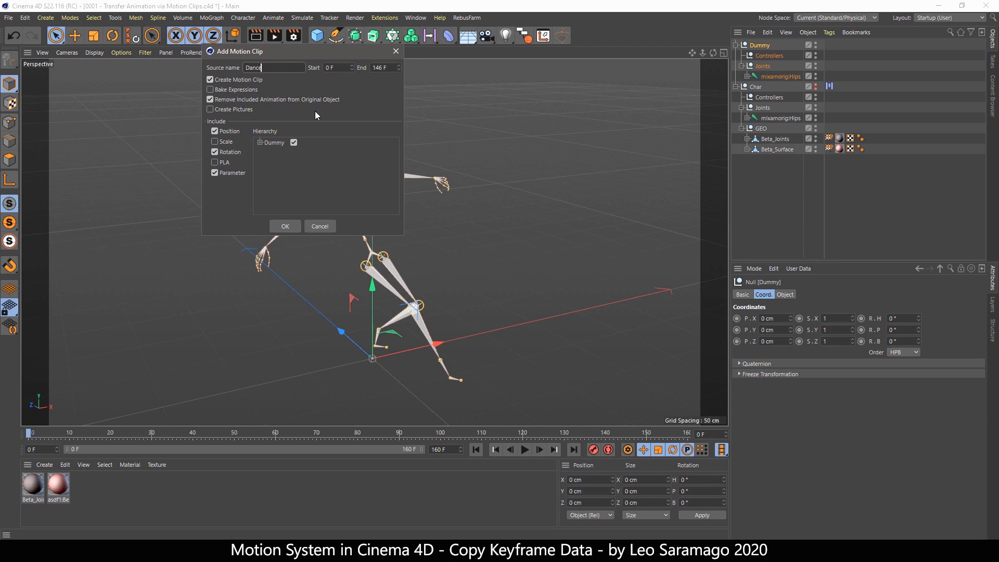
mouse_move(303, 117)
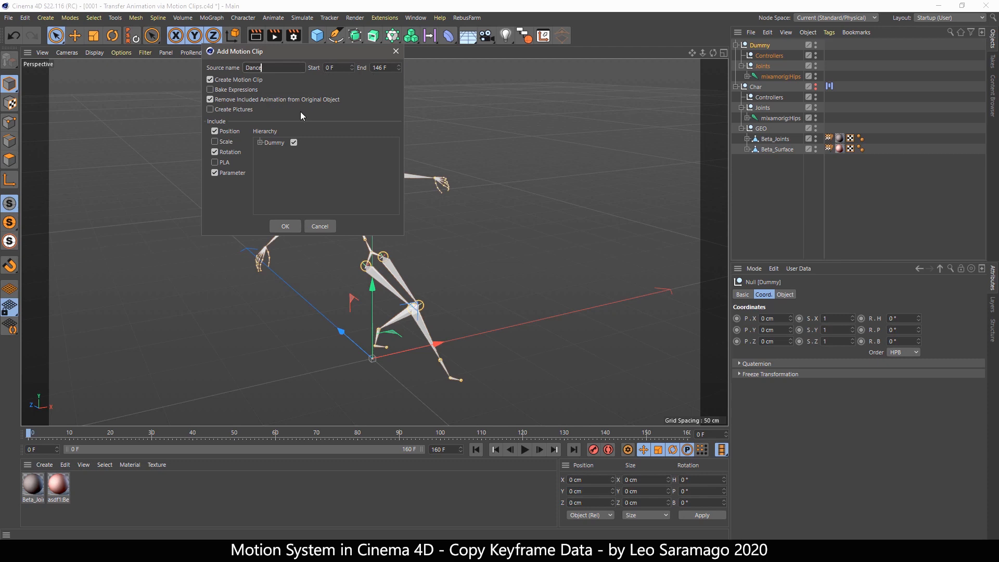
left_click(210, 100)
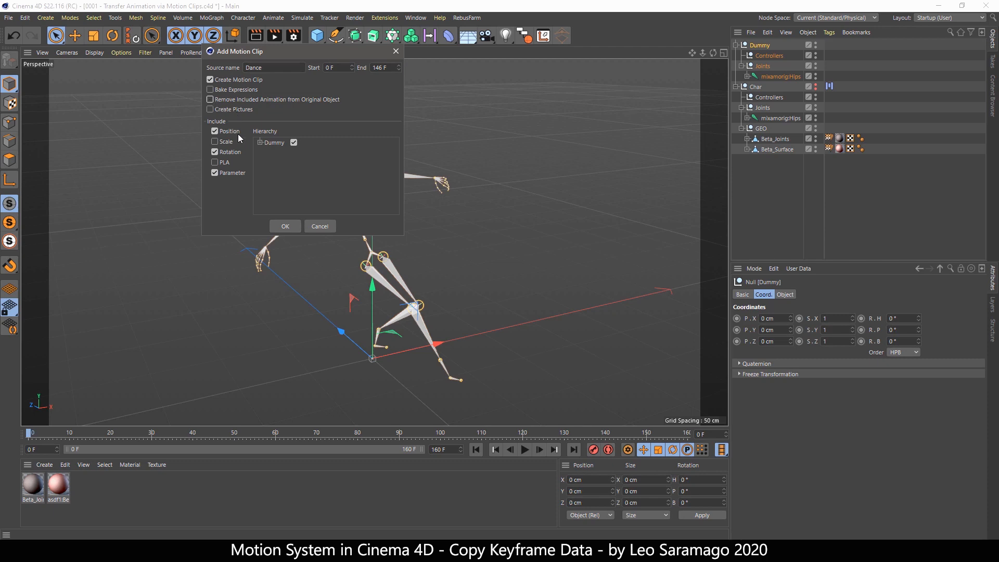
left_click(215, 173)
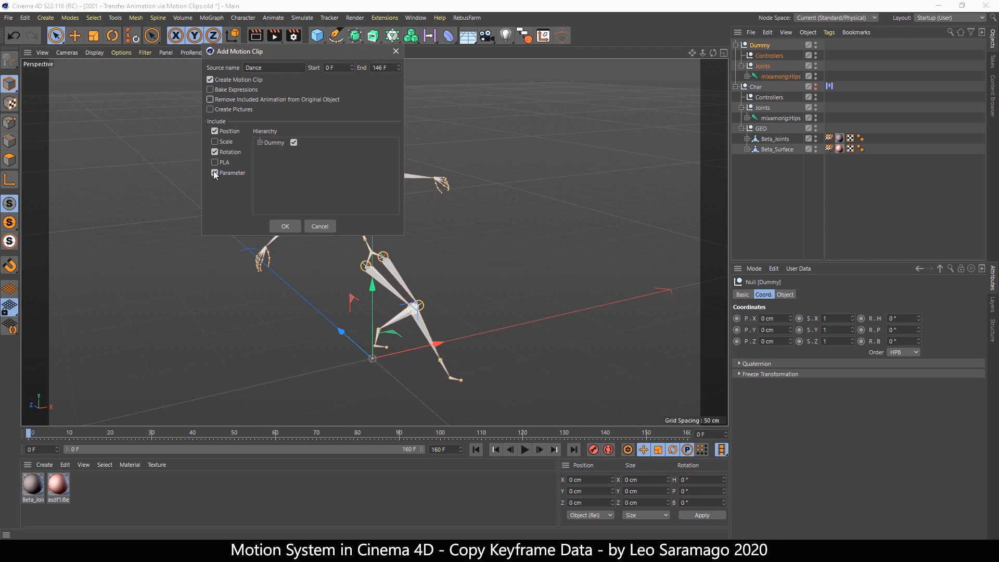
left_click(214, 173)
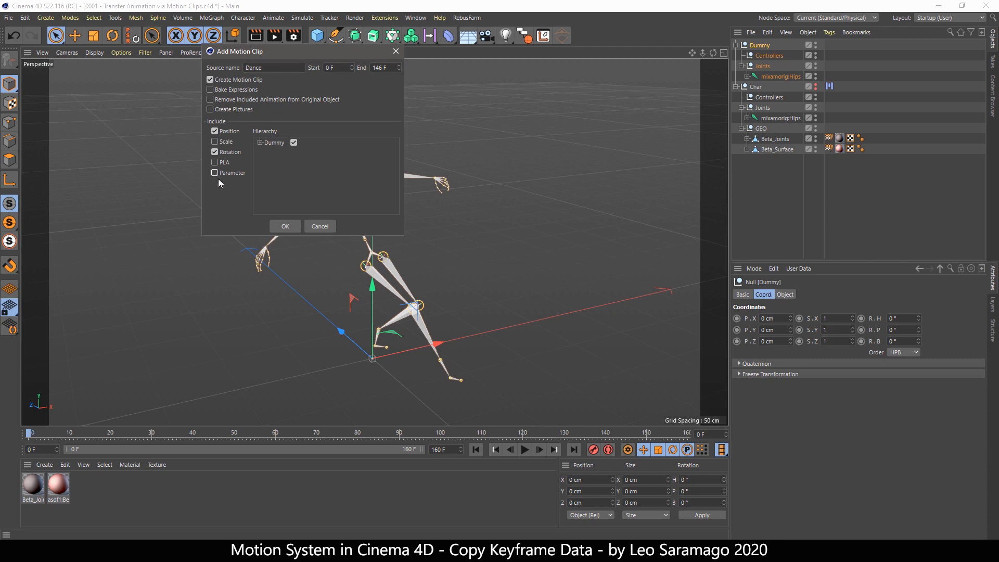
left_click(284, 226)
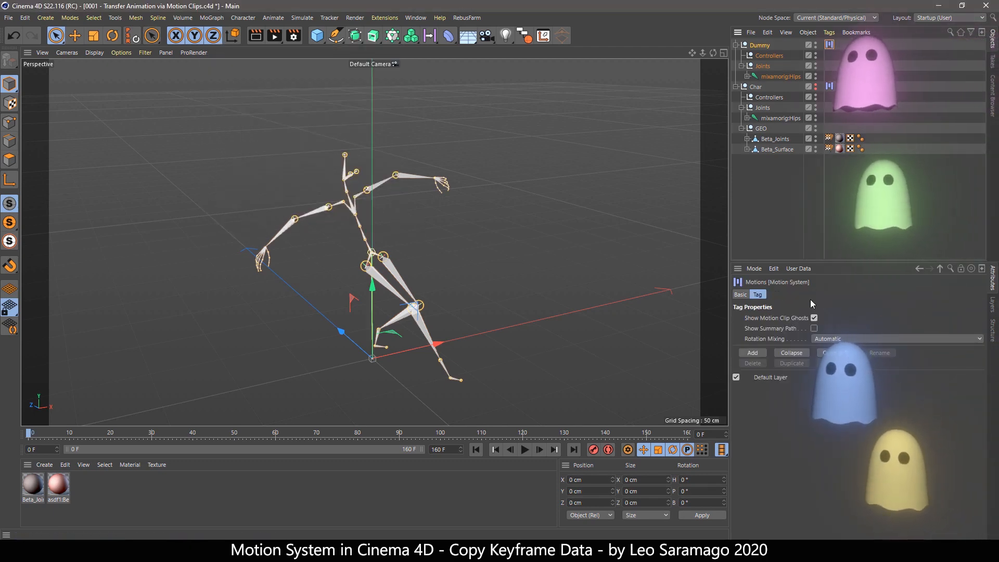
Step: Turn off clip ghosts on Dummy's Motion System tag and review its Dance clip in the Timeline
left_click(814, 319)
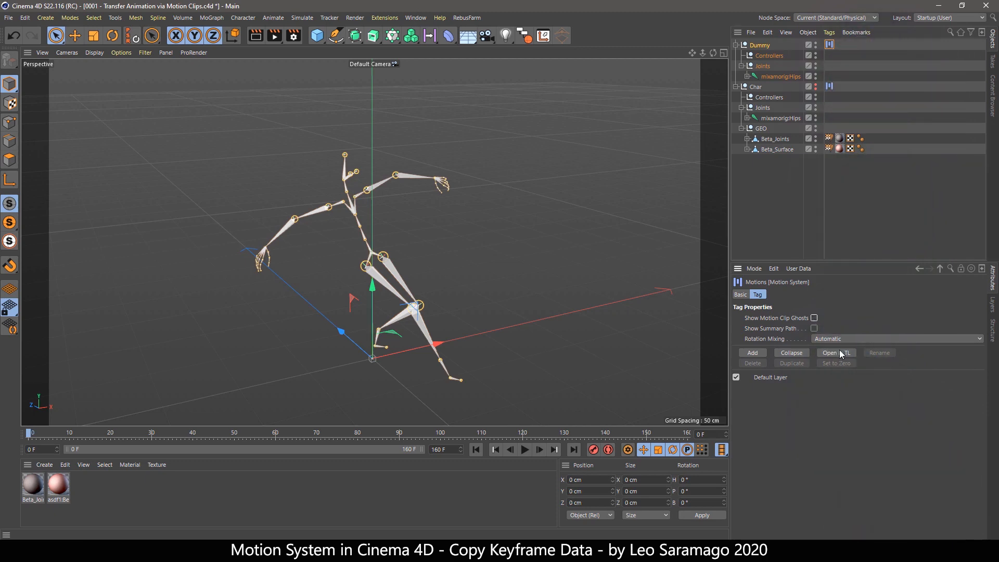
left_click(831, 353)
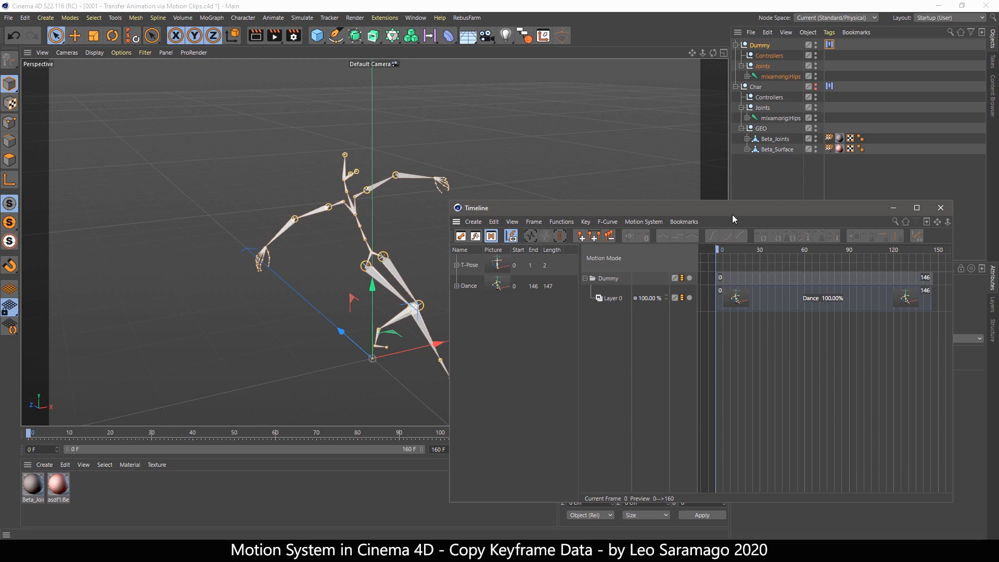
left_click(779, 118)
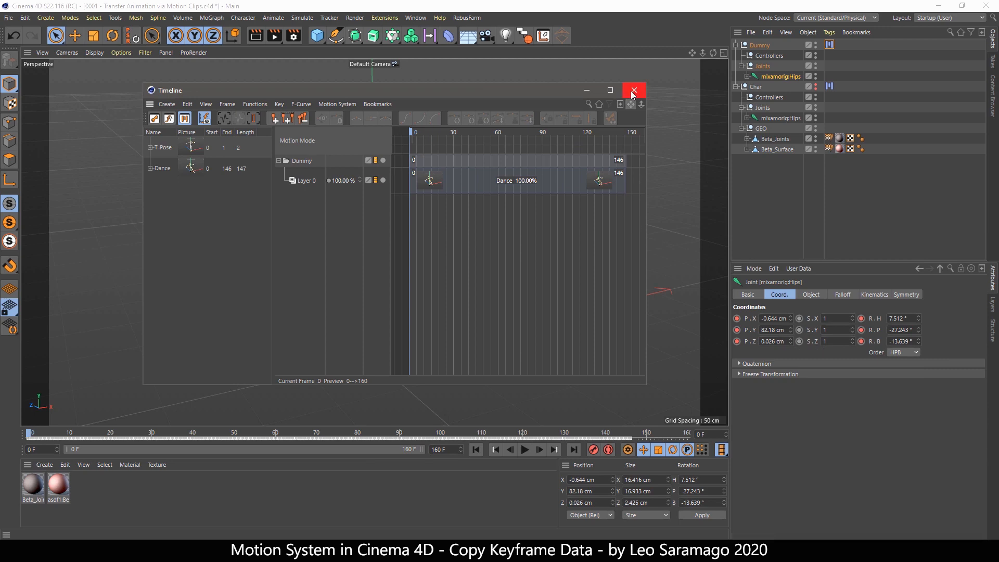
left_click(634, 90)
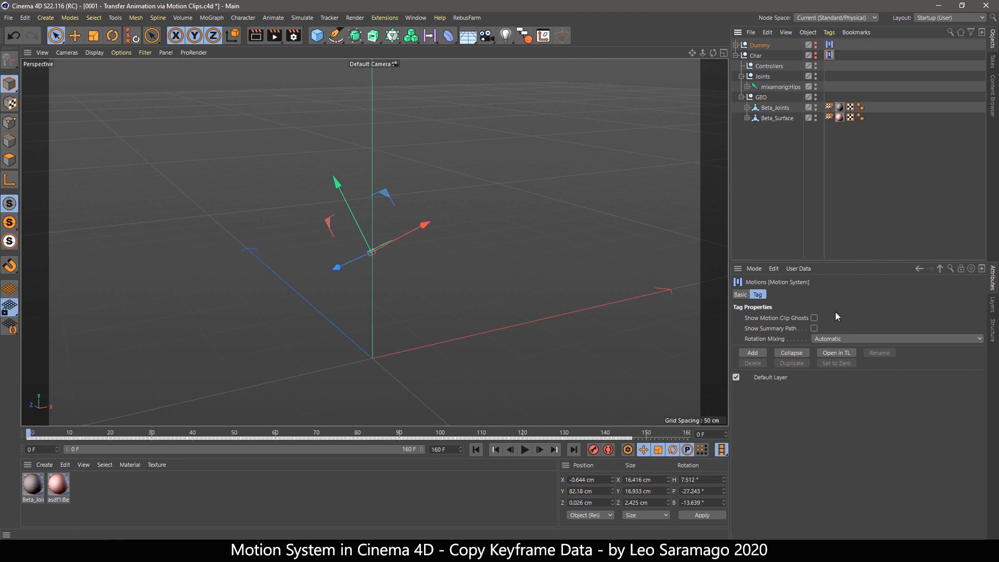
Step: Drag the Dance motion source onto Char's Layer 0 in the Timeline
left_click(836, 353)
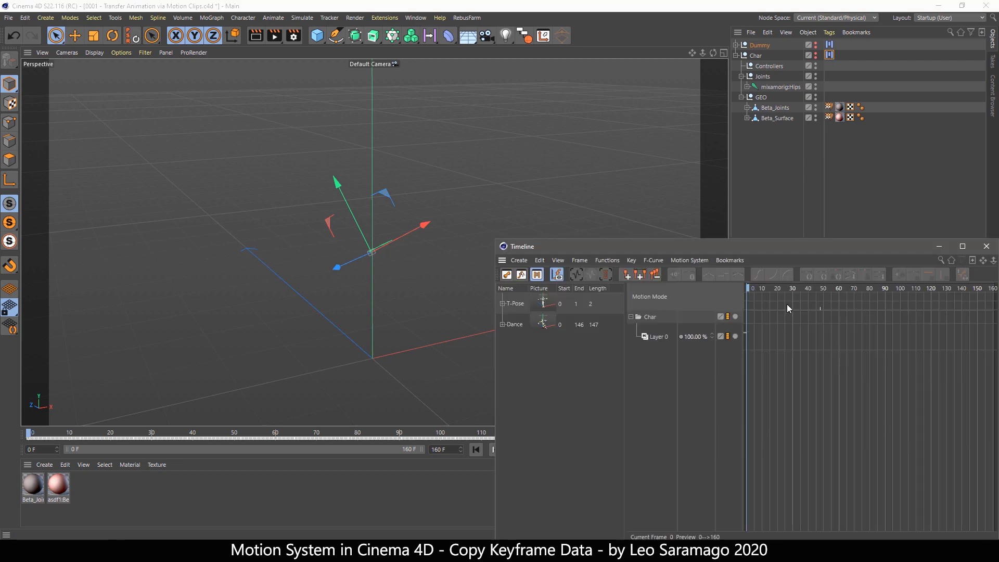
left_click_drag(520, 246, 441, 194)
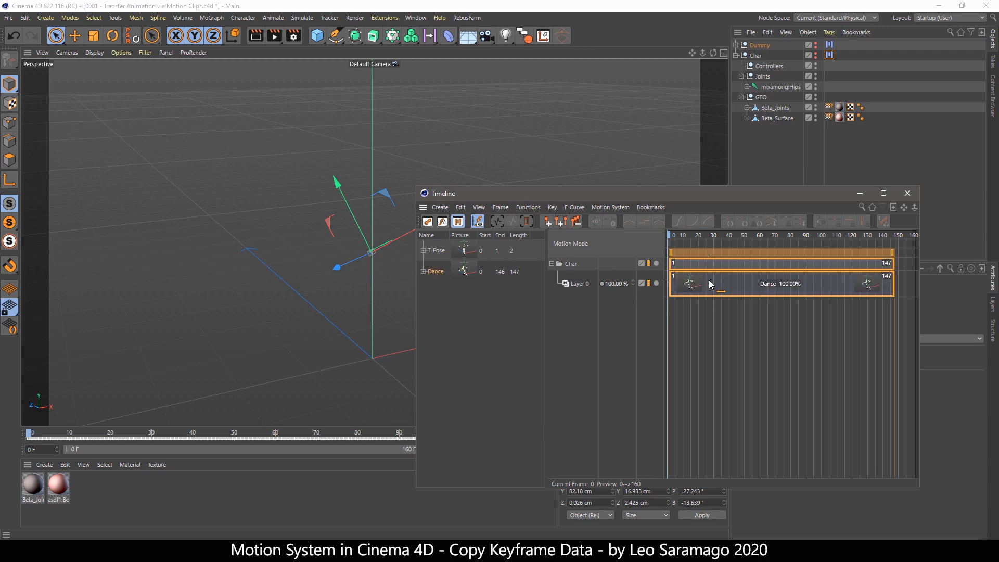
left_click(777, 283)
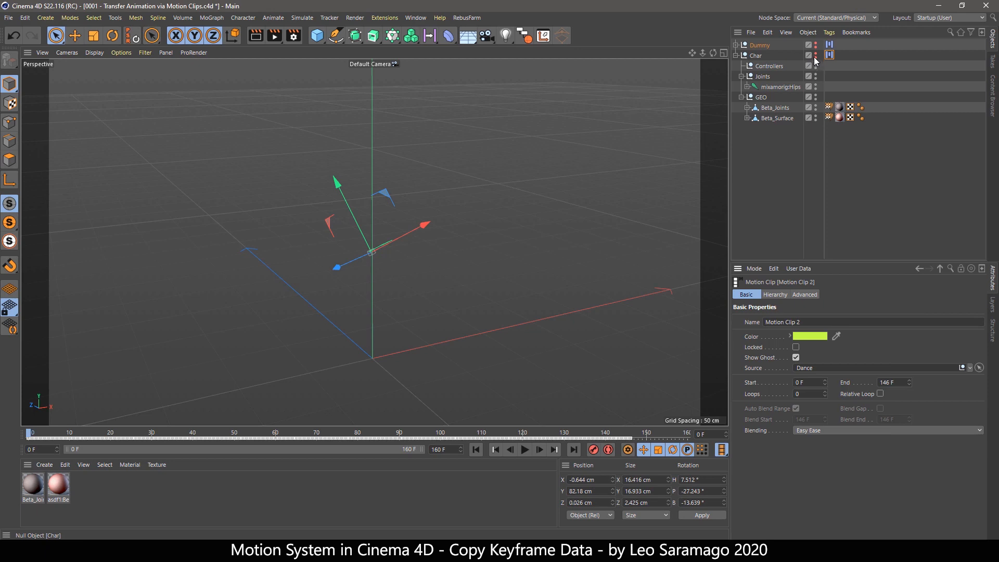
Step: Show the character mesh and play back the dance animation
left_click(524, 450)
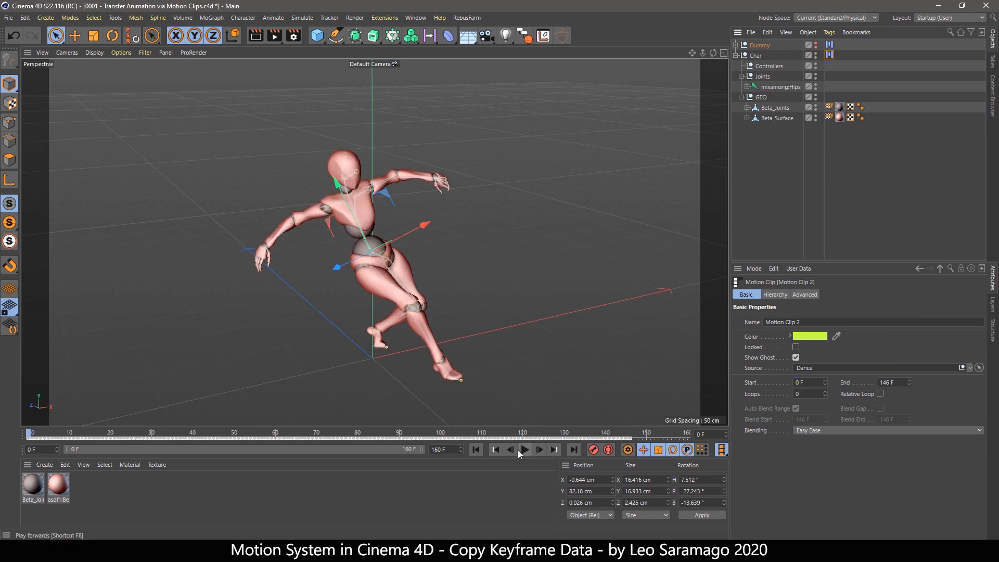
left_click(524, 449)
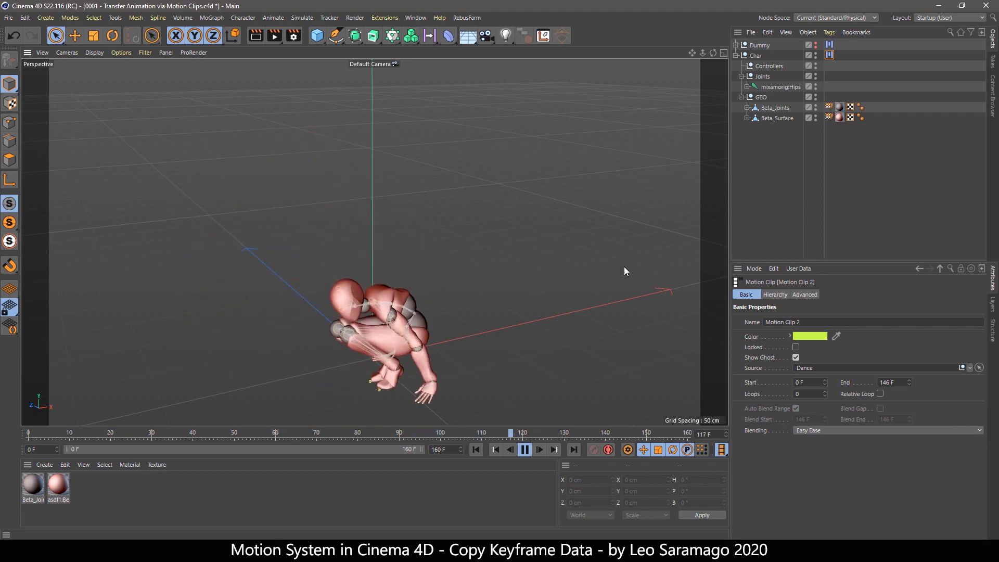
left_click(538, 450)
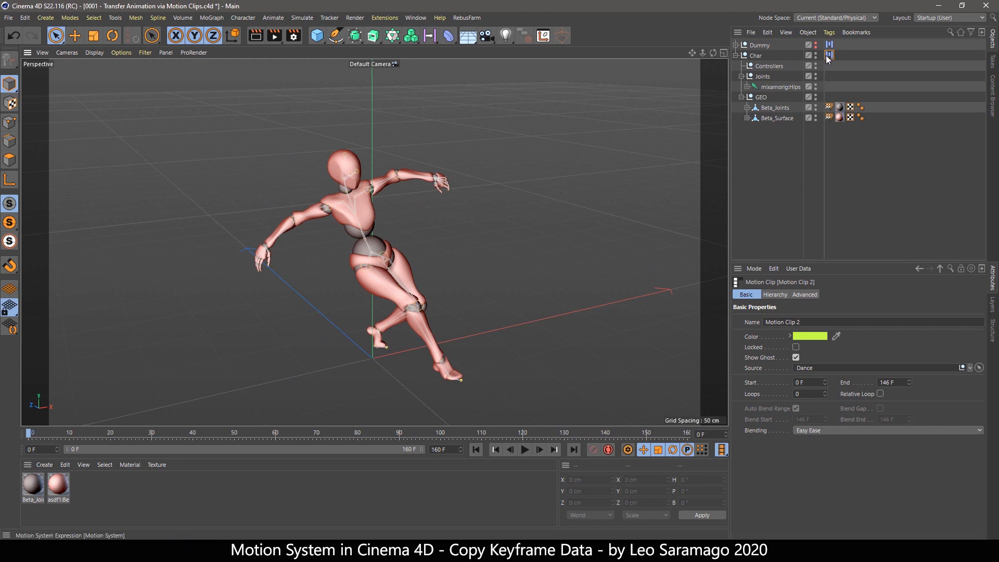
Step: Delete the Dance clip from the Char's motion layer in the Timeline, restoring the T-pose
left_click(830, 55)
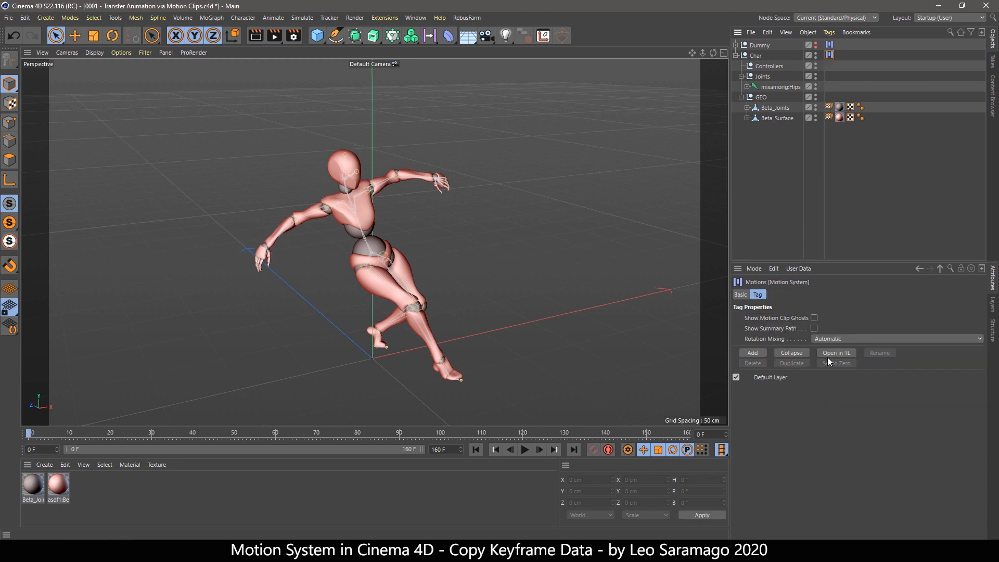
left_click(836, 353)
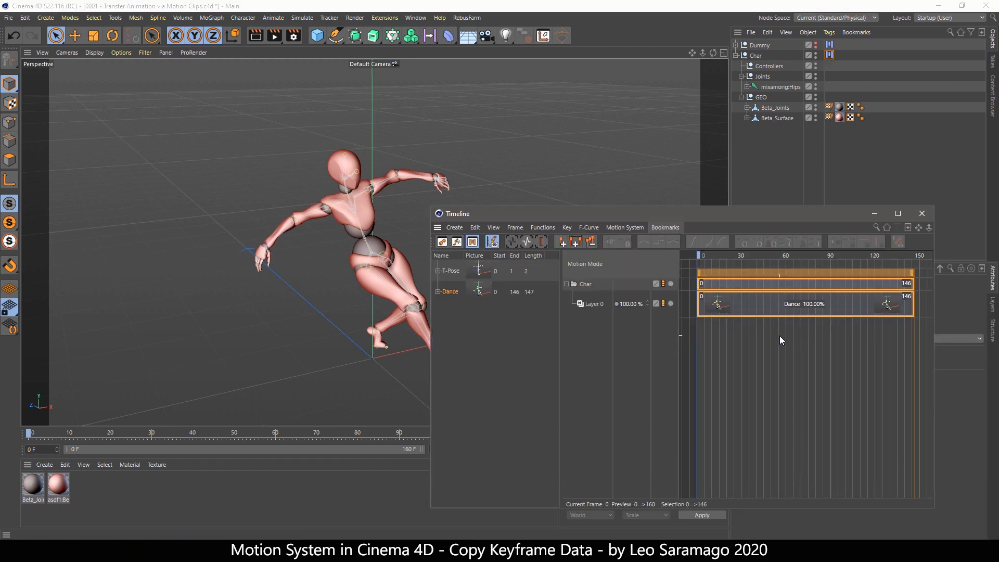
left_click(802, 303)
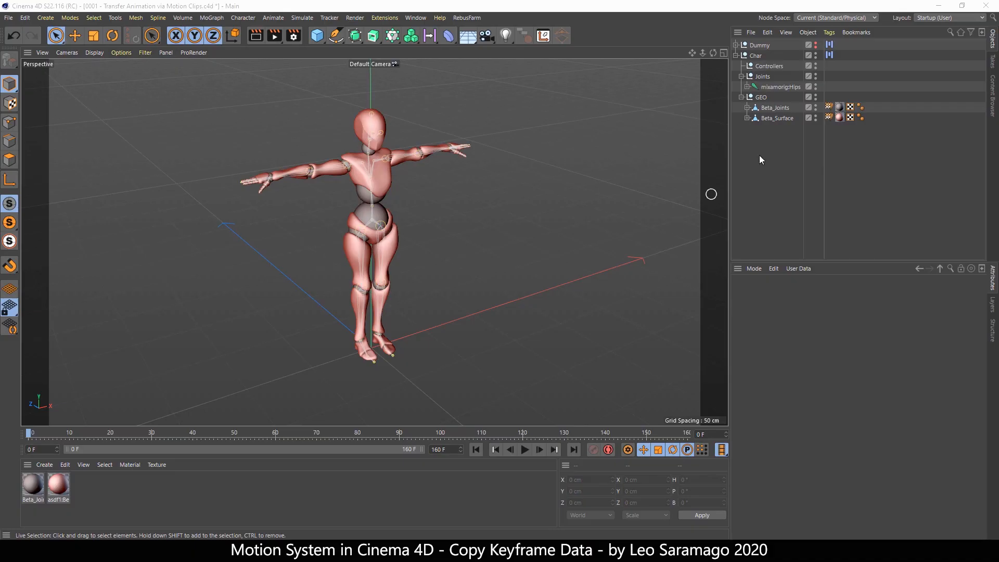
Step: Re-add the Dance clip on Char's layer and convert the layer to keyframe animation on the joints
left_click(779, 86)
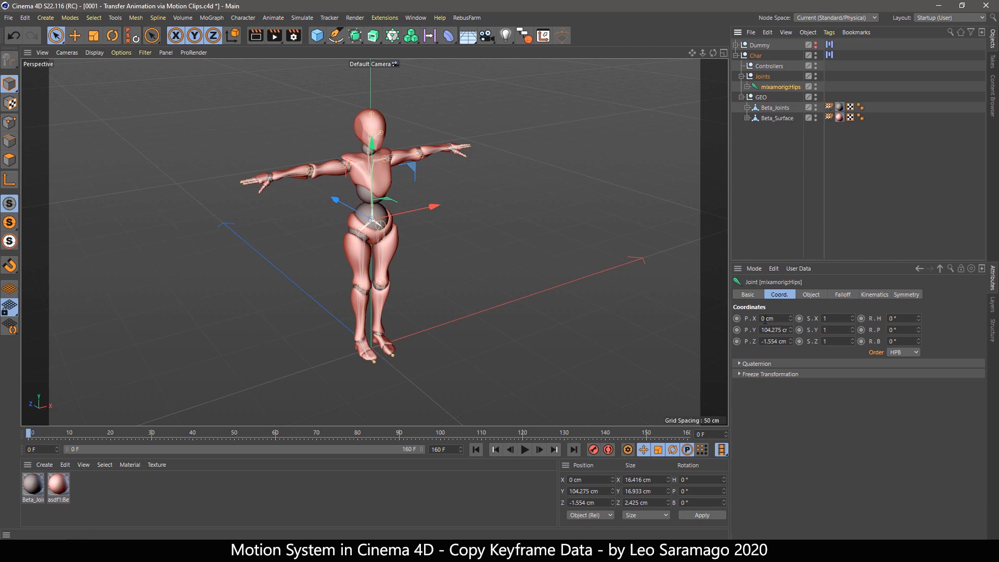
left_click(830, 55)
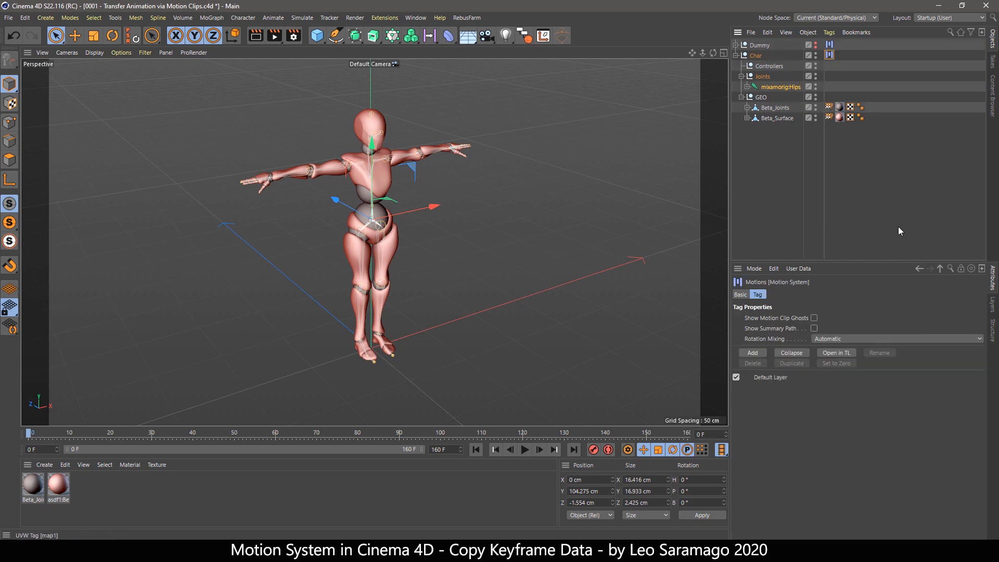
left_click(835, 353)
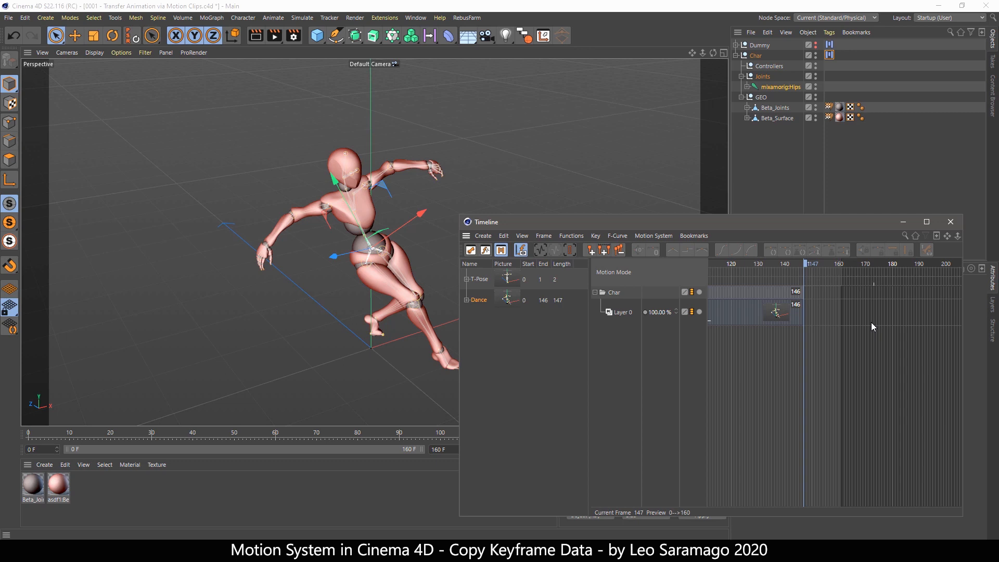
left_click(755, 312)
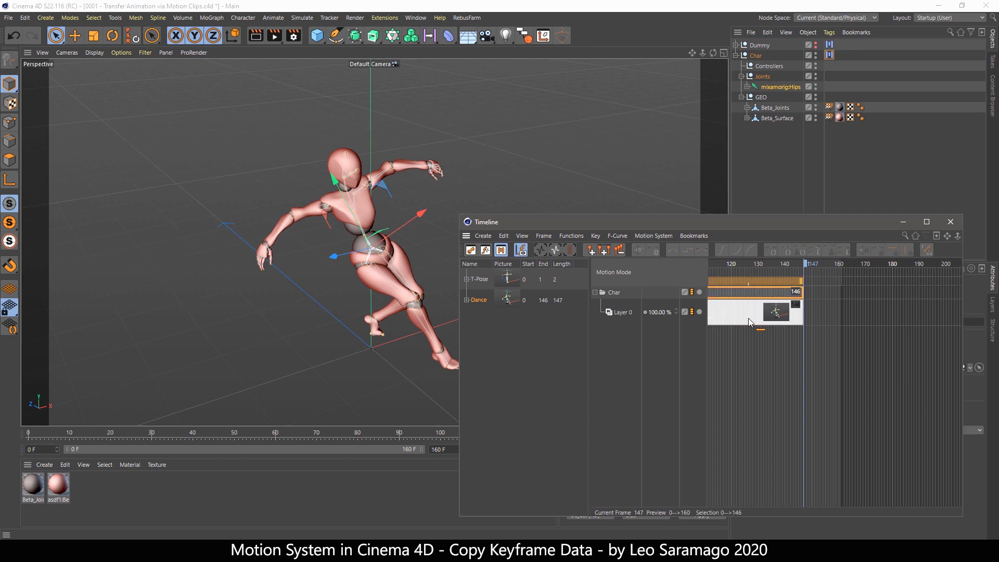
left_click(652, 236)
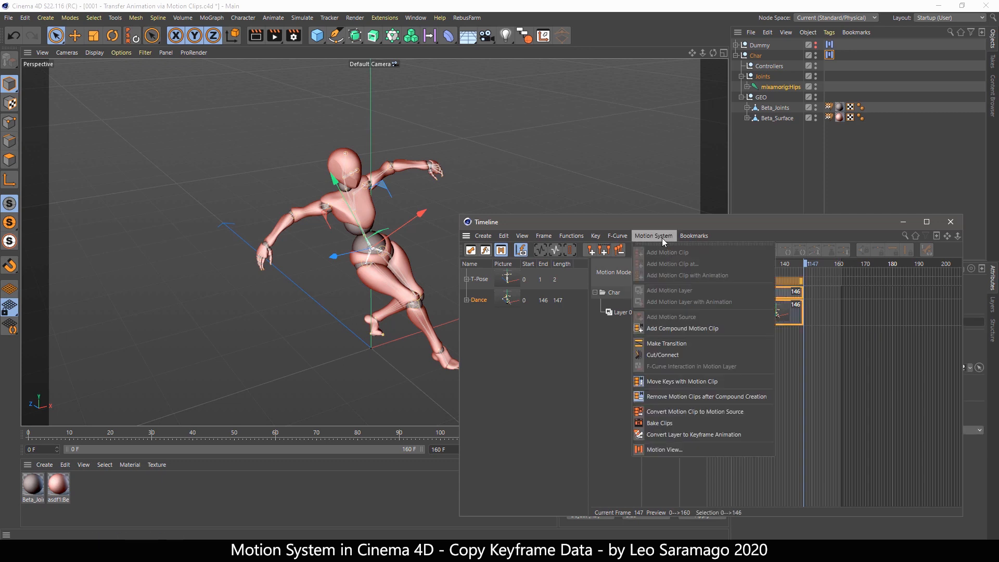
mouse_move(692, 433)
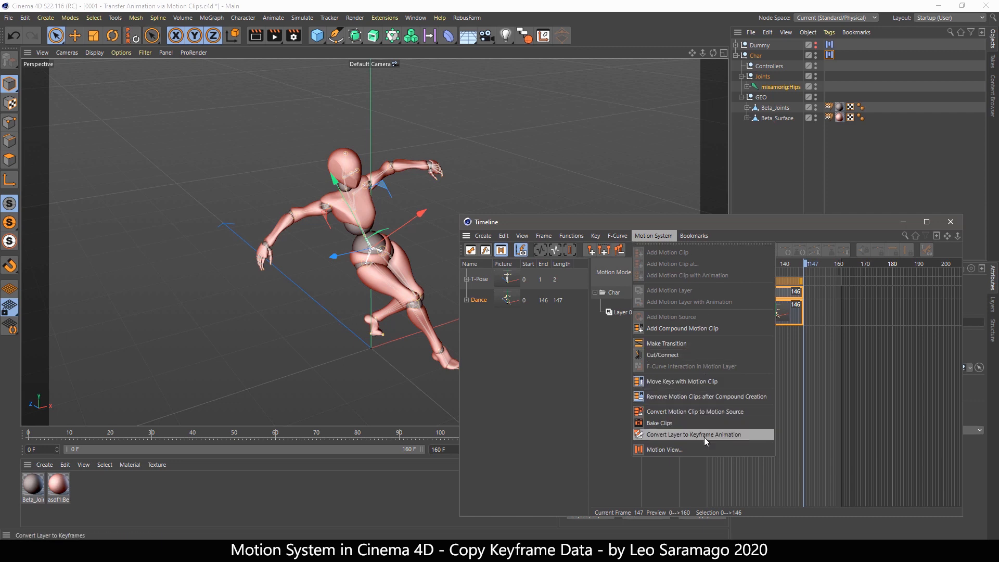
left_click(691, 434)
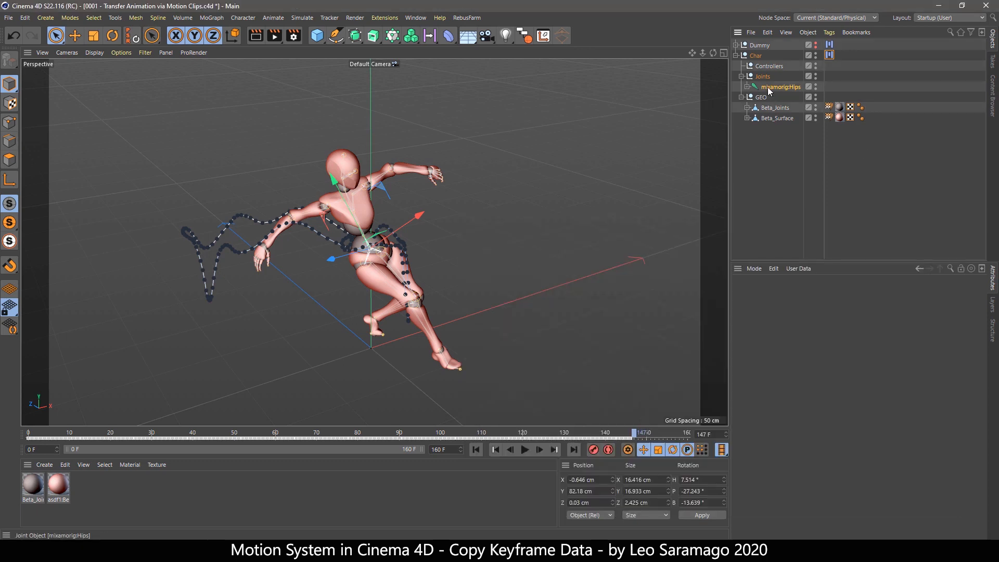
left_click(778, 86)
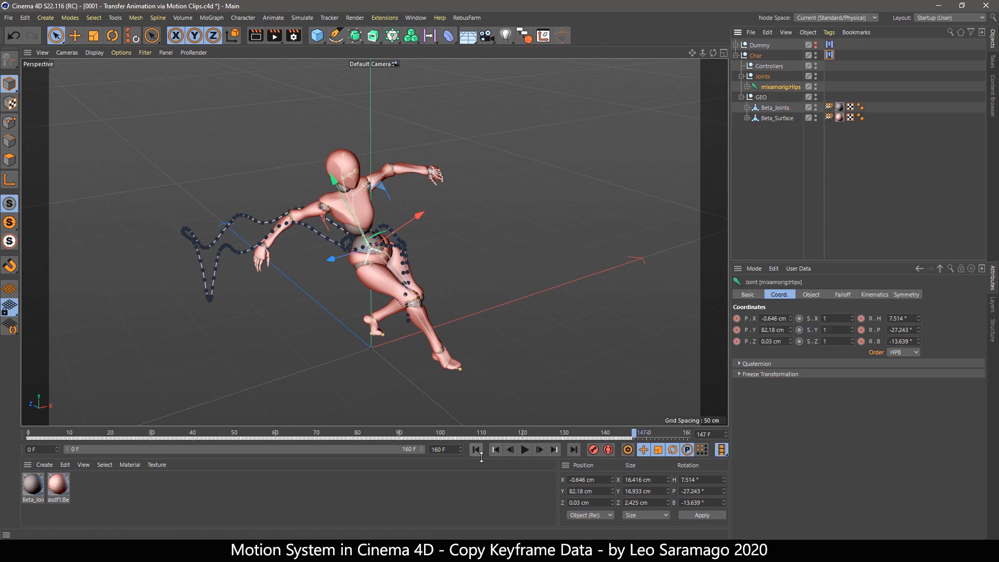
left_click(524, 450)
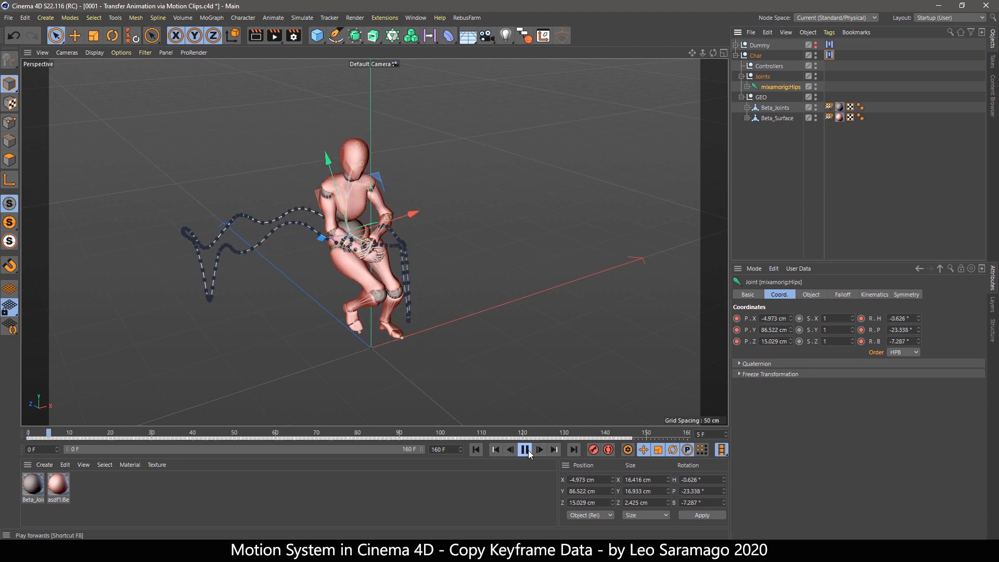
left_click(539, 449)
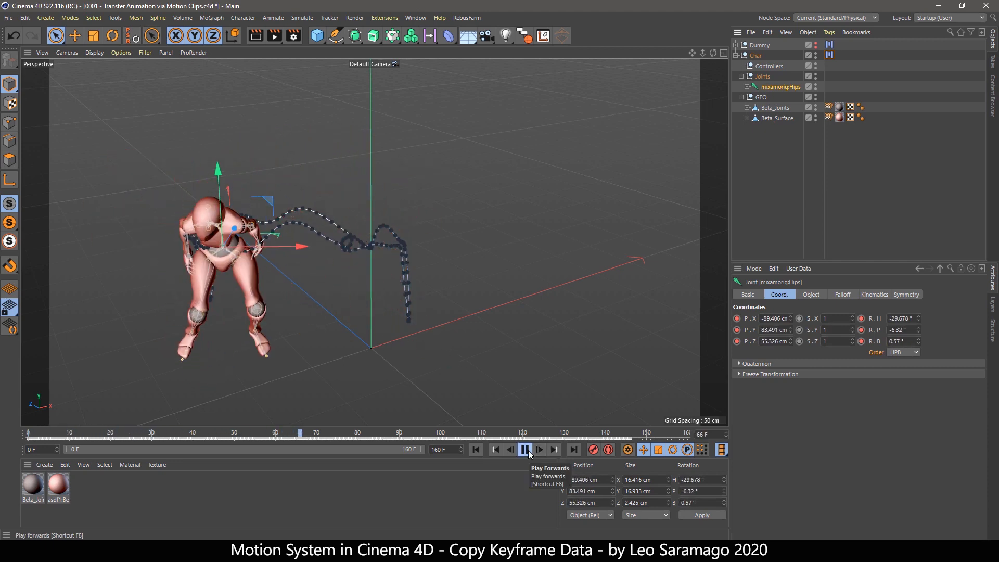
left_click(521, 449)
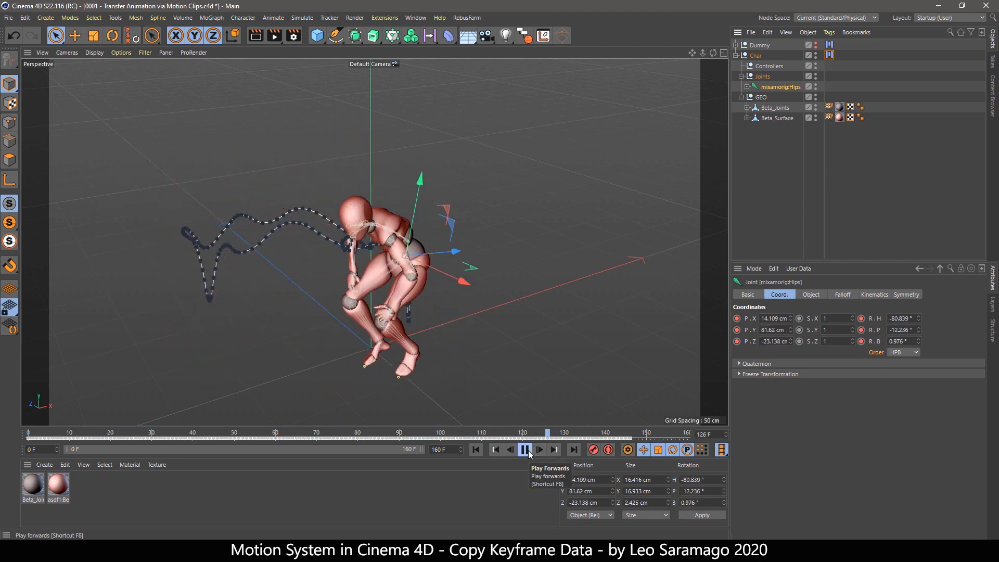
left_click(523, 450)
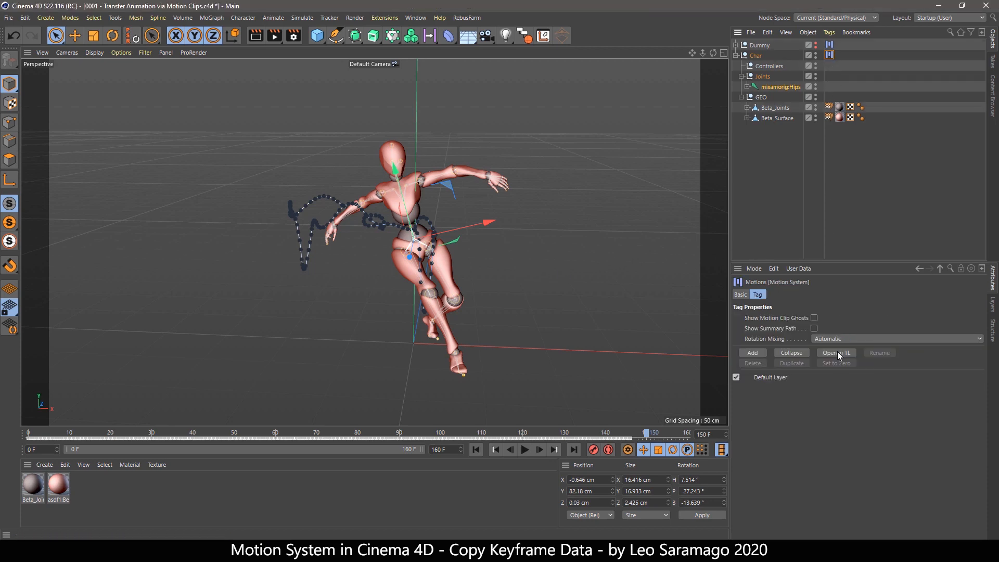
Step: Save the Dance motion source as a .c4dsrc file in a new Motion Clips folder
left_click(836, 353)
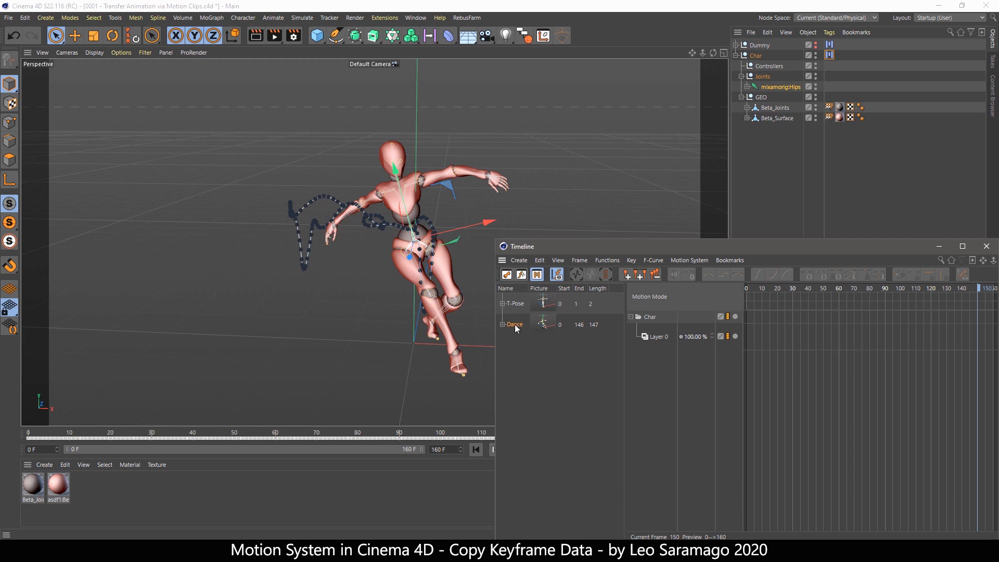
right_click(522, 325)
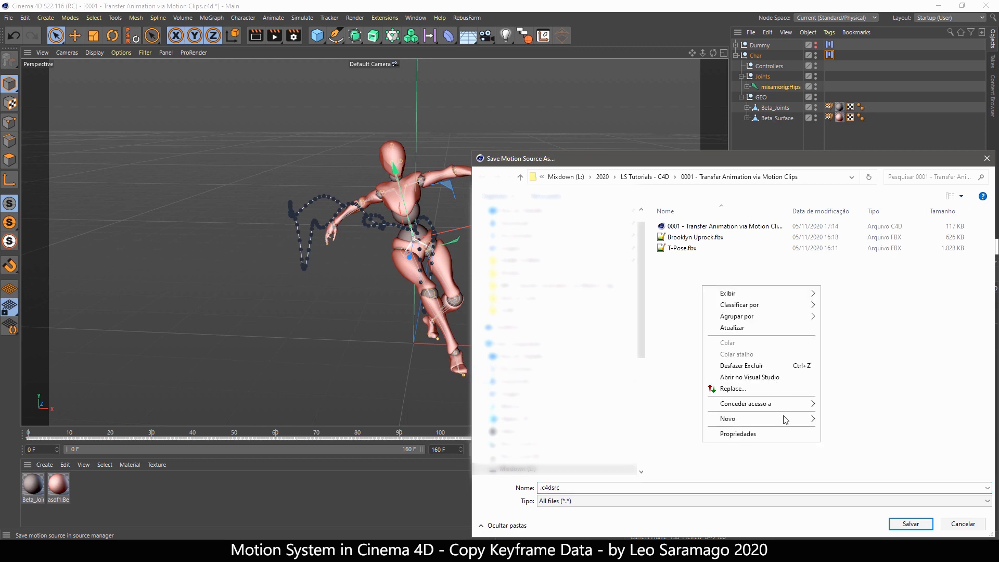
left_click(727, 419)
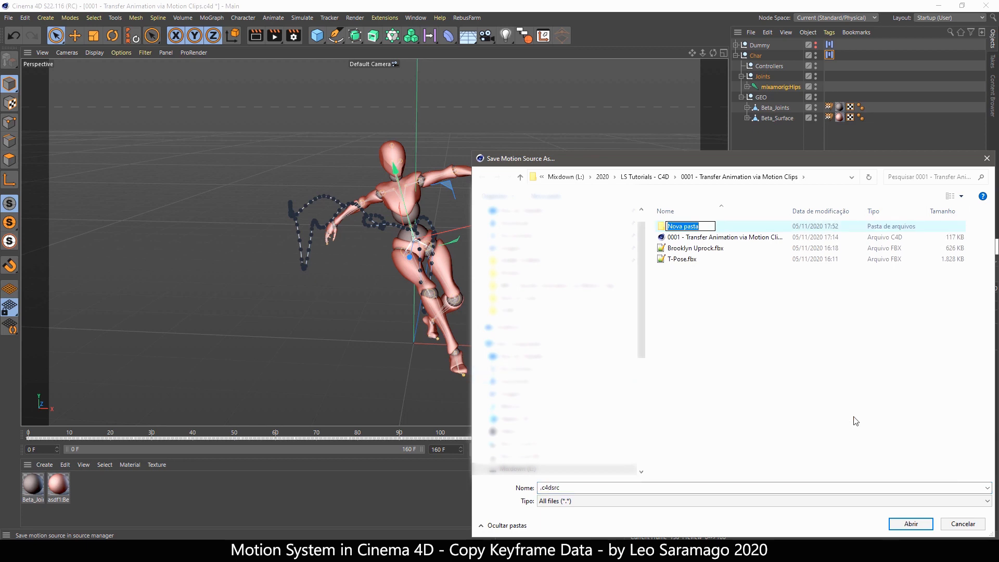
type("Motion Clips")
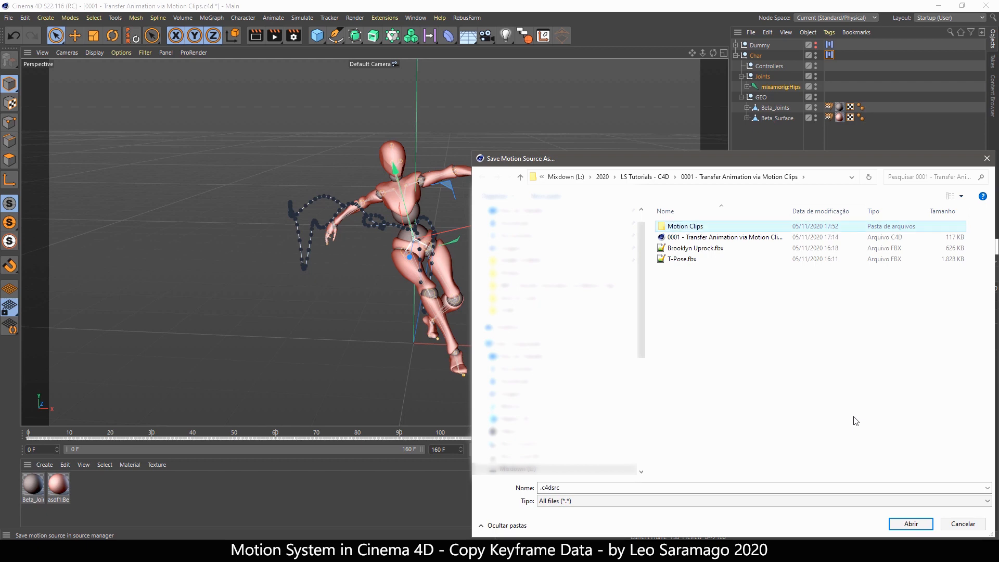
double_click(685, 226)
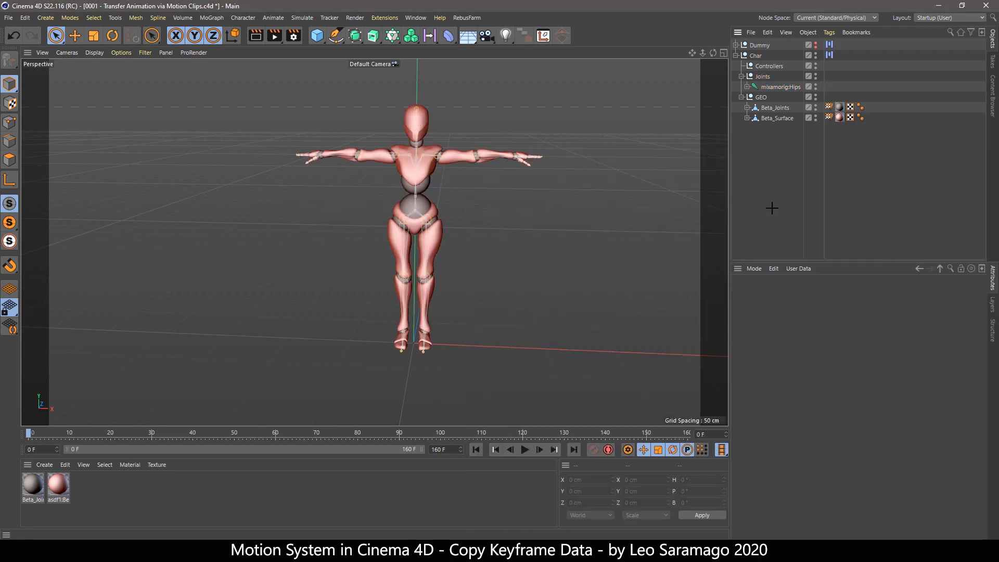
Step: Add Motion Clip 1 to Char's motion system with its Source set to Dance
left_click(829, 55)
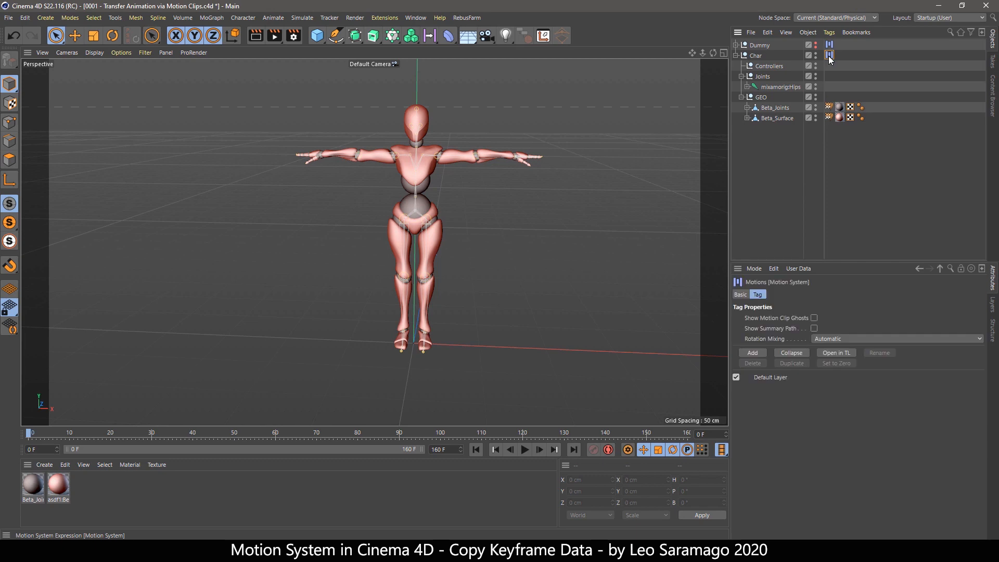
left_click(835, 352)
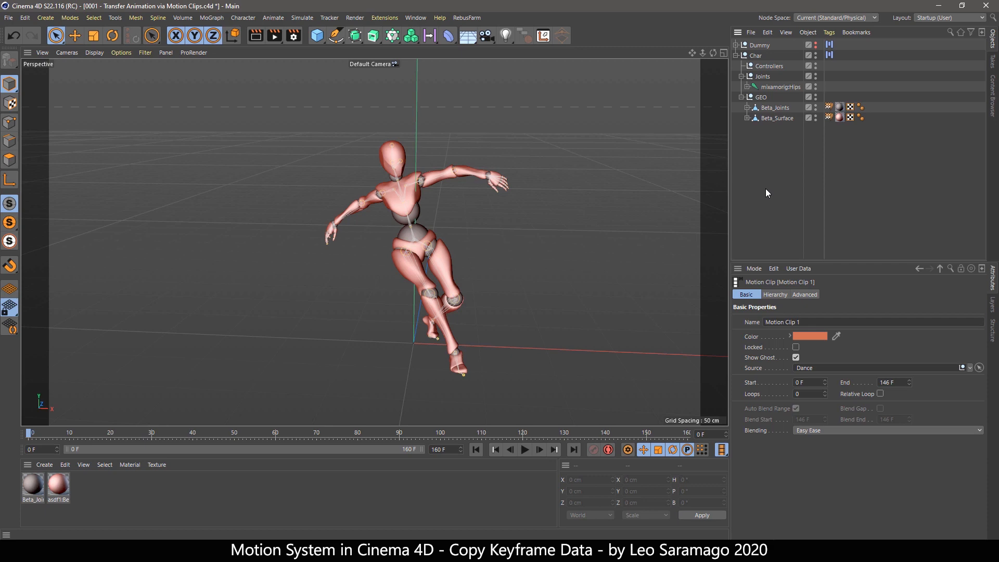
mouse_move(757, 176)
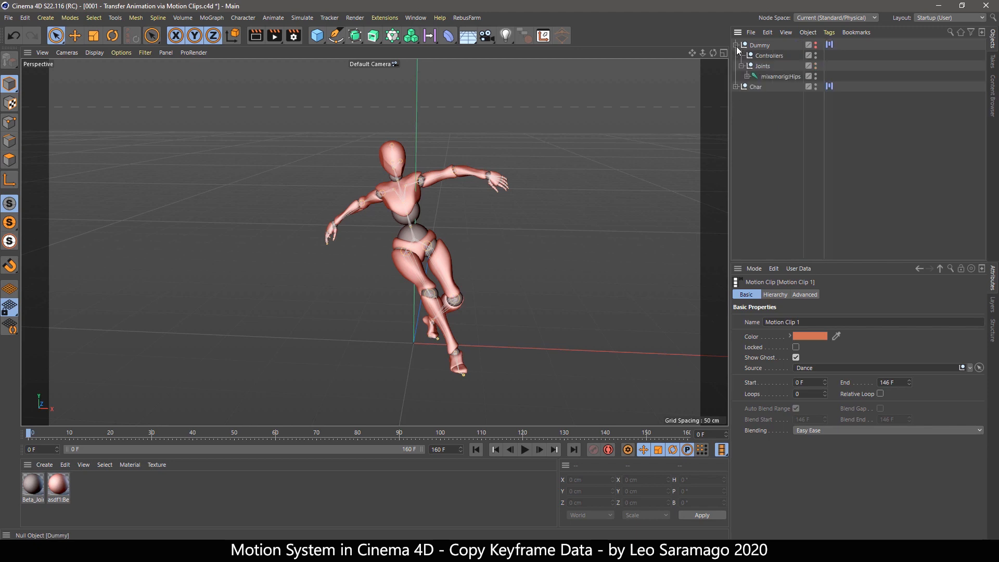
Step: Collapse the joints, then show the Dummy's motion layers with T-Pose and Dance sources in the Timeline
left_click(778, 76)
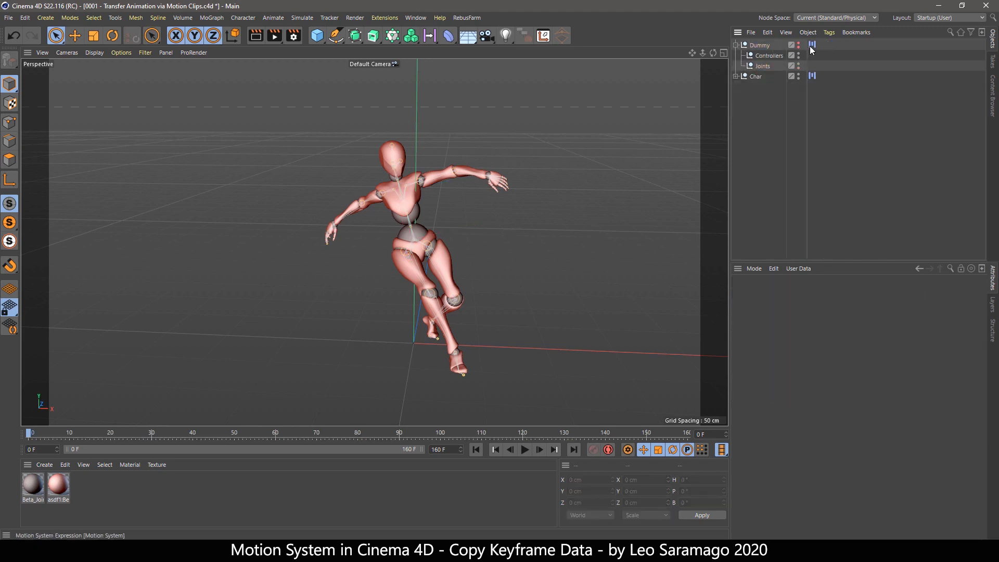
left_click(812, 44)
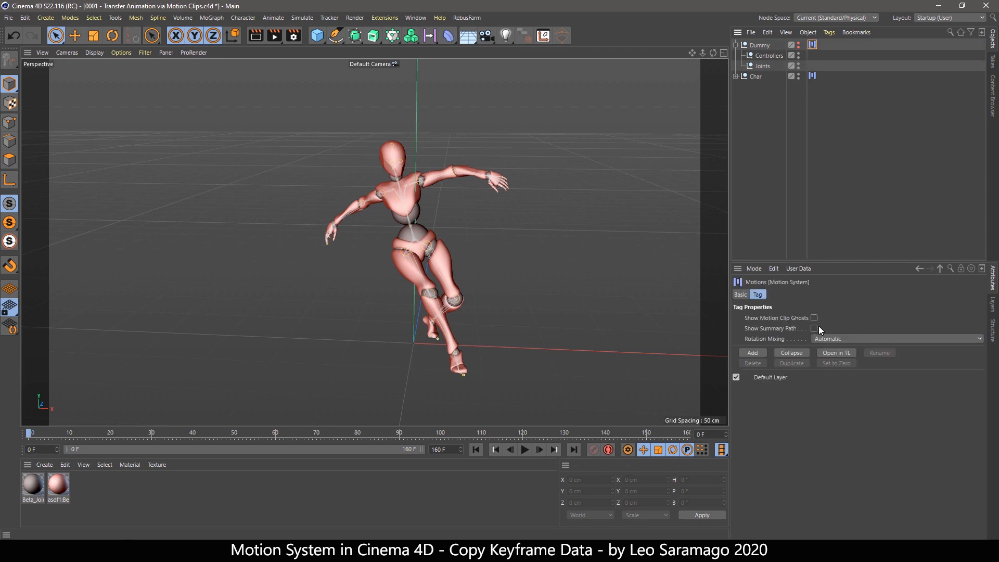
left_click(835, 352)
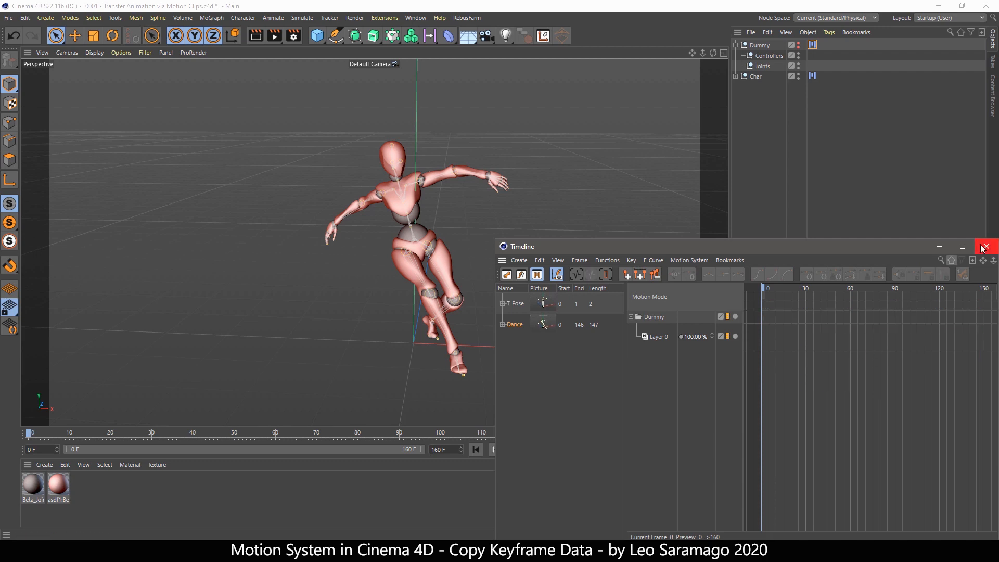
Step: Merge Boxing.fbx without Geometry and decline reassigning takes, importing the mixamorig:Hips skeleton
left_click(984, 248)
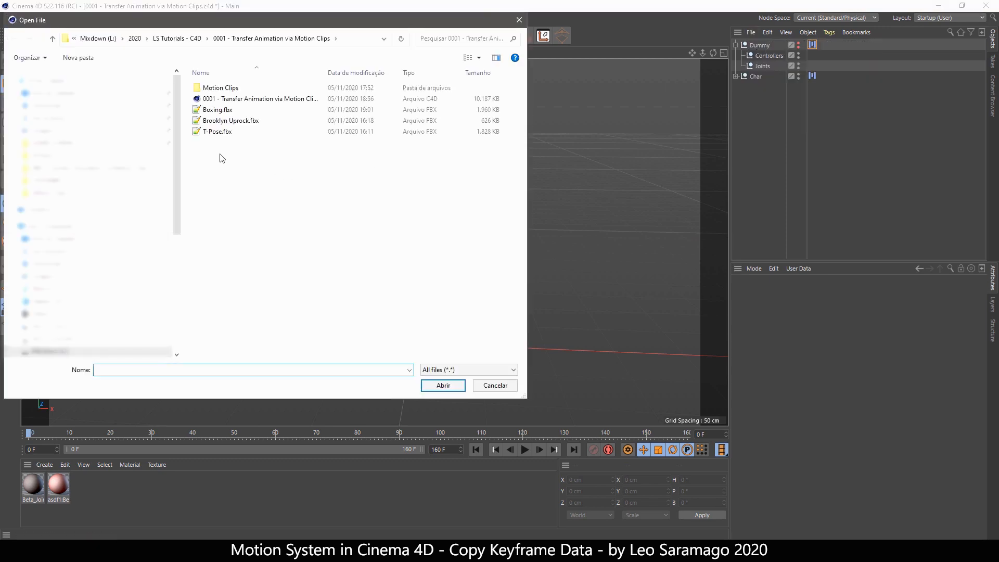
left_click(217, 110)
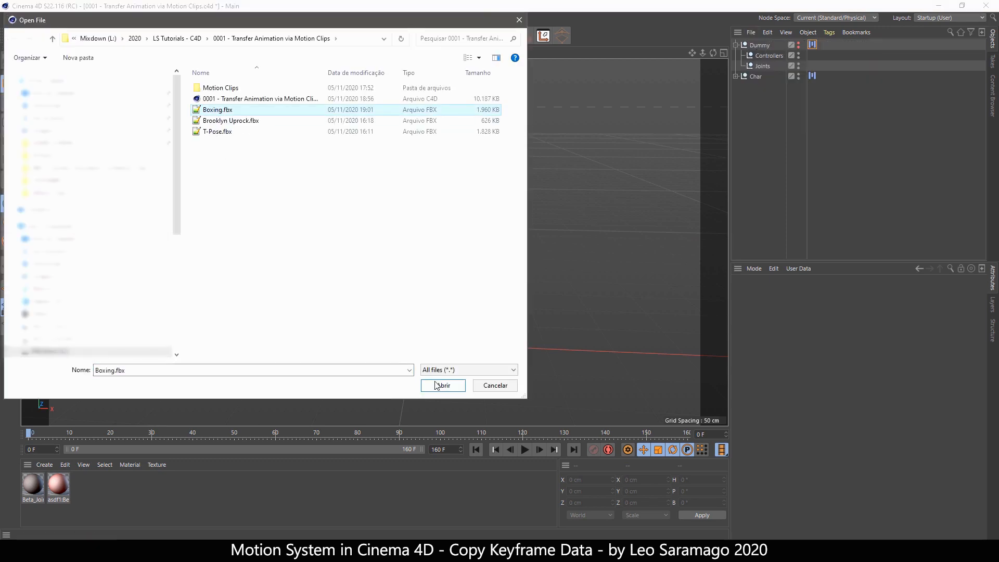
left_click(442, 385)
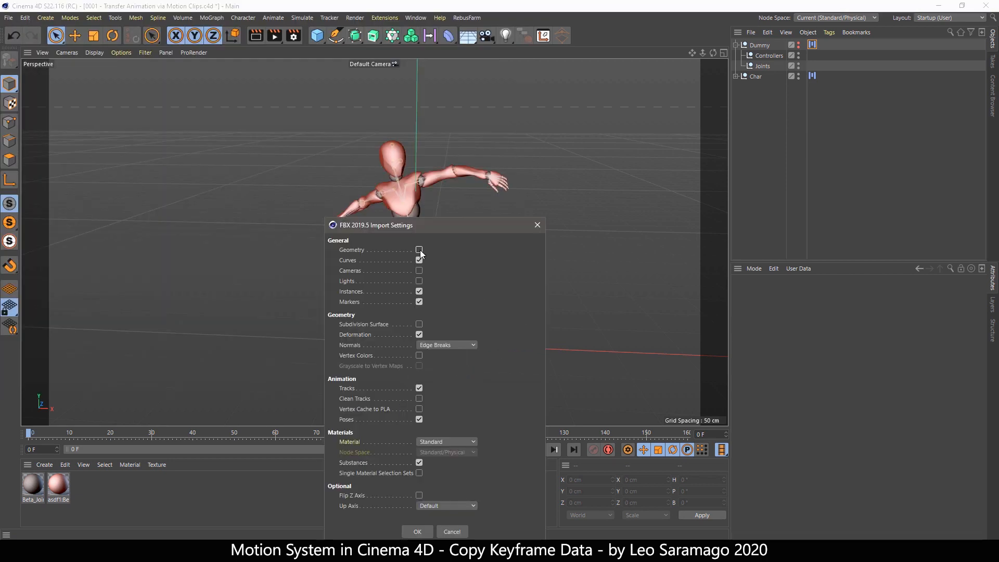
left_click(416, 532)
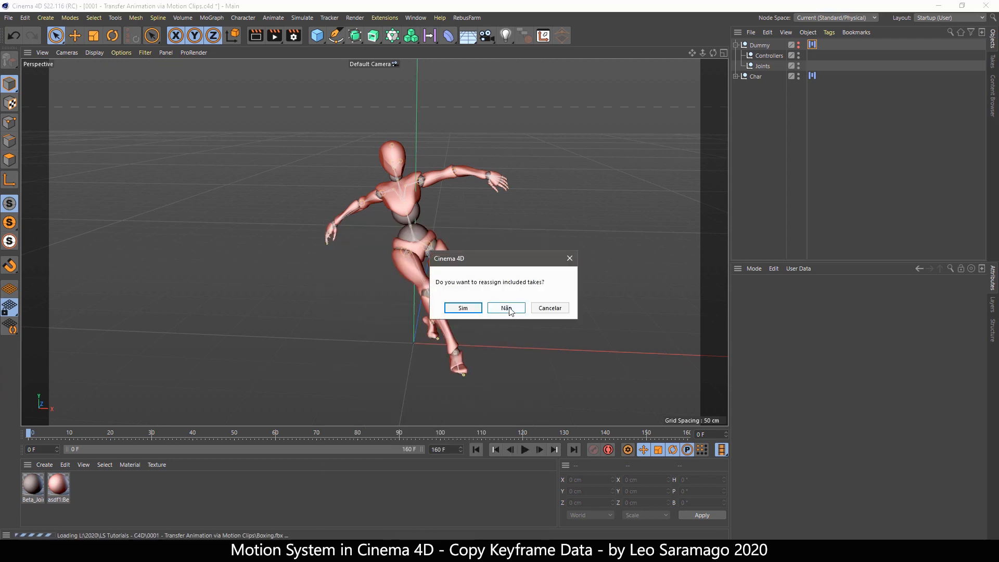
left_click(505, 308)
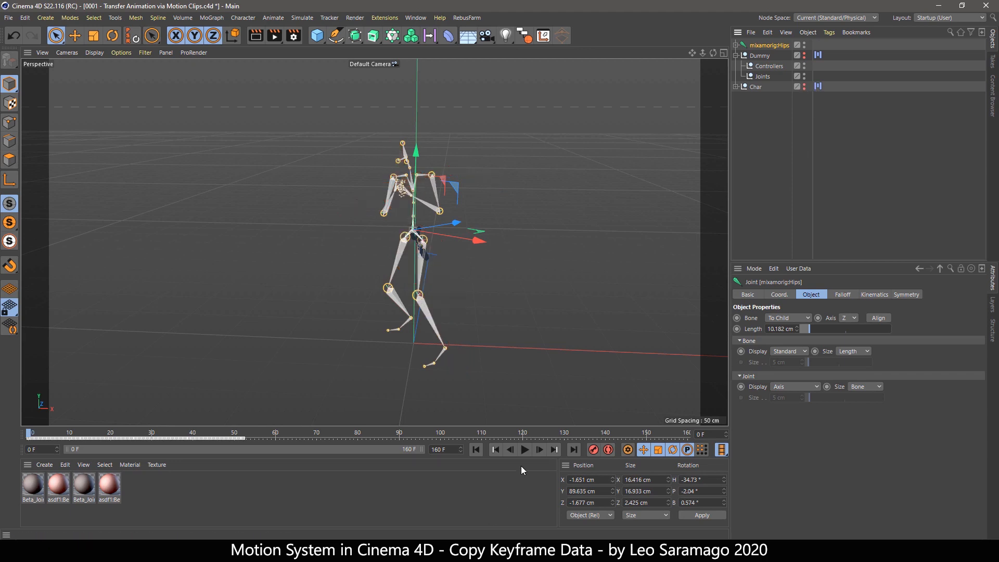
Step: Preview the imported boxing animation on the Dummy and start Add Motion Clip
left_click(524, 450)
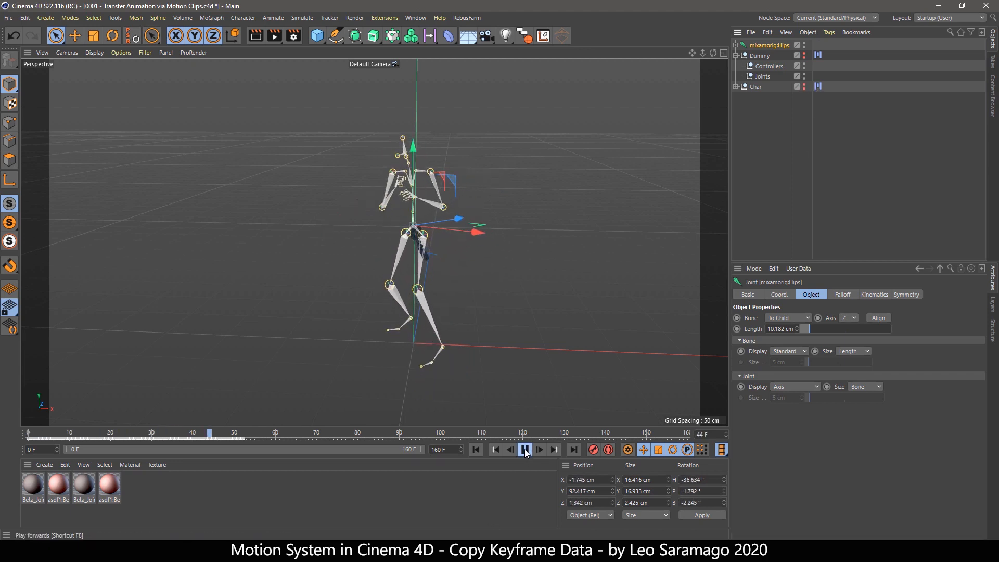
left_click(476, 449)
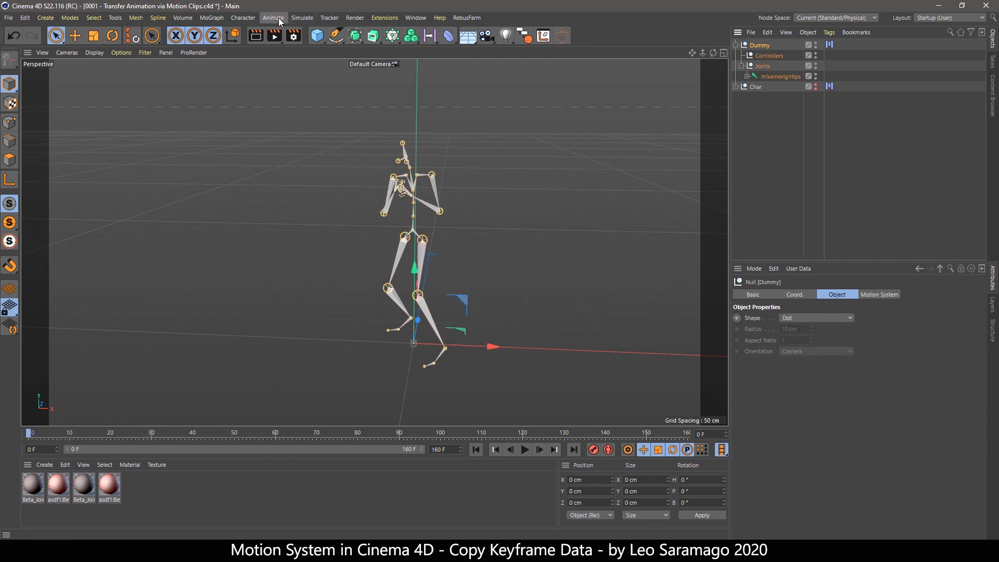
left_click(273, 18)
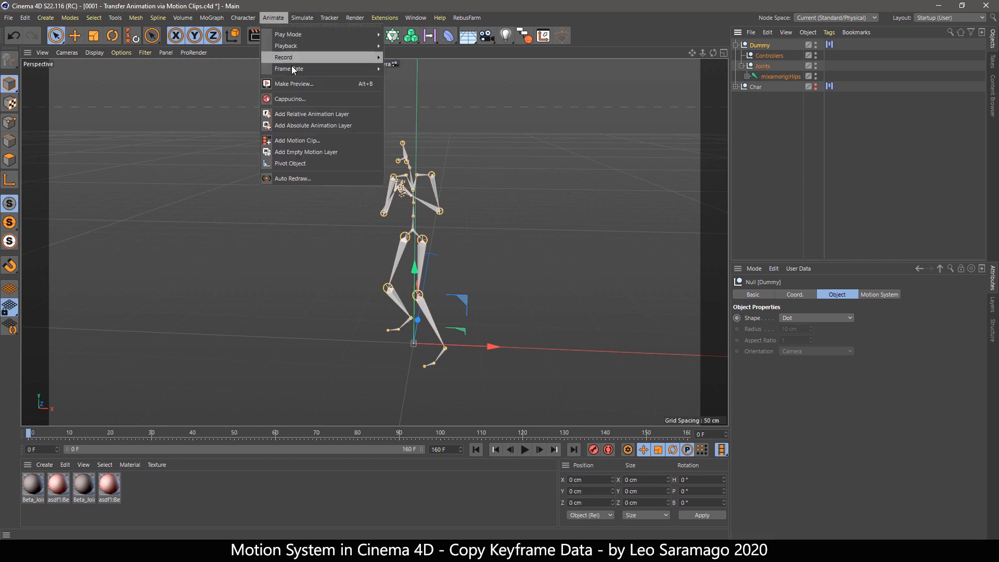
mouse_move(297, 141)
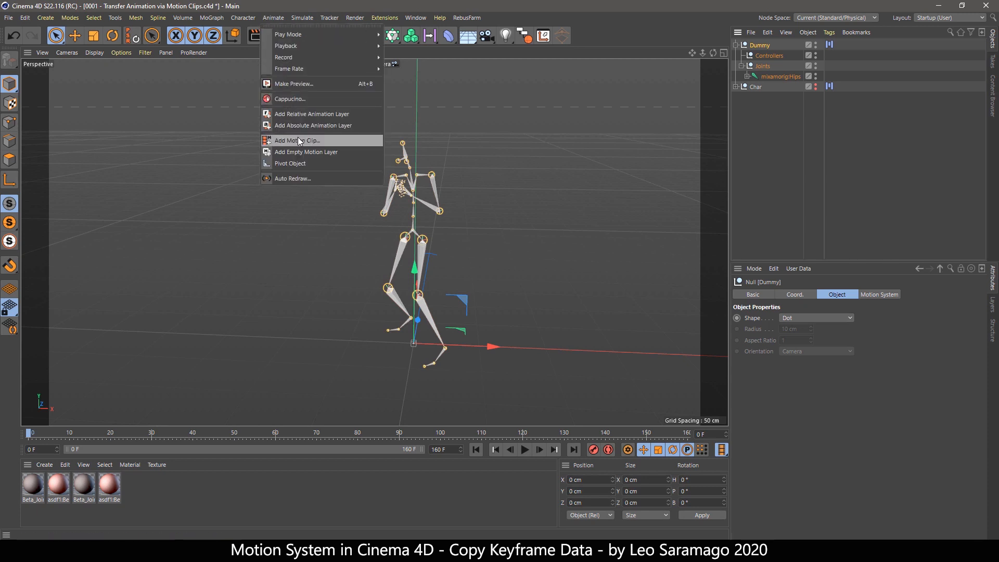
left_click(296, 141)
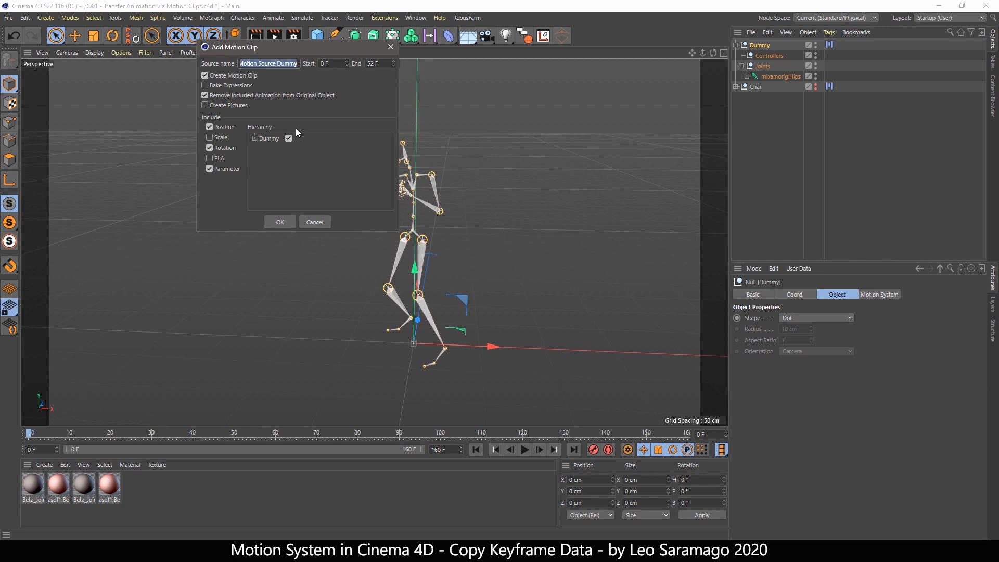
Step: Create a Boxing motion source without Parameter tracks, keeping the original animation
type("Boxing")
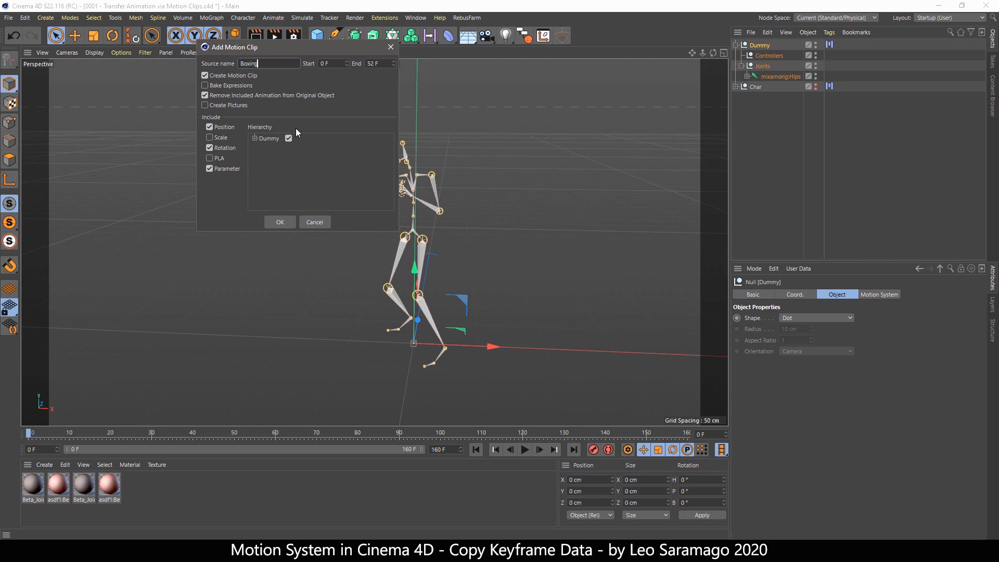
left_click(209, 168)
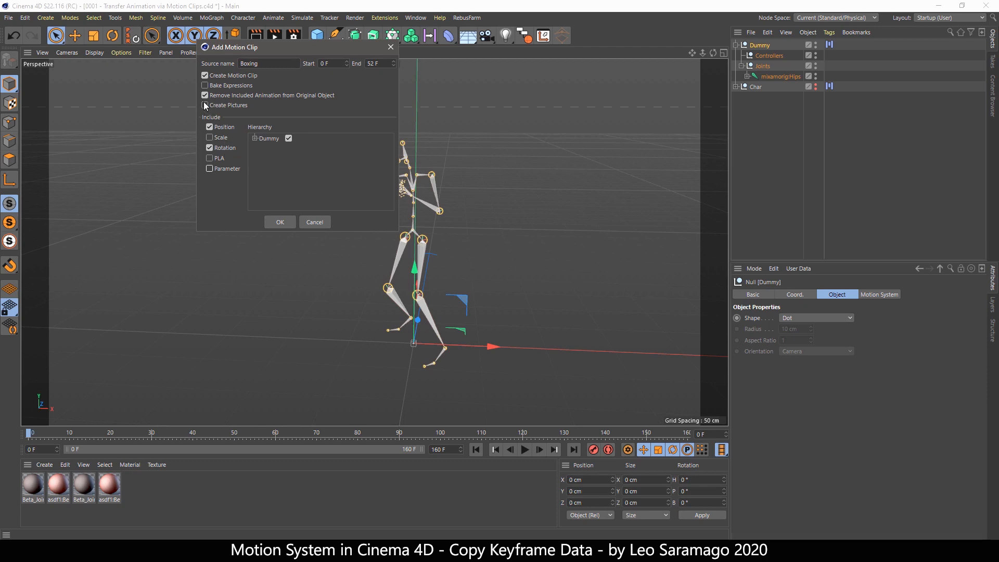
left_click(205, 94)
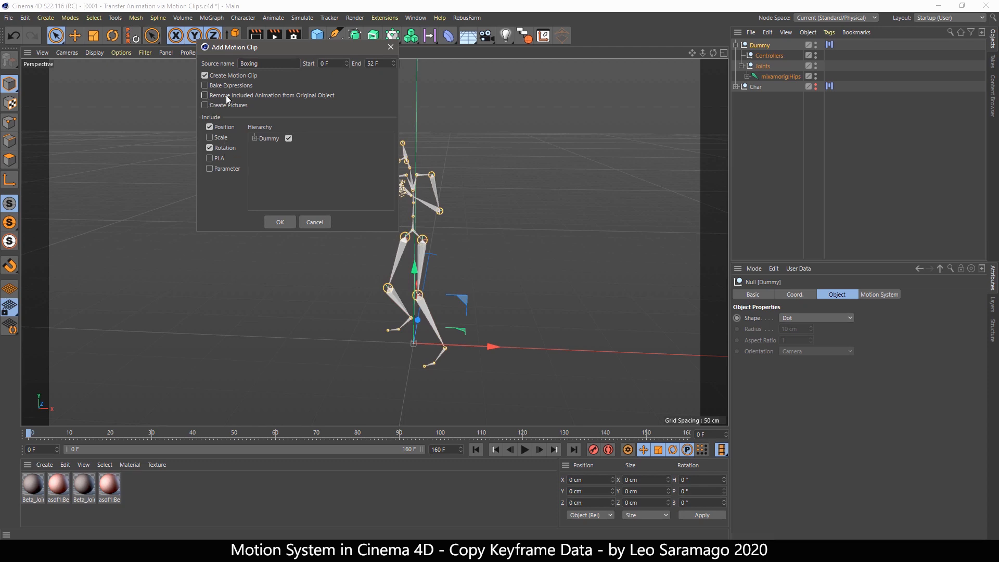
left_click(279, 221)
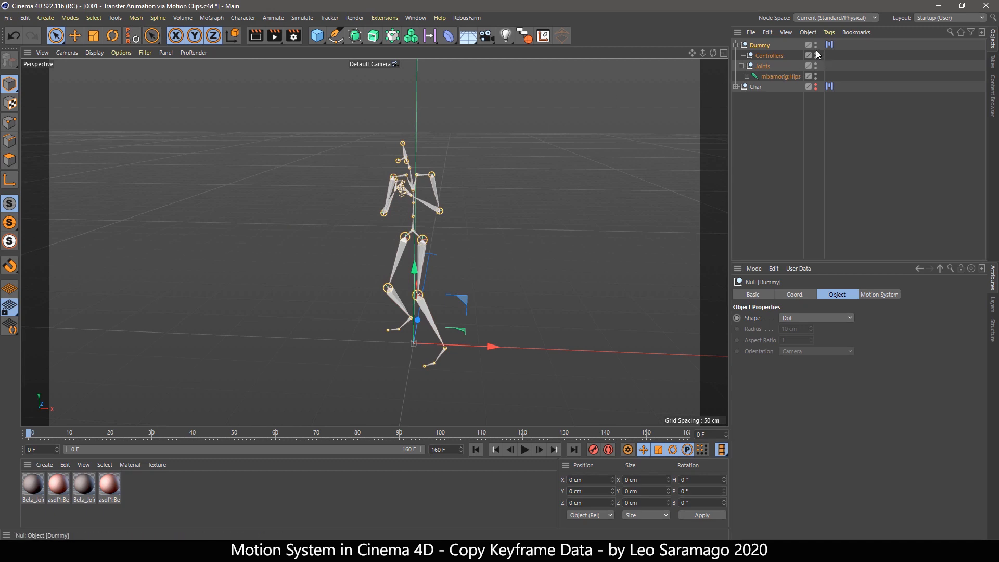
Step: Collapse the Dummy and give Char's motion system a Motion Clip 2 using the Boxing source
left_click(740, 55)
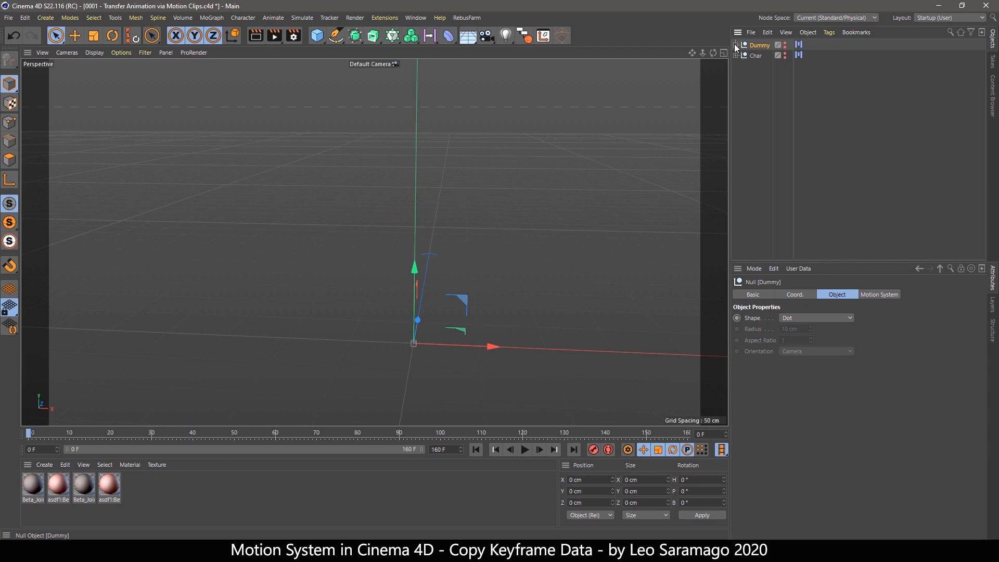
left_click(798, 55)
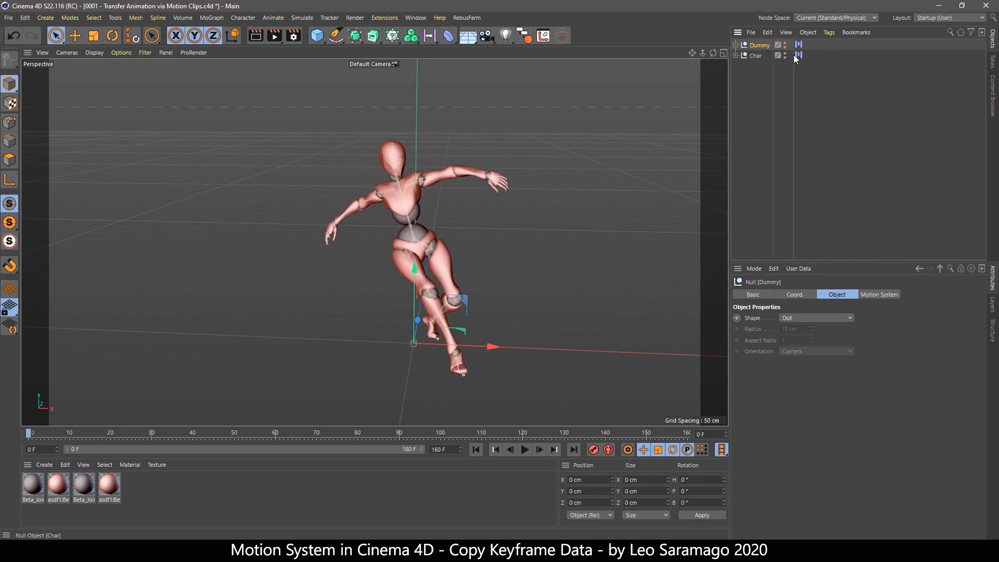
left_click(798, 55)
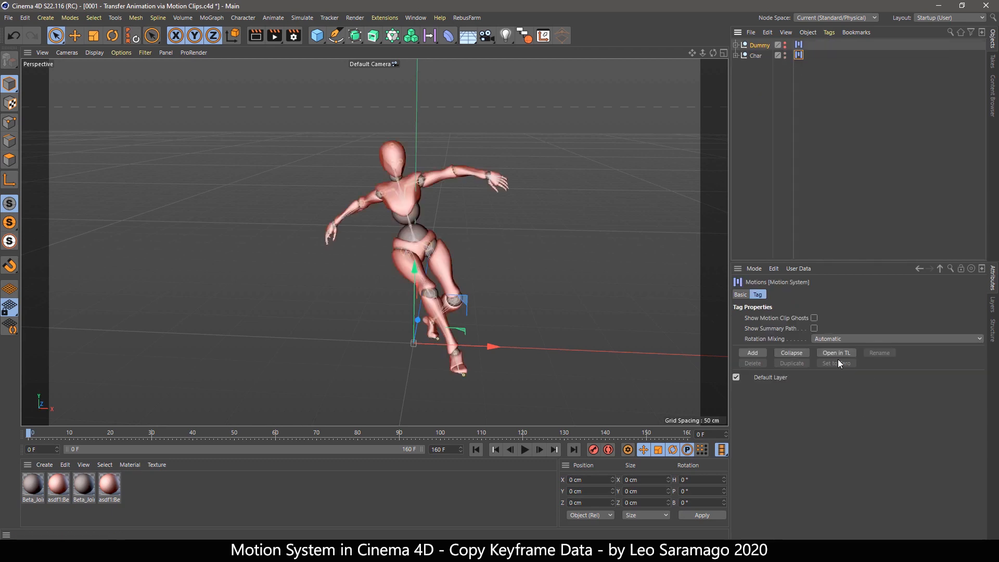
left_click(836, 352)
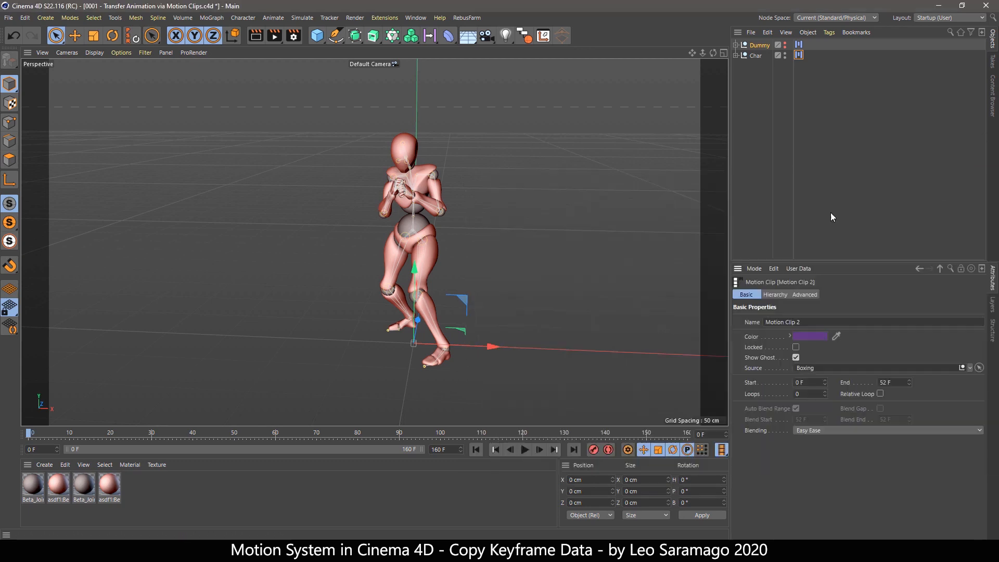
Step: Play the Boxing motion on the character, then stop back in T-pose
left_click(524, 449)
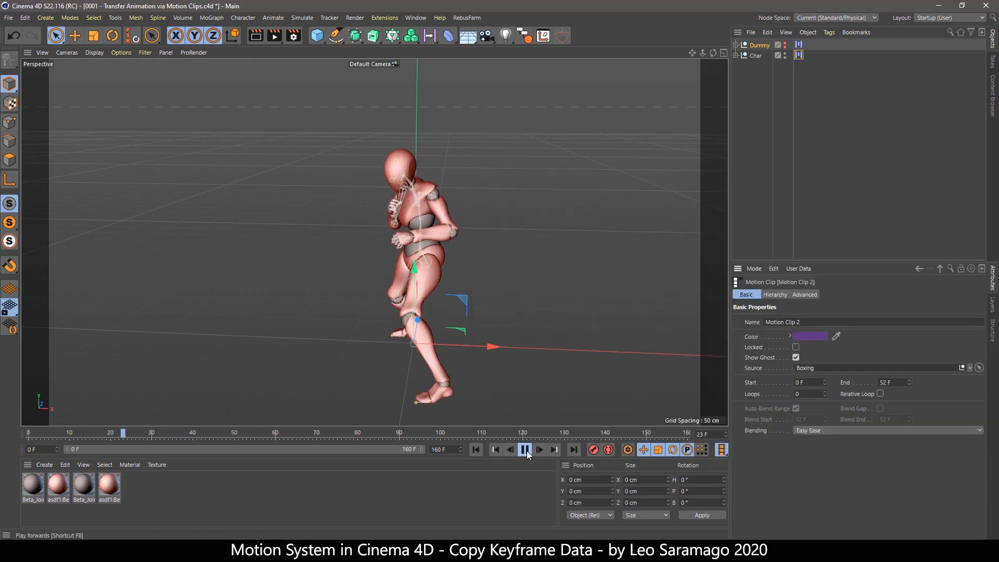
left_click(525, 449)
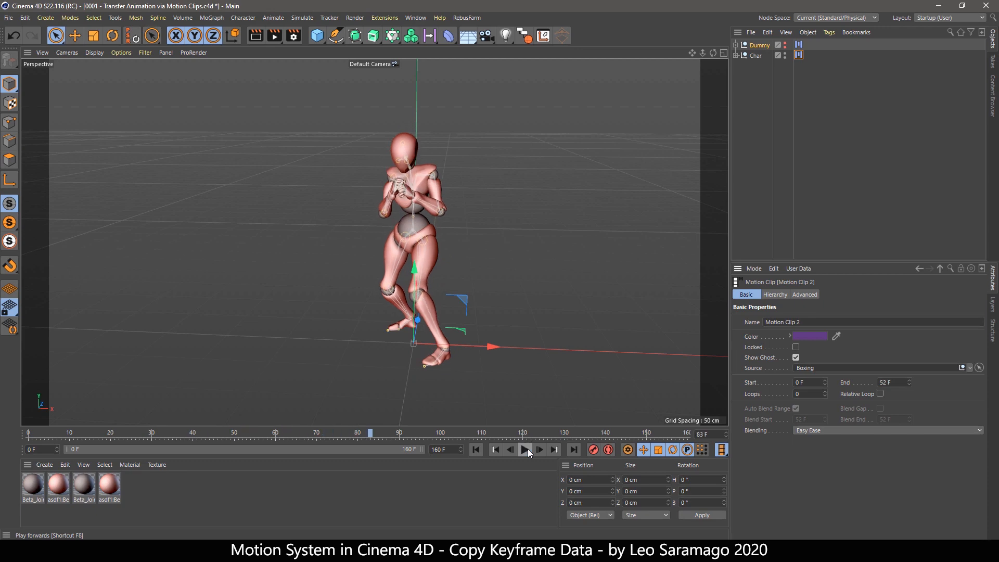
left_click(475, 450)
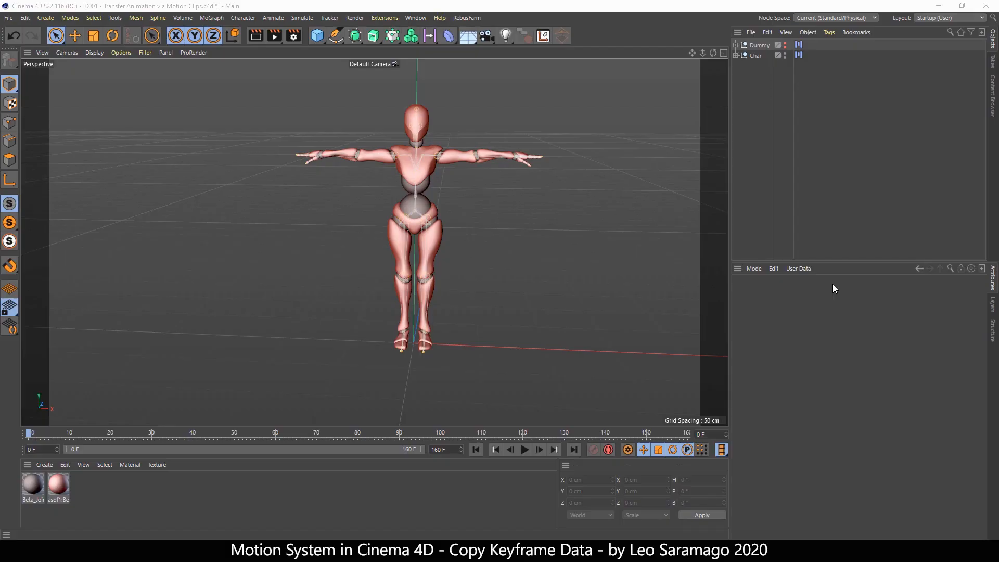
Step: Show Char's Boxing clip (frames 0–52) in the Timeline and unfold the Char and Dummy hierarchies
left_click(797, 55)
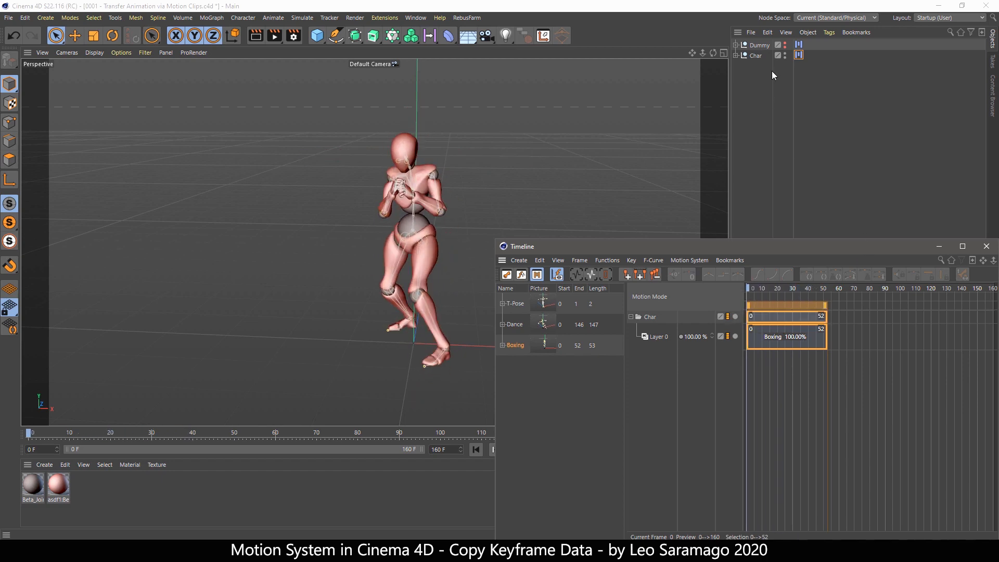
left_click(316, 35)
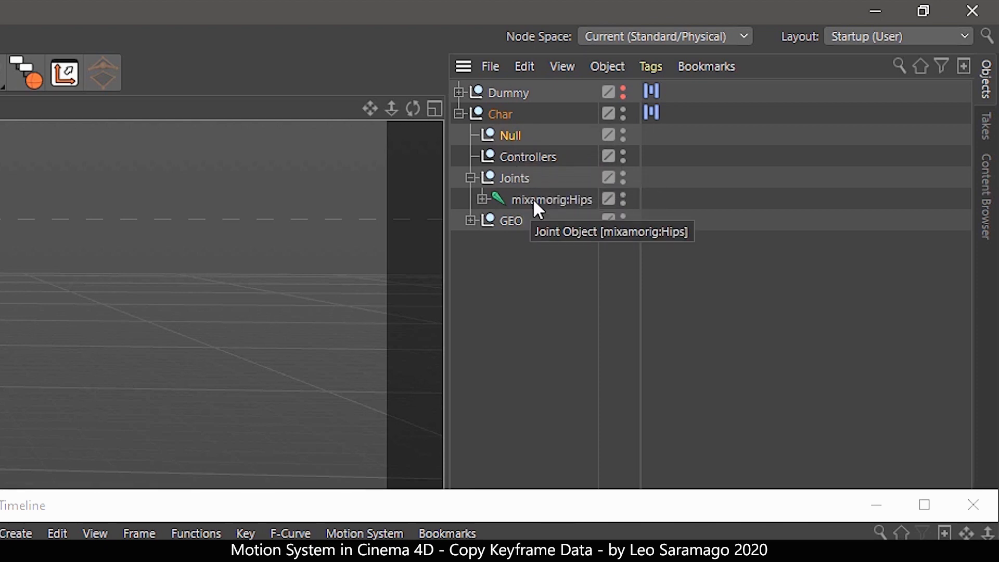
left_click(460, 93)
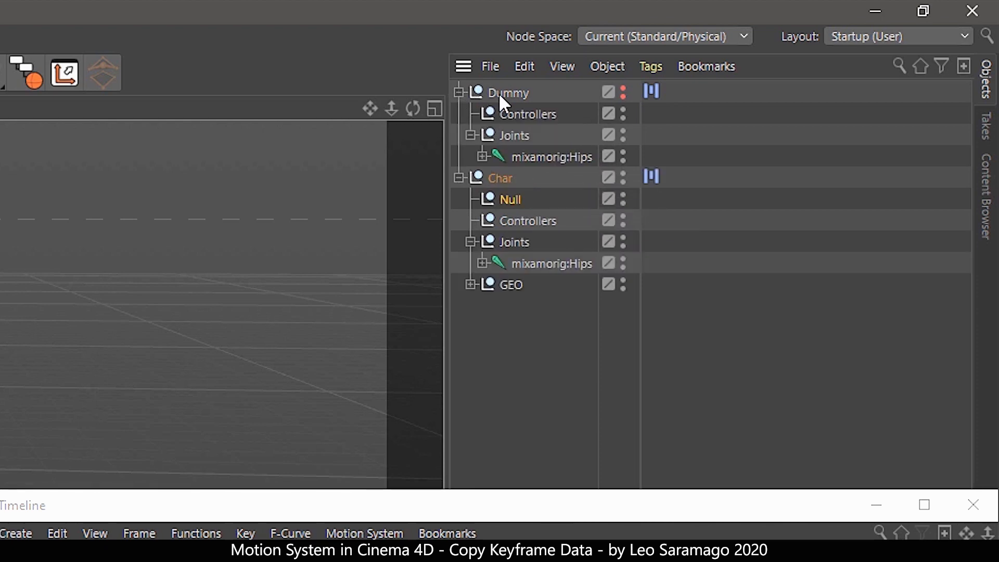
mouse_move(529, 158)
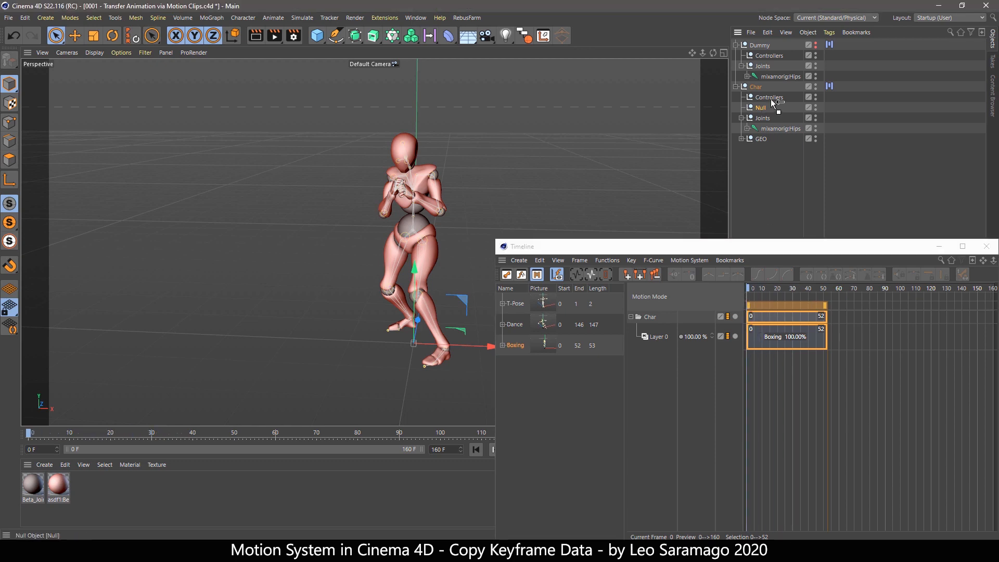
Step: Unfold Char's Controllers group to inspect its nulls, then collapse it again
left_click(769, 97)
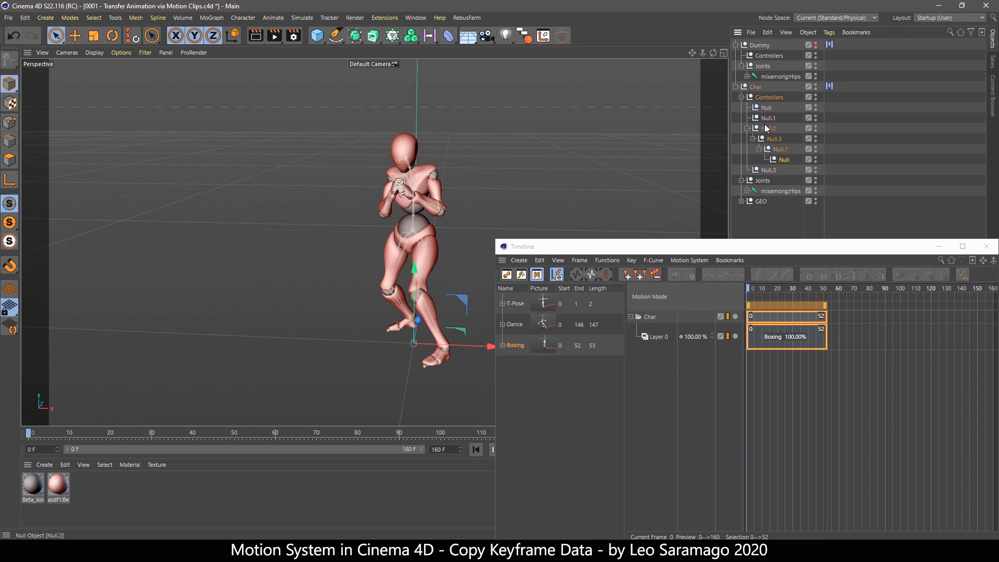
left_click(768, 128)
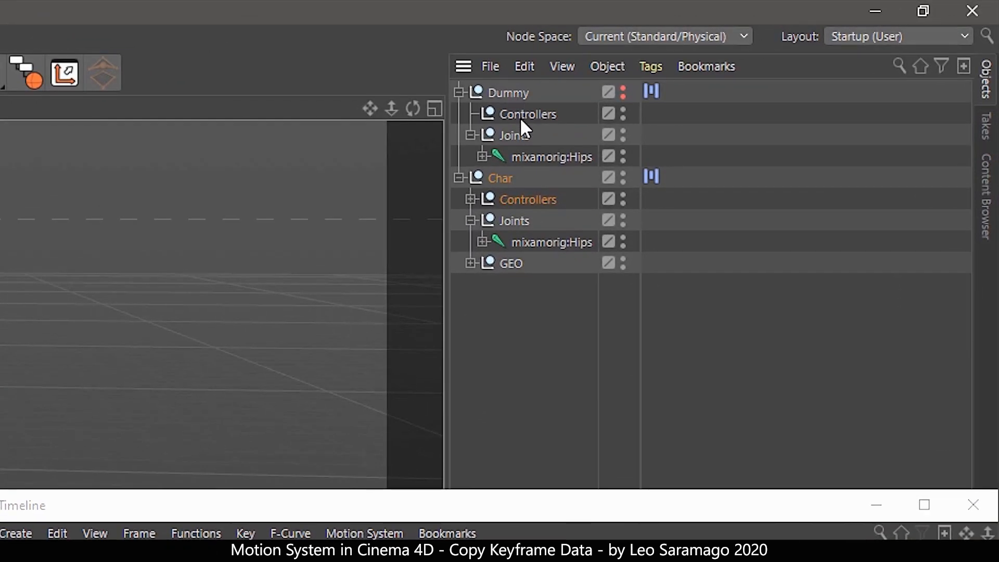
mouse_move(504, 188)
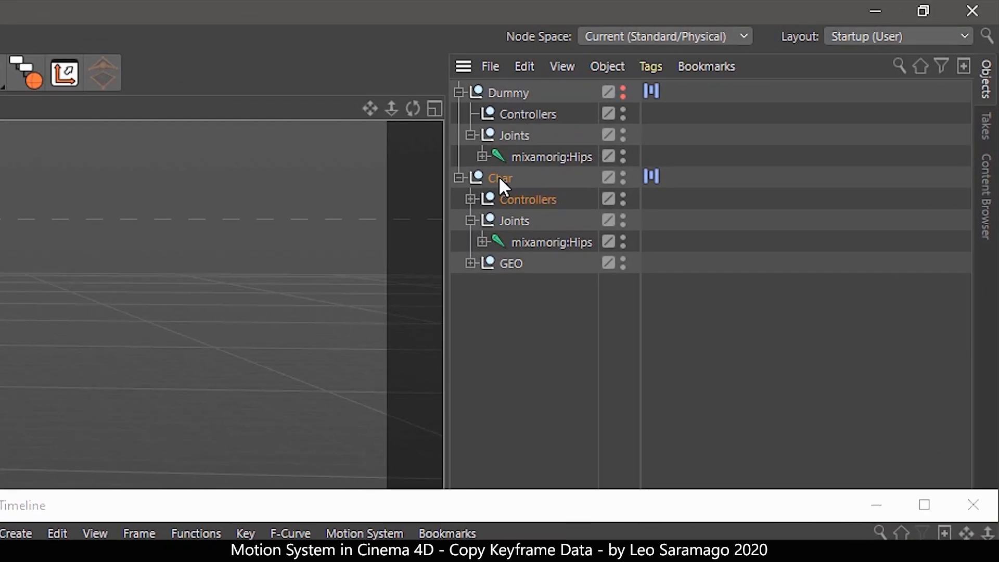
mouse_move(514, 229)
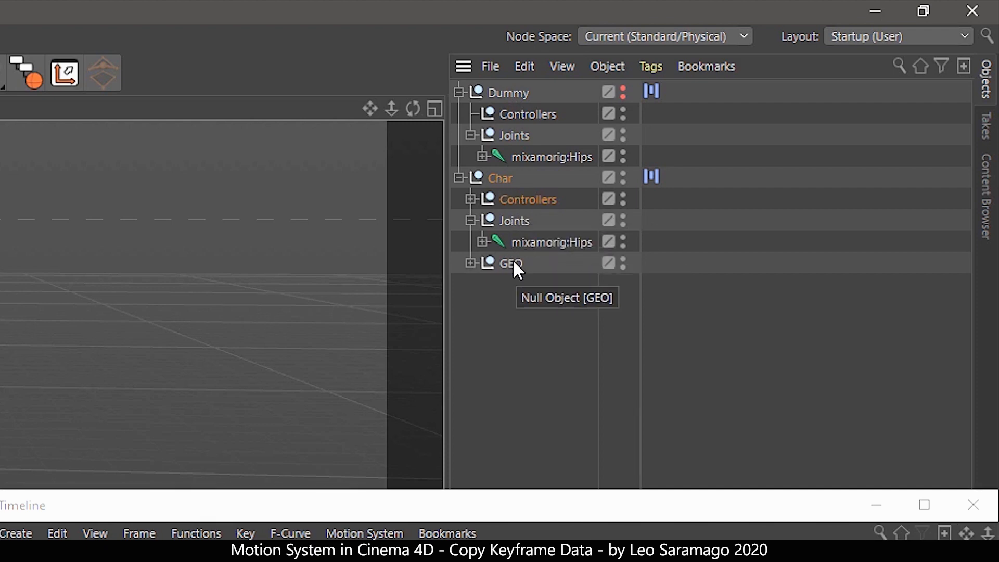
mouse_move(522, 271)
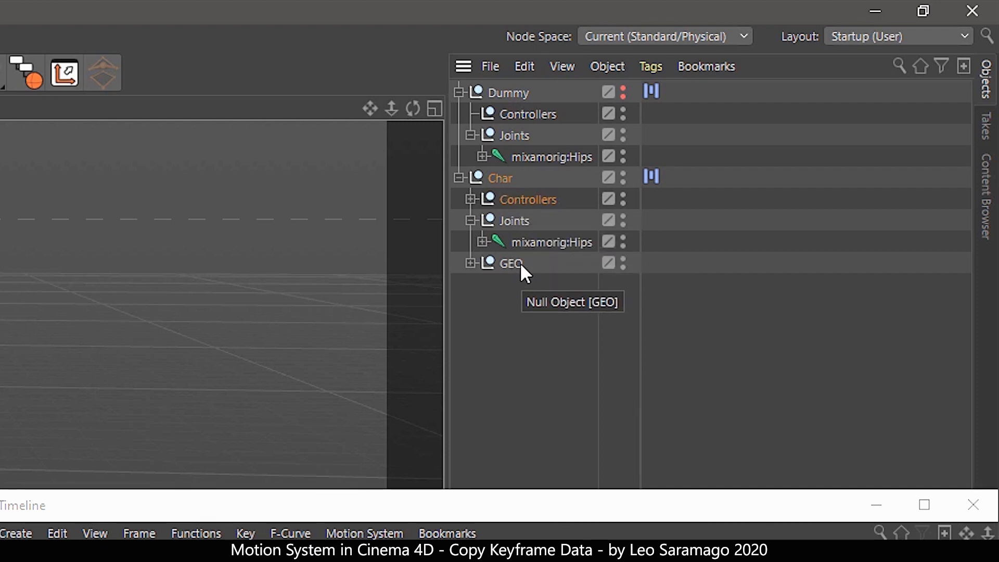
mouse_move(528, 220)
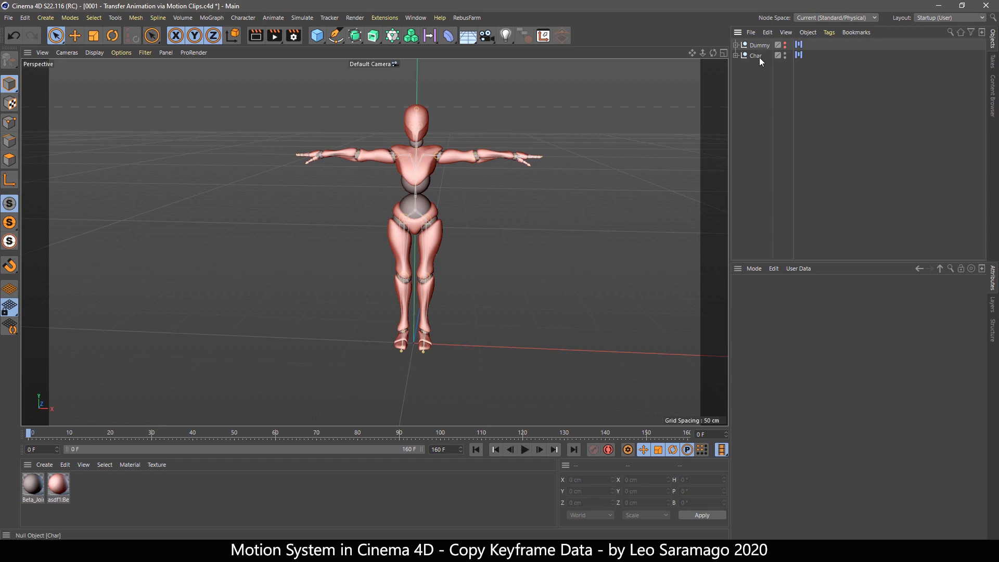
Step: Rename the mixamorig:Hips joint to Absurd, then to Crazy, and expand its children
left_click(740, 56)
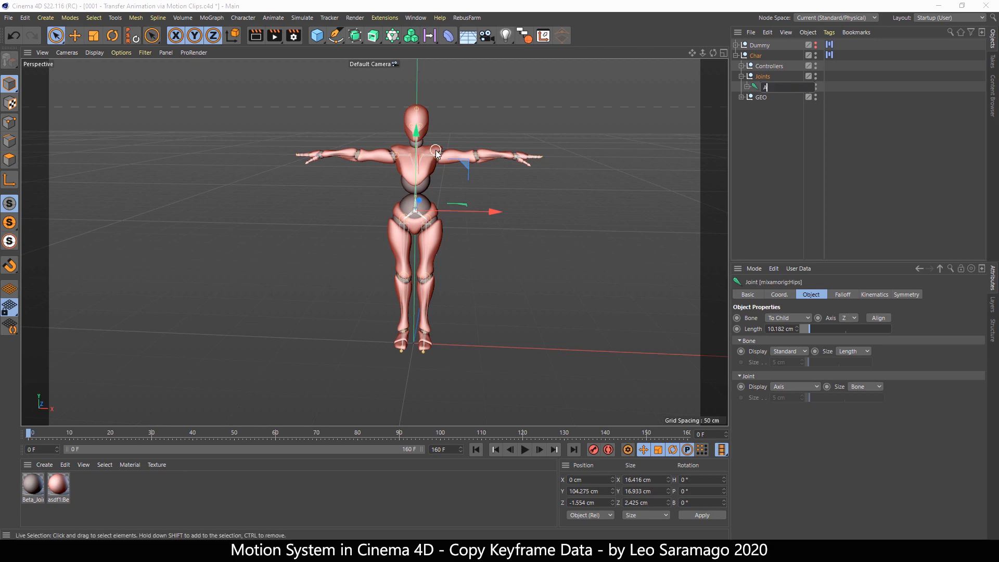
type("bsurd")
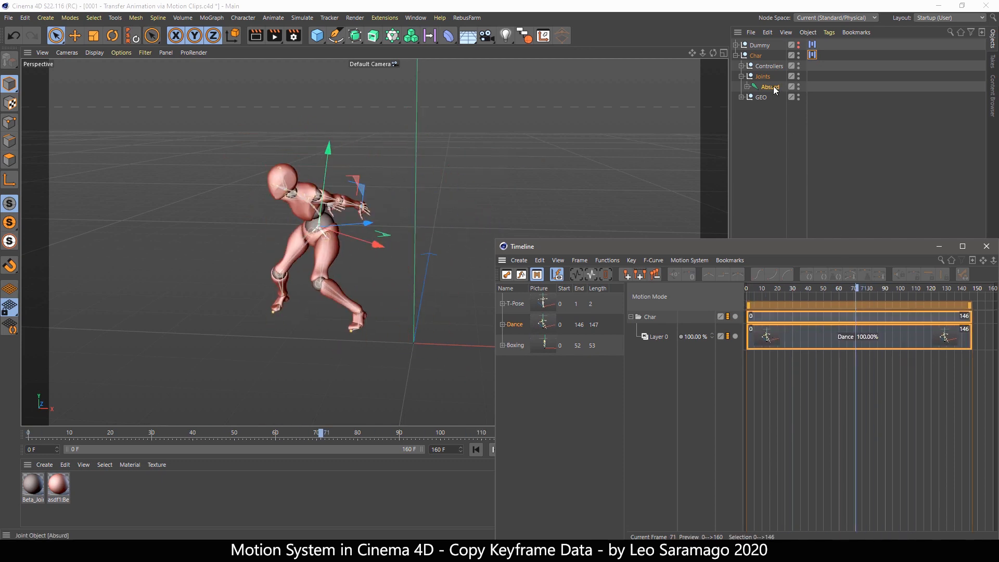
double_click(769, 87)
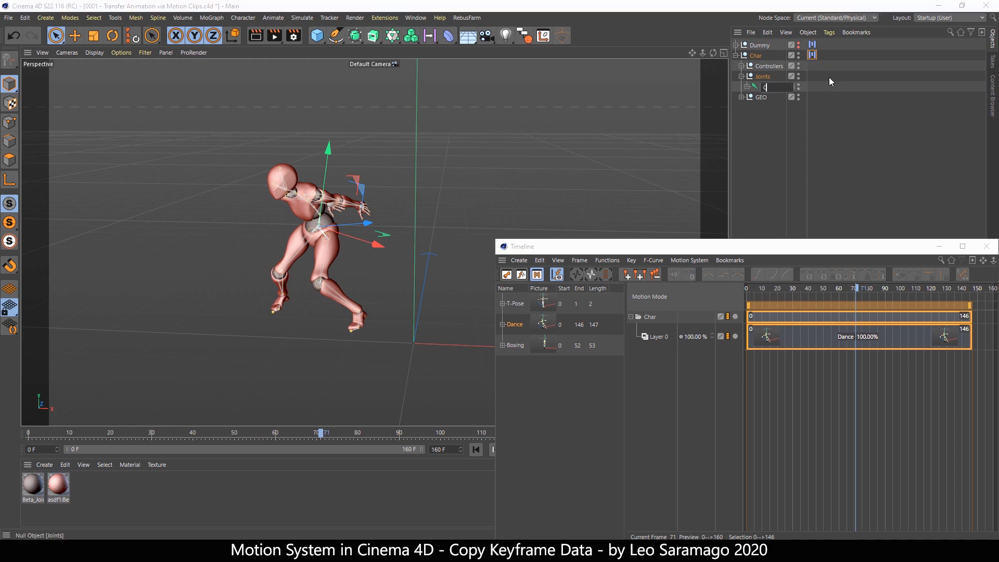
type("Crazy")
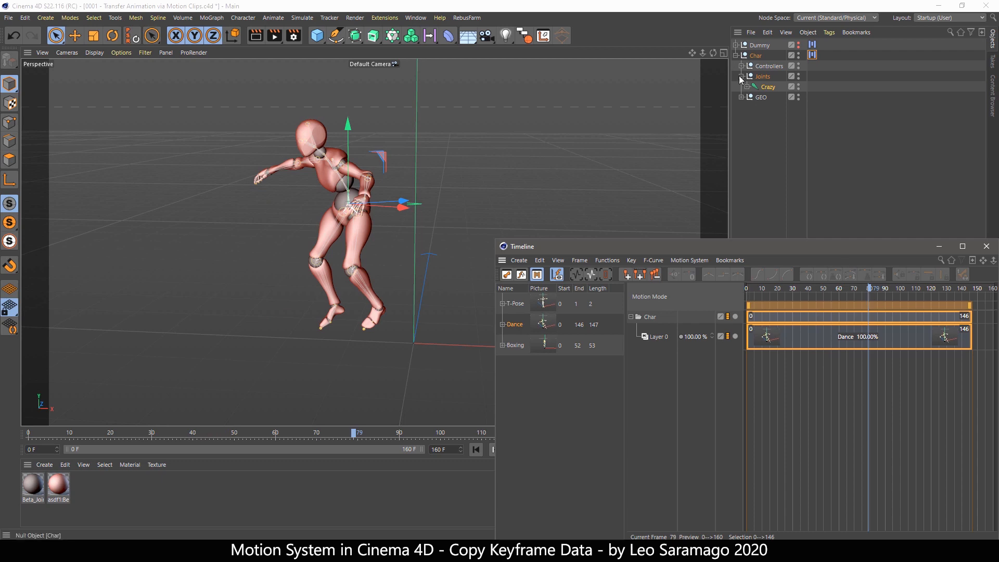
left_click(747, 86)
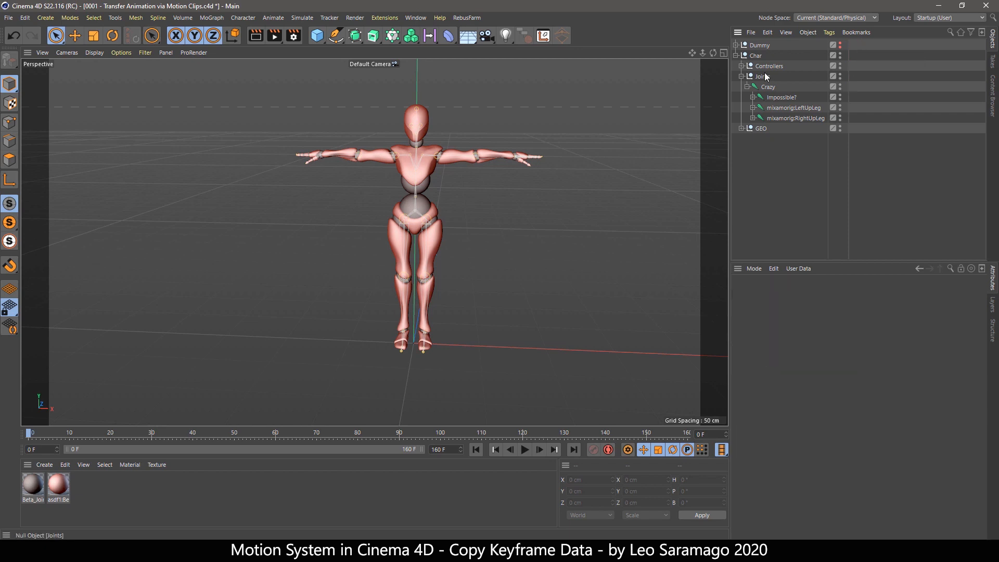
Step: Attach a Motion System tag to Char via Animation Tags and show it in the Timeline
right_click(755, 56)
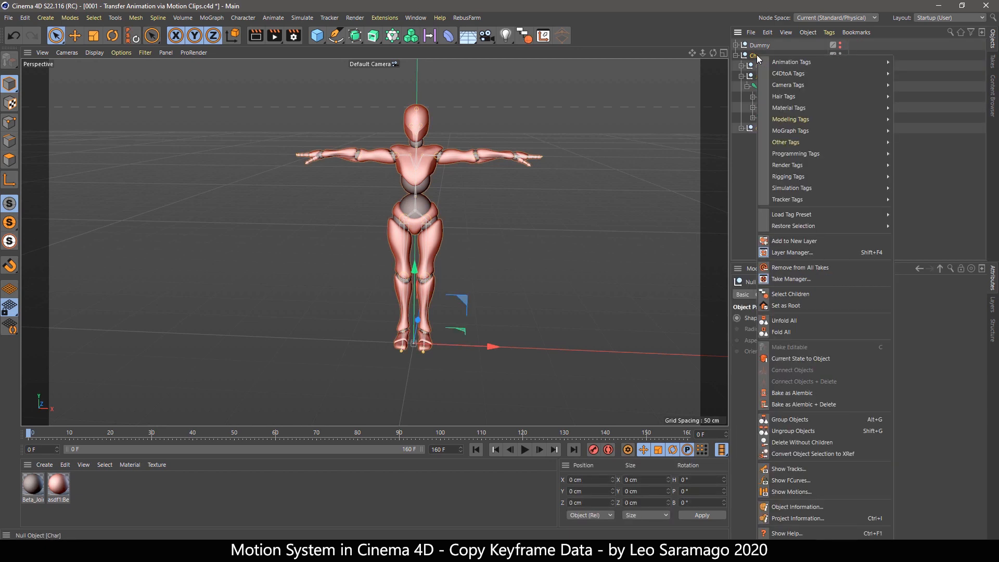
mouse_move(792, 62)
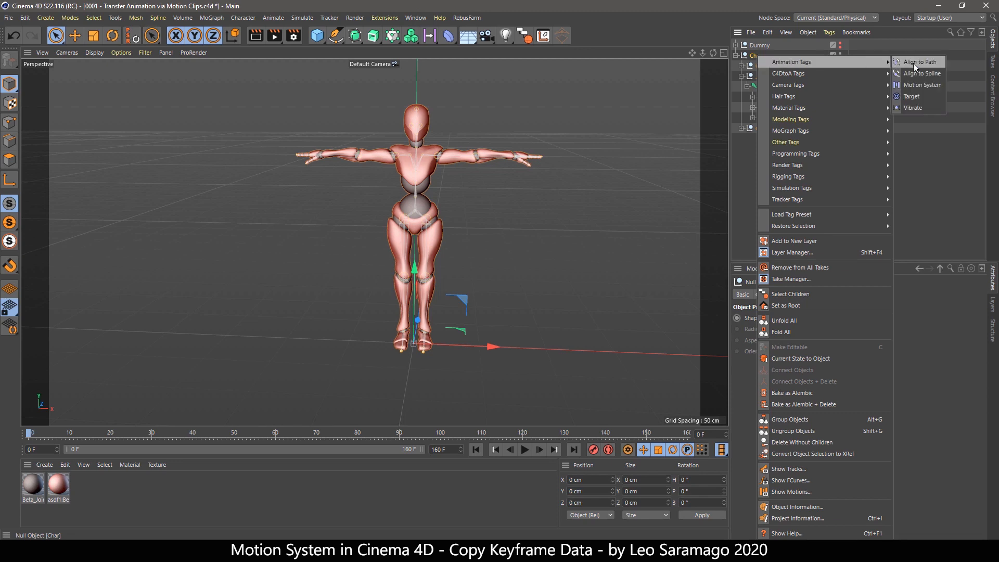
left_click(921, 84)
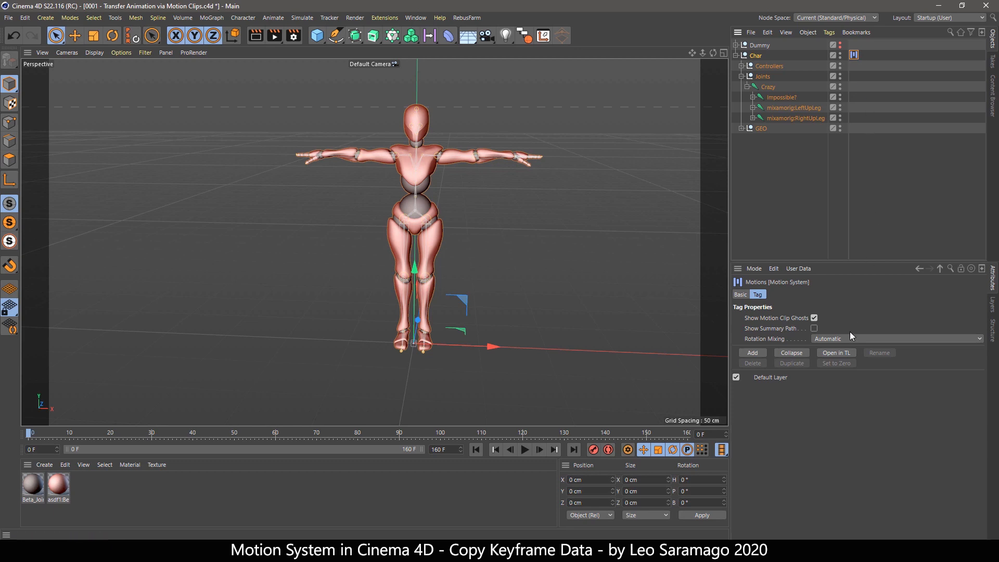
left_click(836, 352)
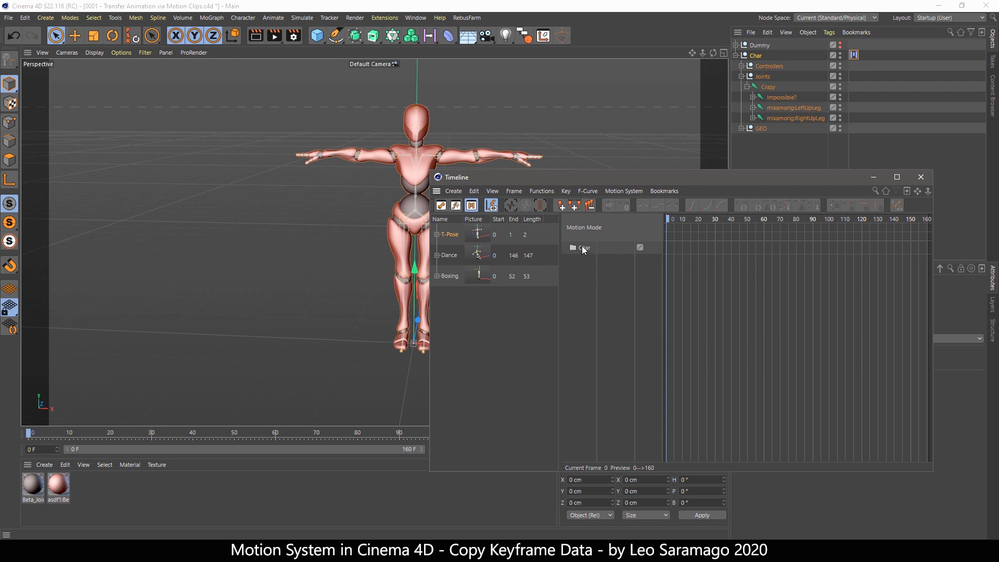
Step: Add a motion layer on Char playing the Dance source with Show Ghost unchecked
right_click(582, 247)
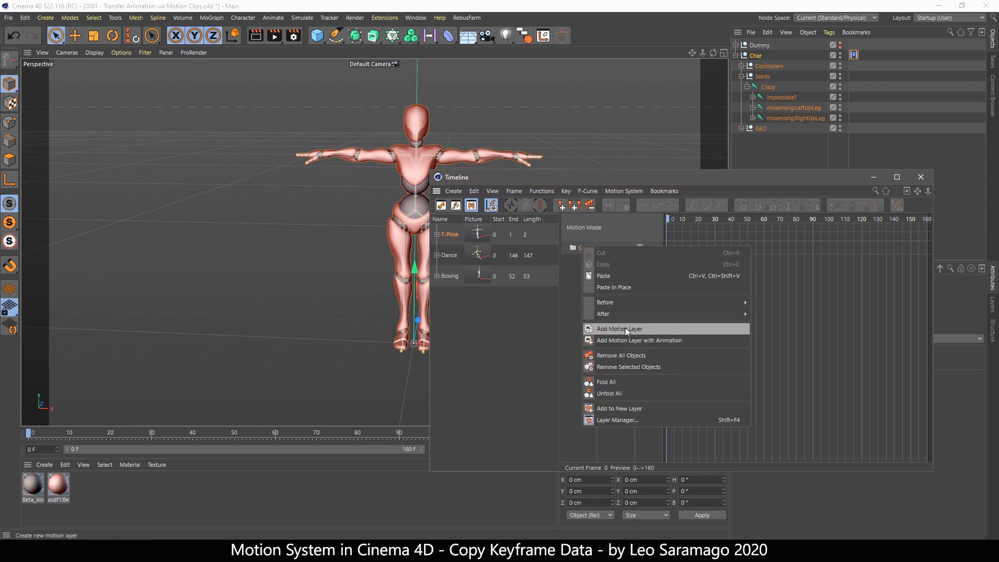
left_click(616, 327)
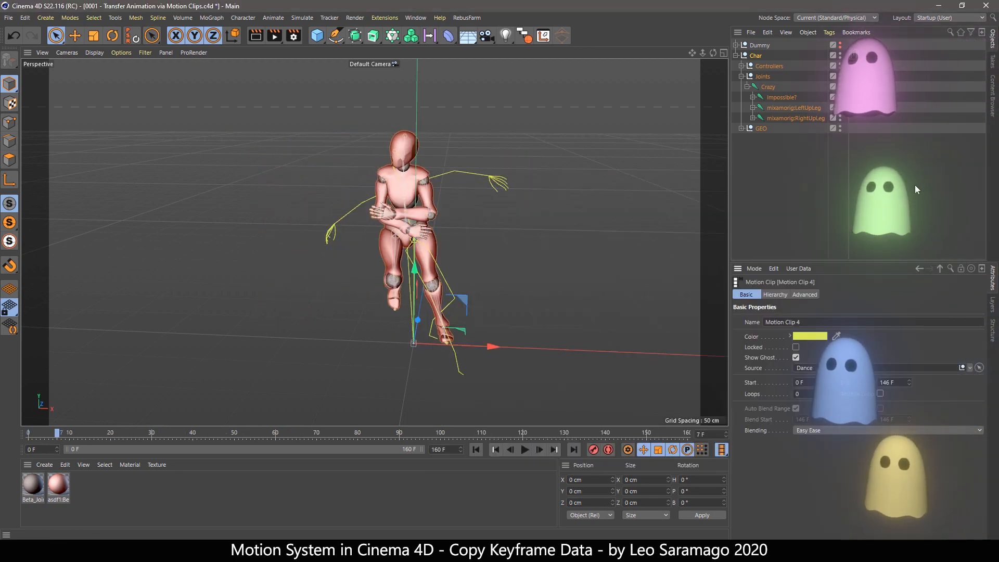
left_click(796, 357)
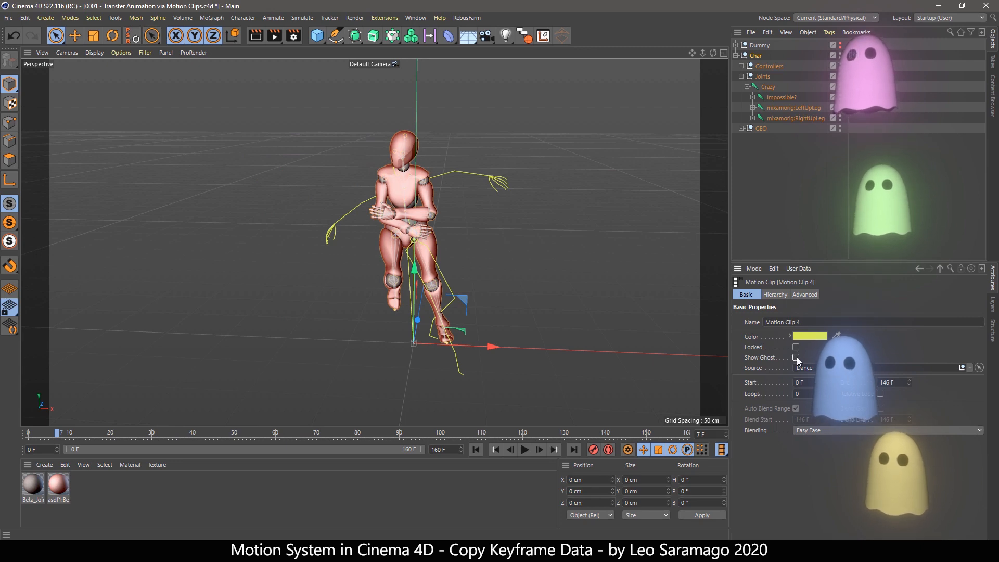